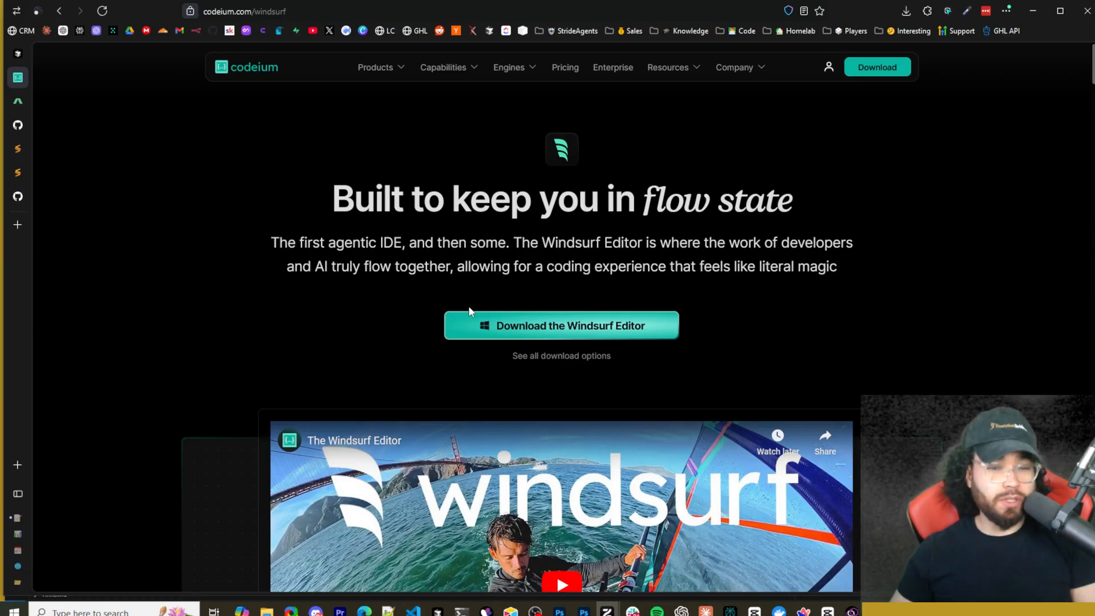
pyautogui.moveTo(520, 233)
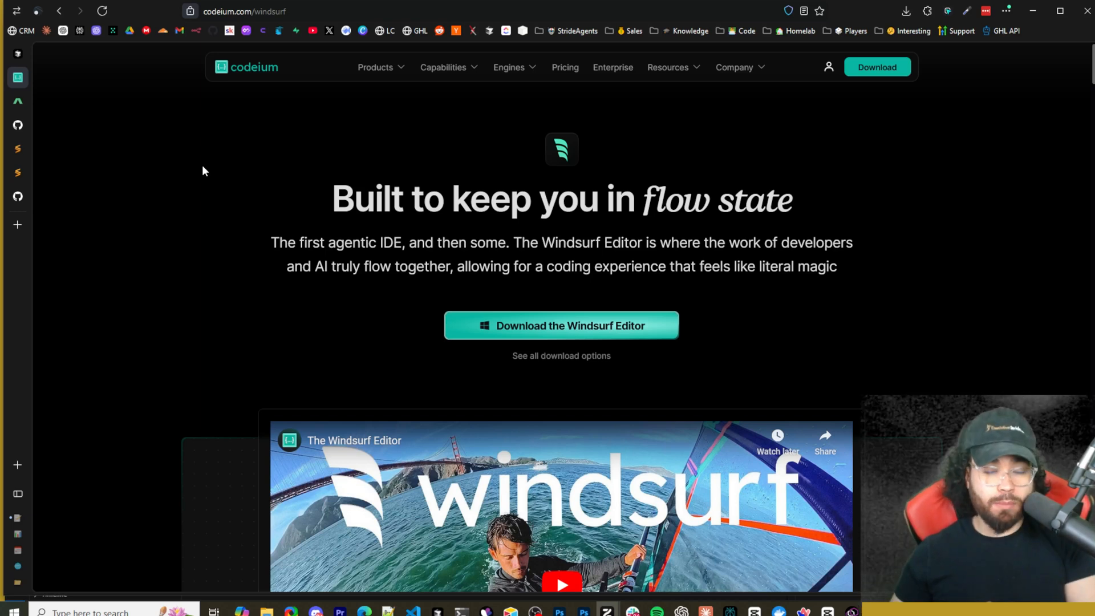
pyautogui.moveTo(80, 79)
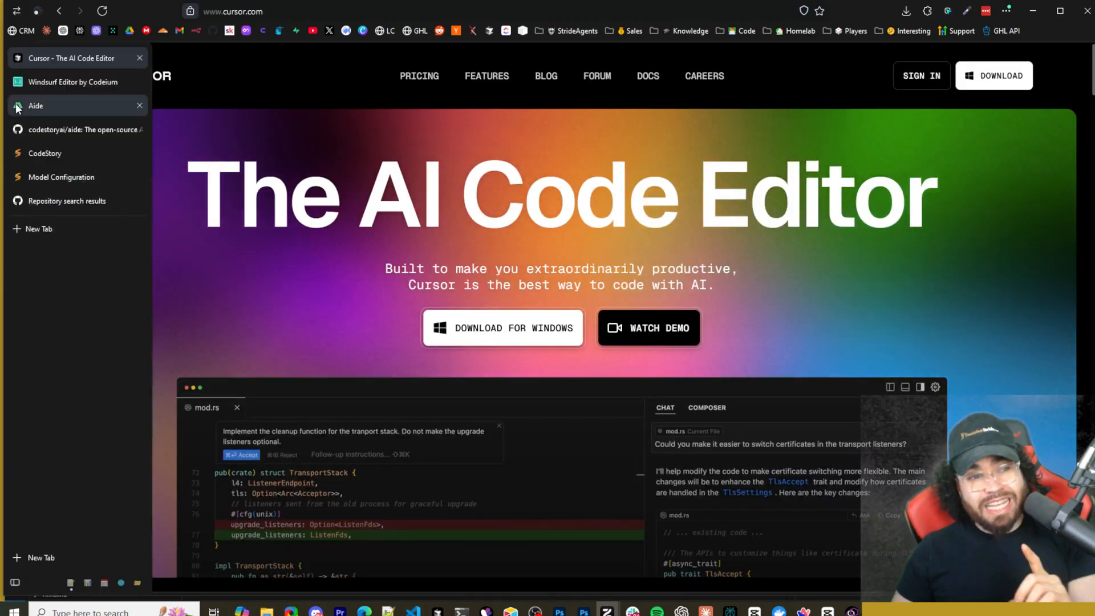
# Switch to the aide.dev tab and scroll to the Downloads section and the demo video.
pyautogui.click(35, 105)
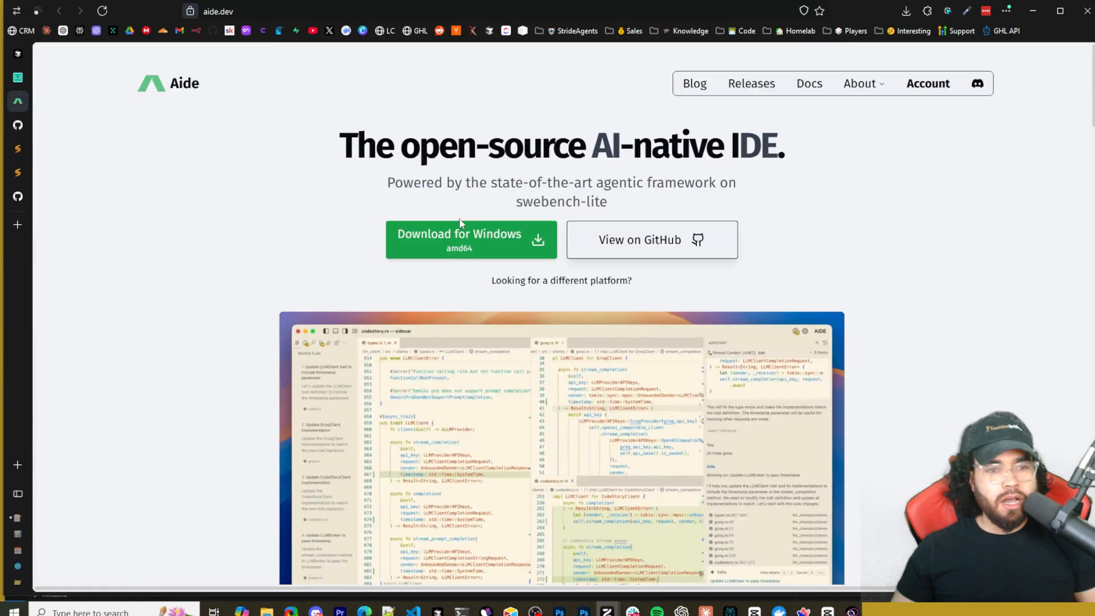
pyautogui.moveTo(336, 134)
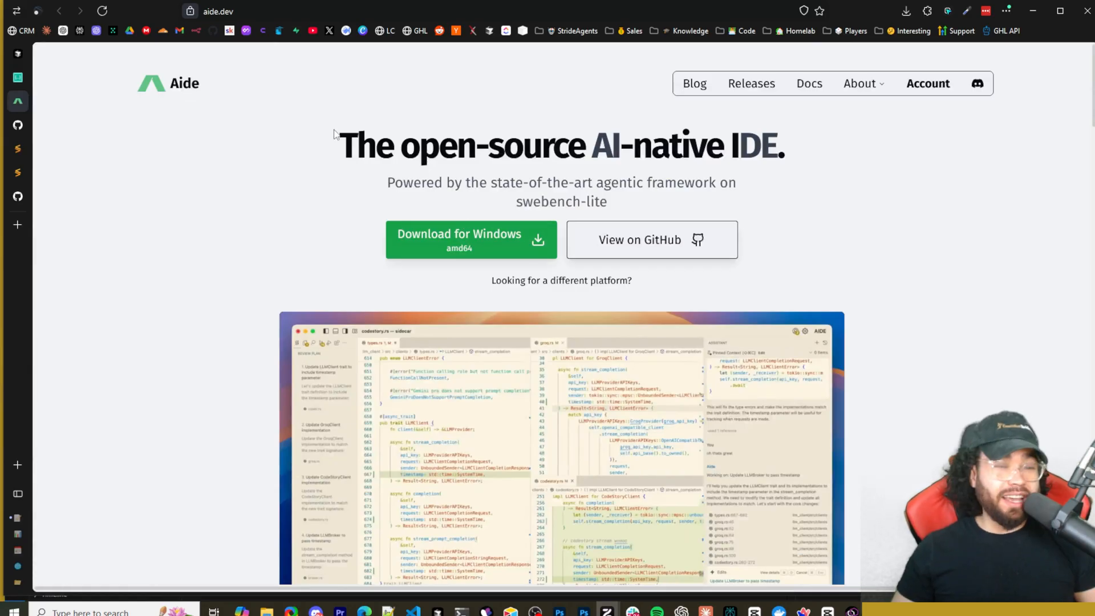
pyautogui.moveTo(276, 152)
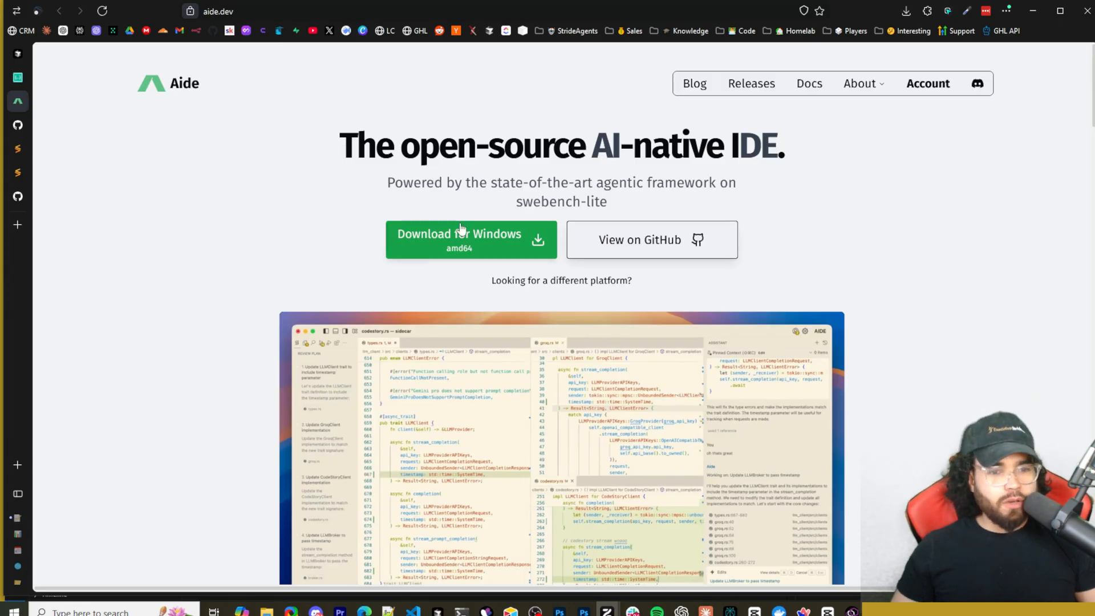
pyautogui.scroll(-3)
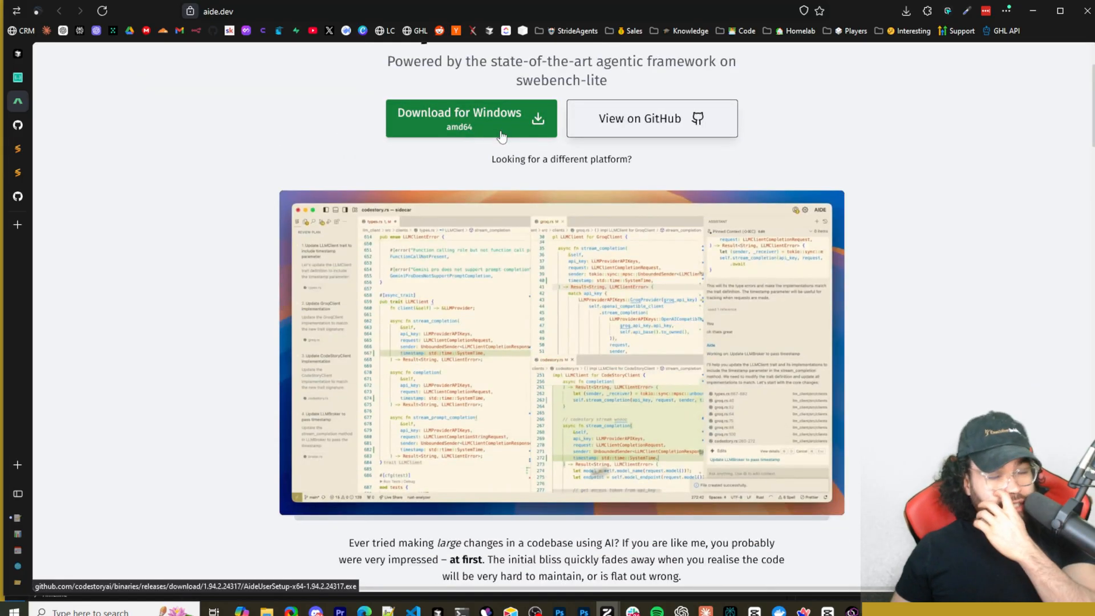
pyautogui.moveTo(433, 127)
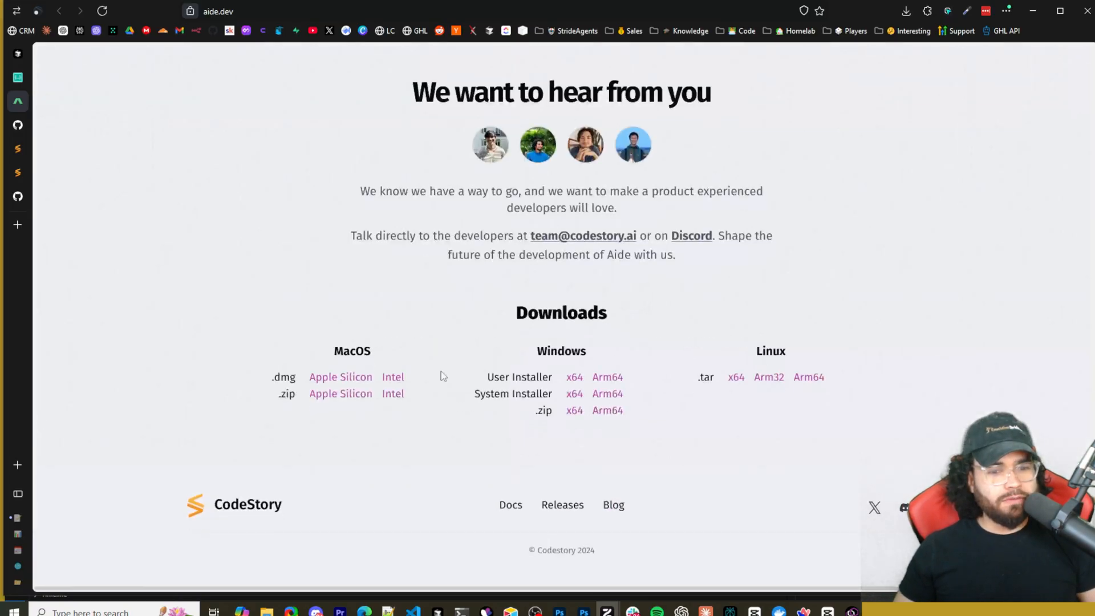
pyautogui.moveTo(340, 393)
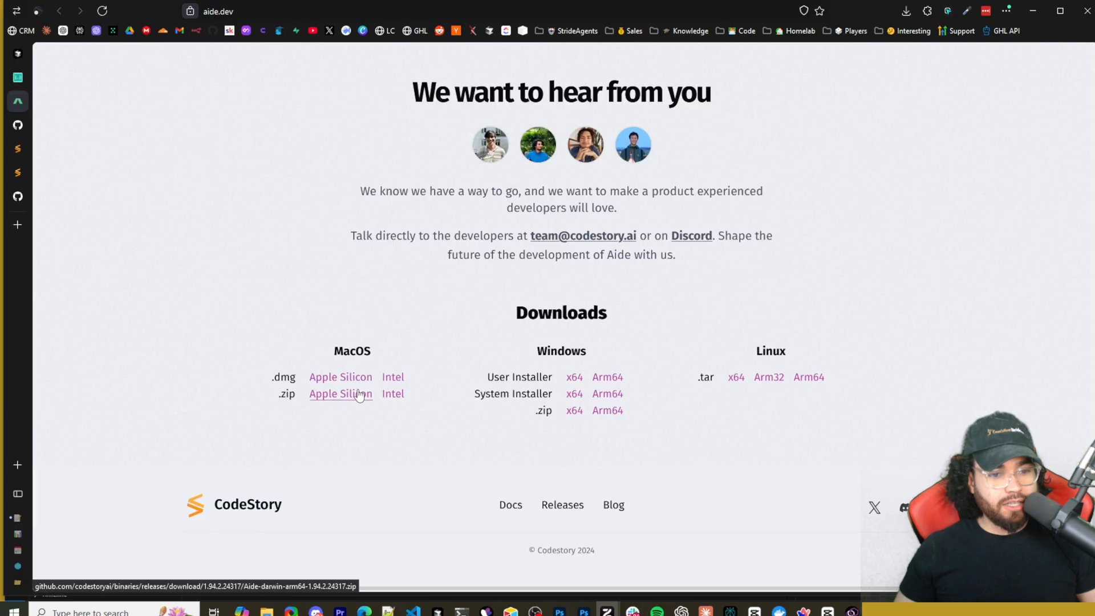
pyautogui.scroll(3)
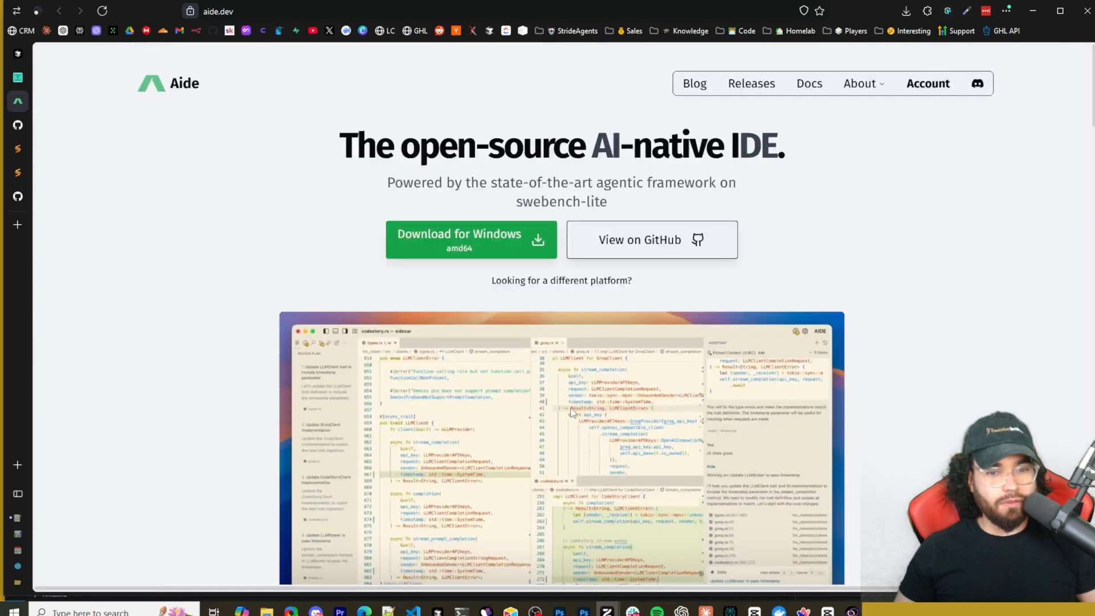
pyautogui.scroll(-3)
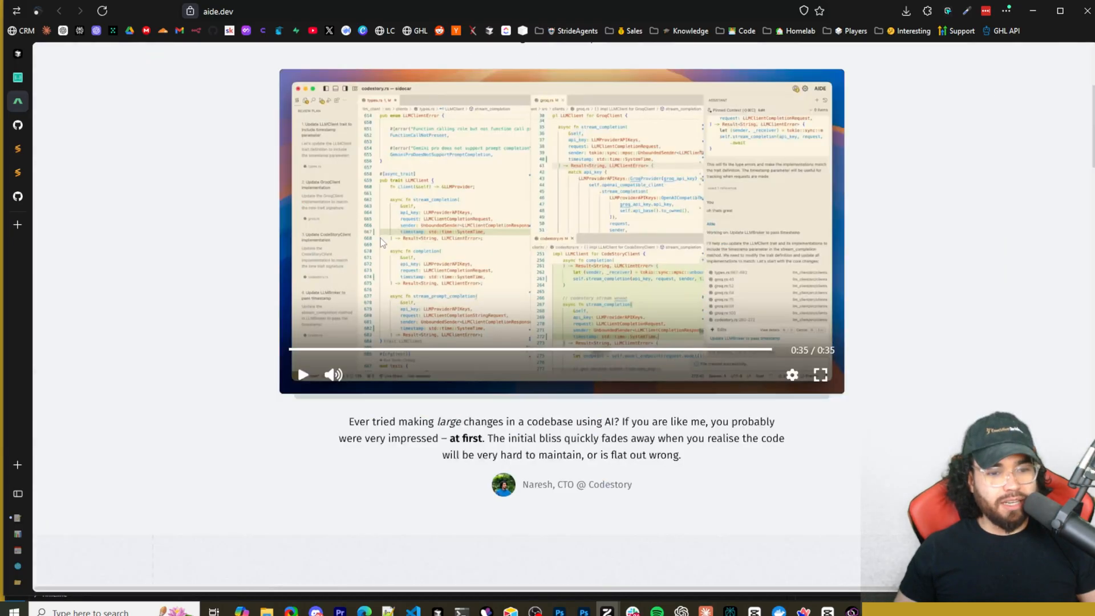
# Replay the demo video and scroll to the 'A proactive agent' and 'Developer control' sections.
pyautogui.click(303, 375)
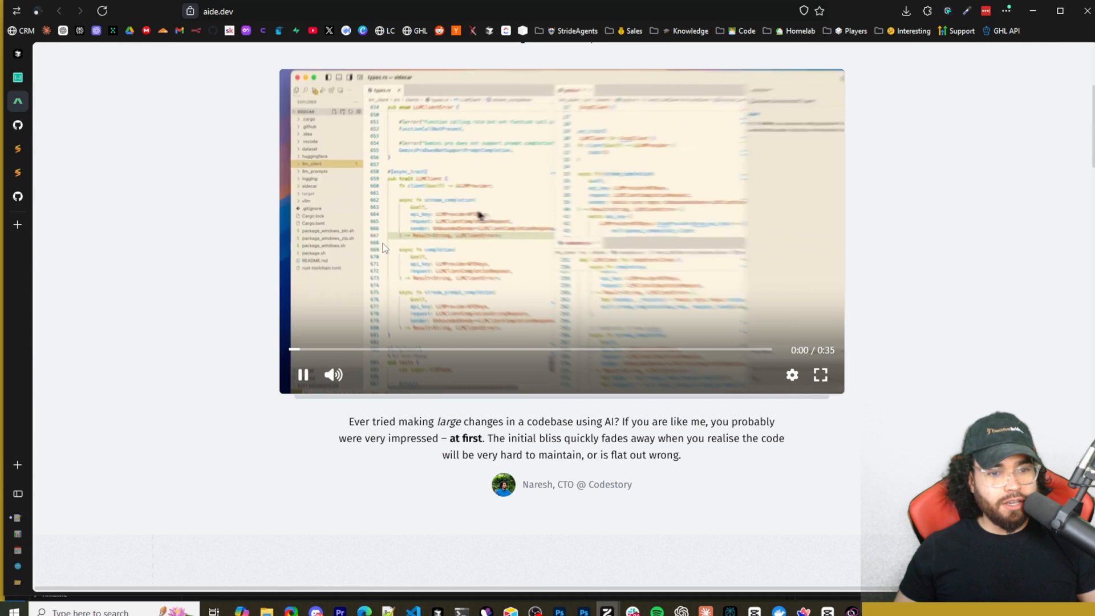
pyautogui.moveTo(293, 350)
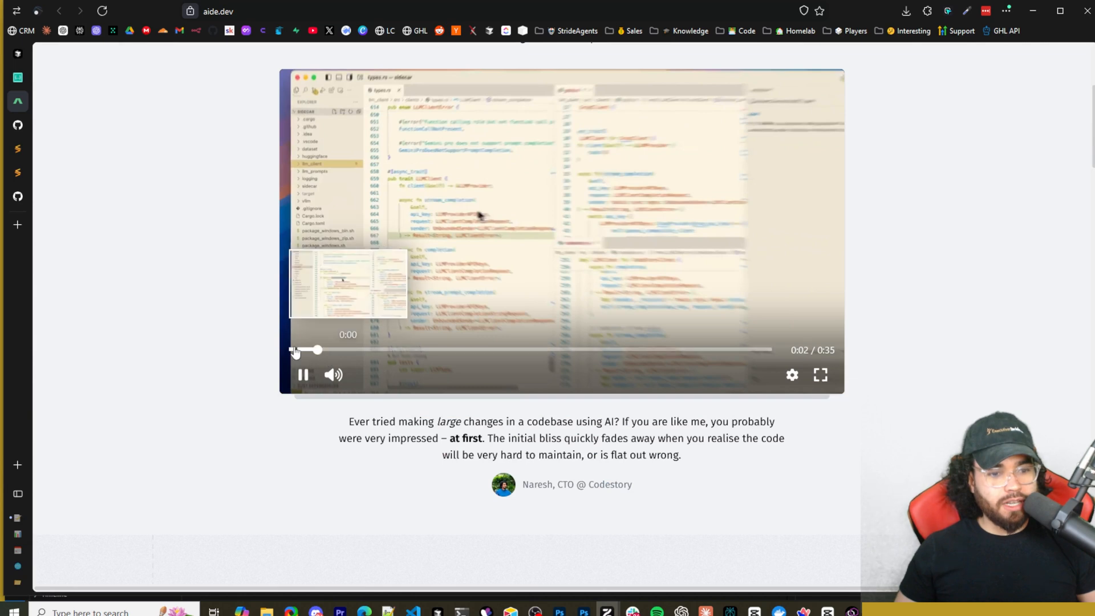
pyautogui.scroll(-3)
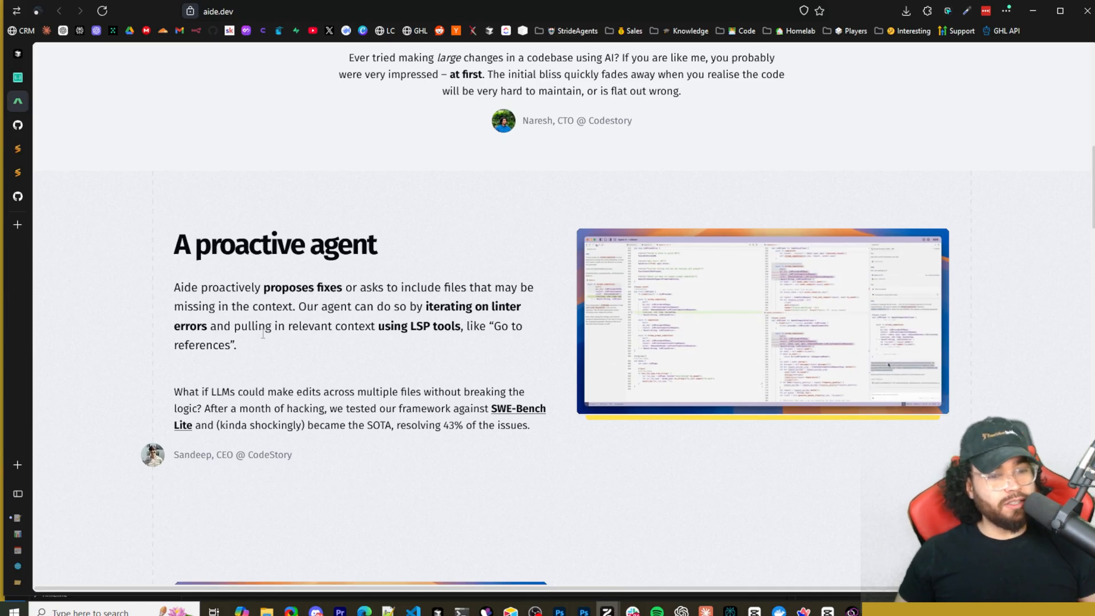
pyautogui.moveTo(413, 339)
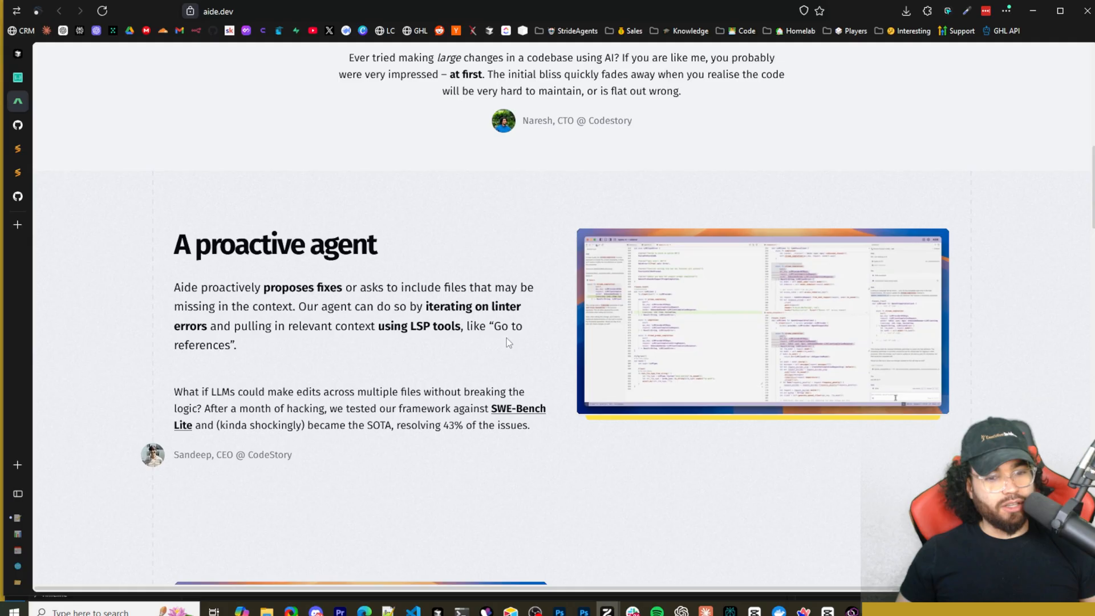
pyautogui.scroll(-3)
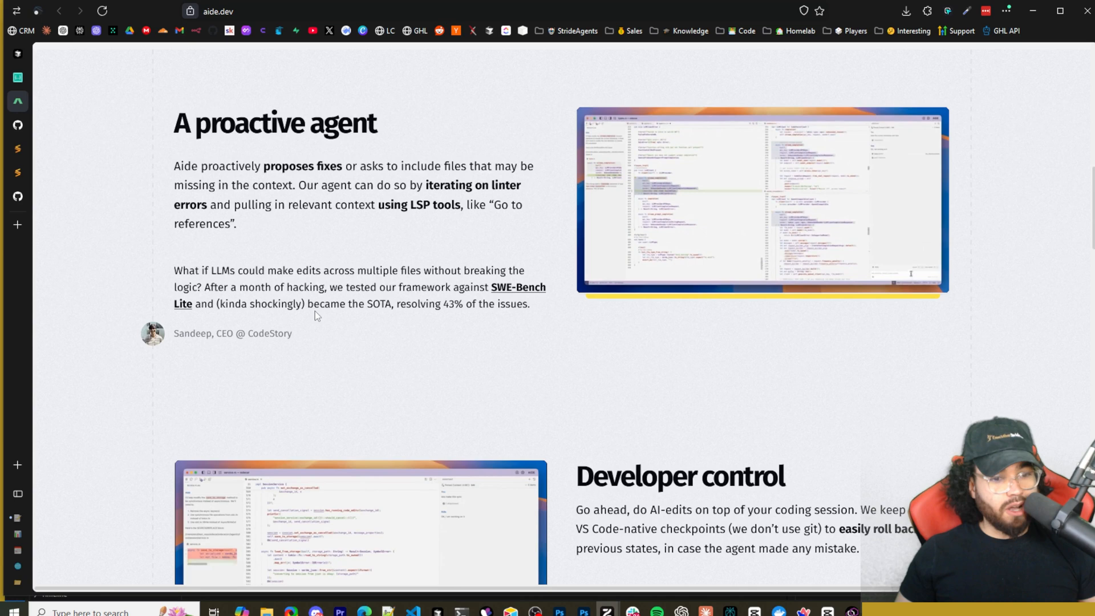
pyautogui.moveTo(421, 315)
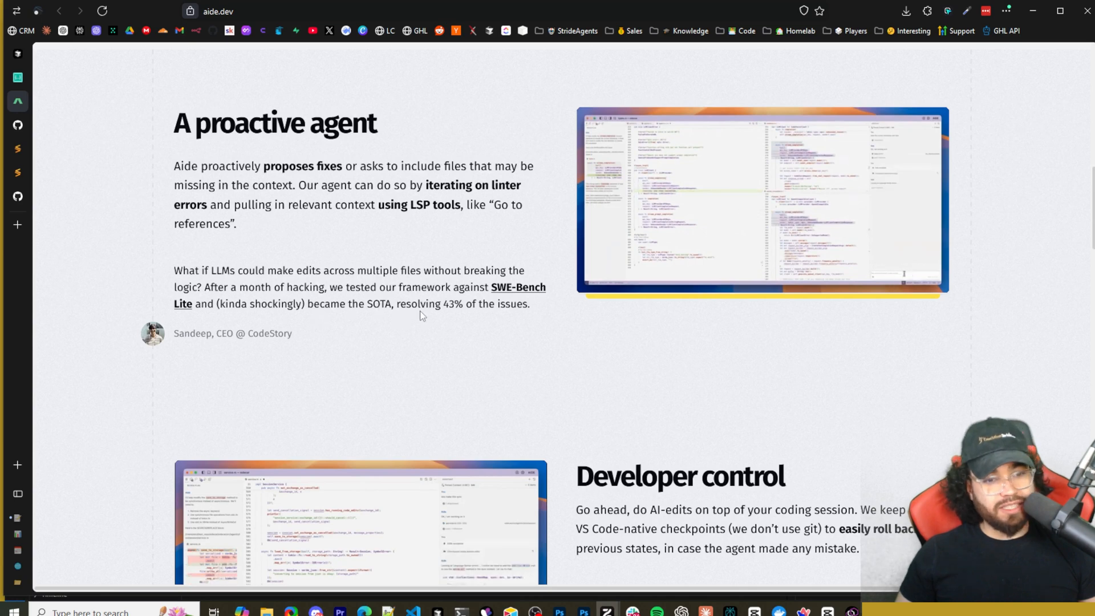
pyautogui.moveTo(475, 310)
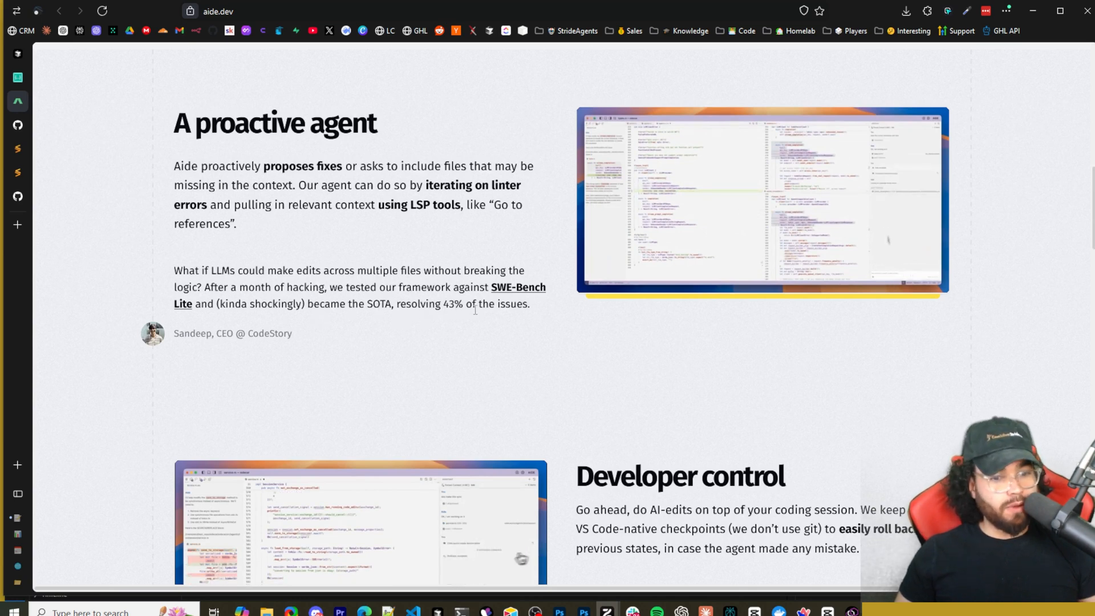
# Open the SWE-Bench Lite leaderboard showing CodeStory Aide at 43.00% resolved and scroll through it.
pyautogui.click(518, 288)
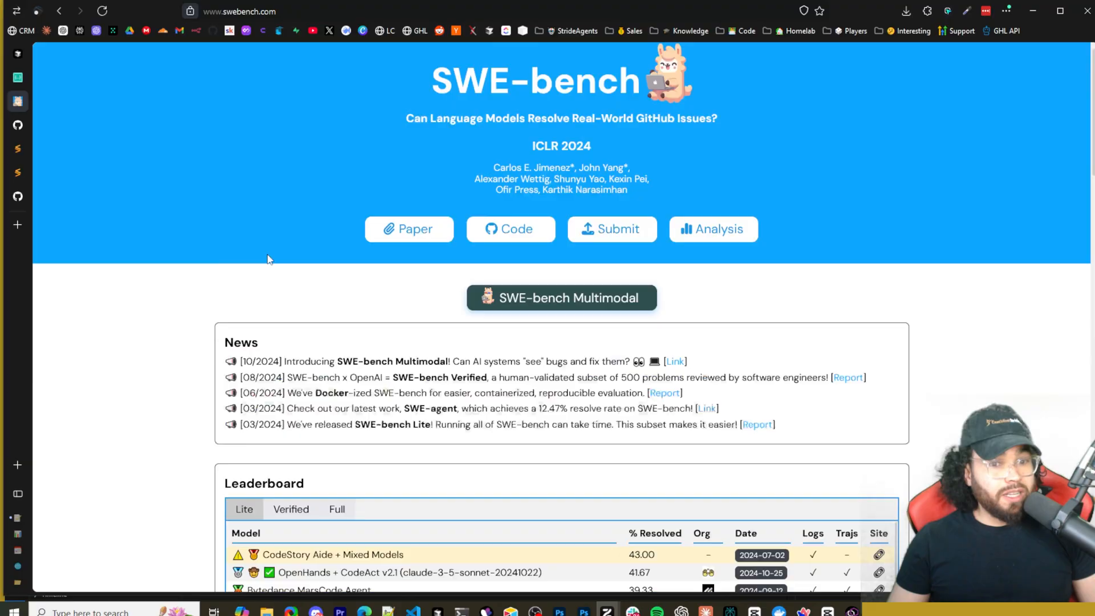
pyautogui.scroll(-3)
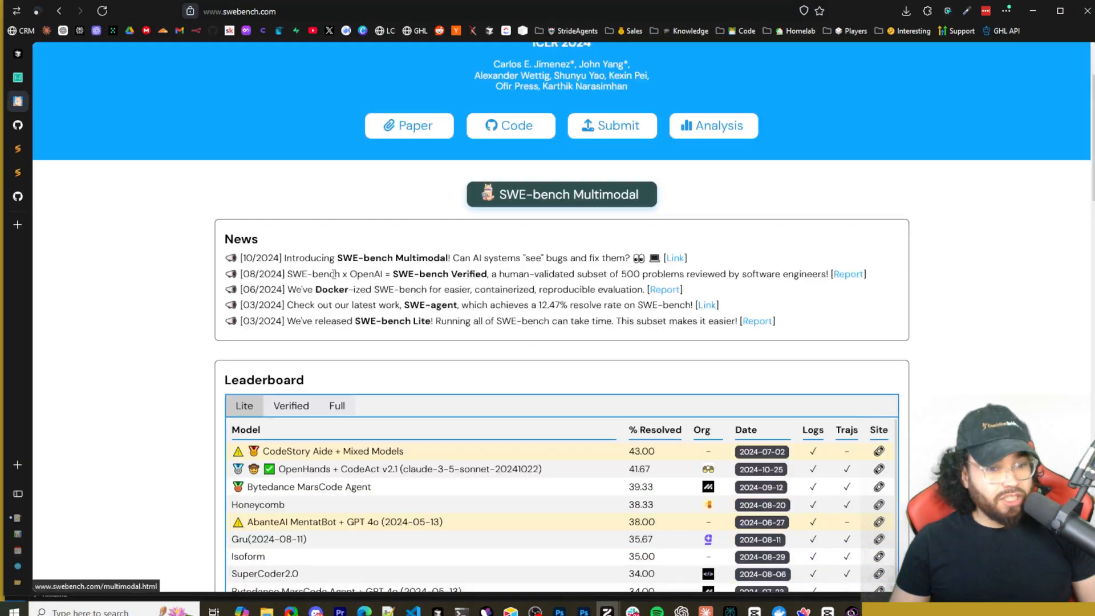
pyautogui.scroll(-3)
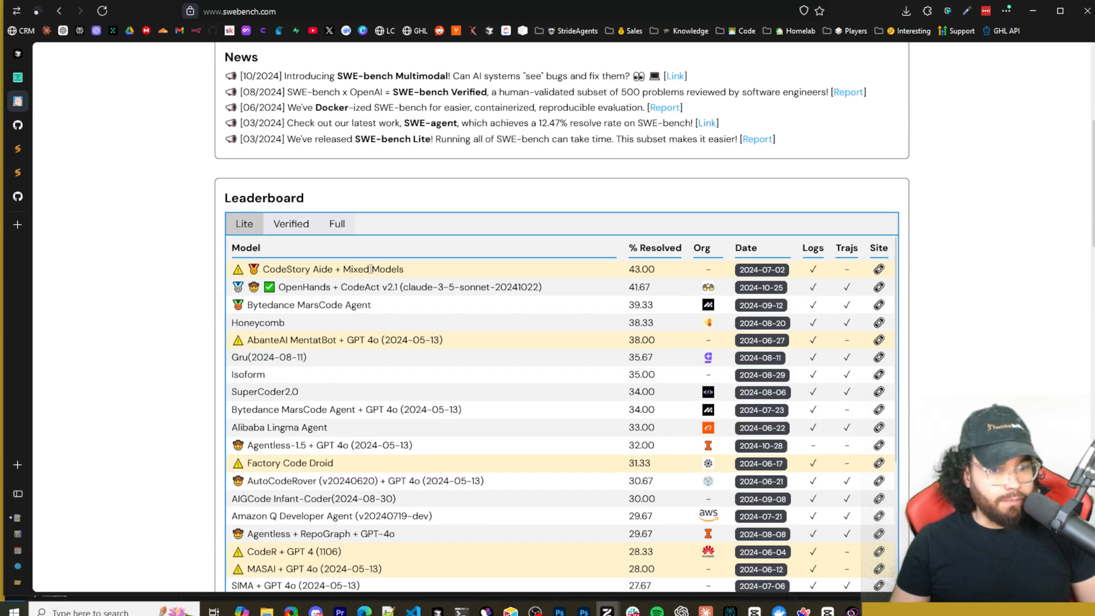
pyautogui.moveTo(657, 277)
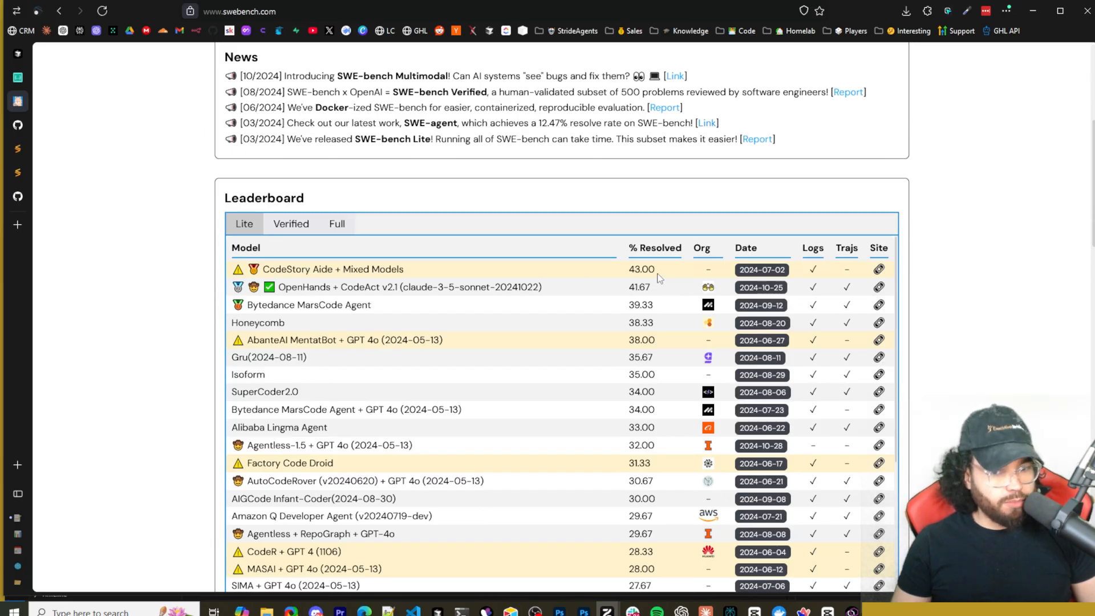
pyautogui.moveTo(353, 289)
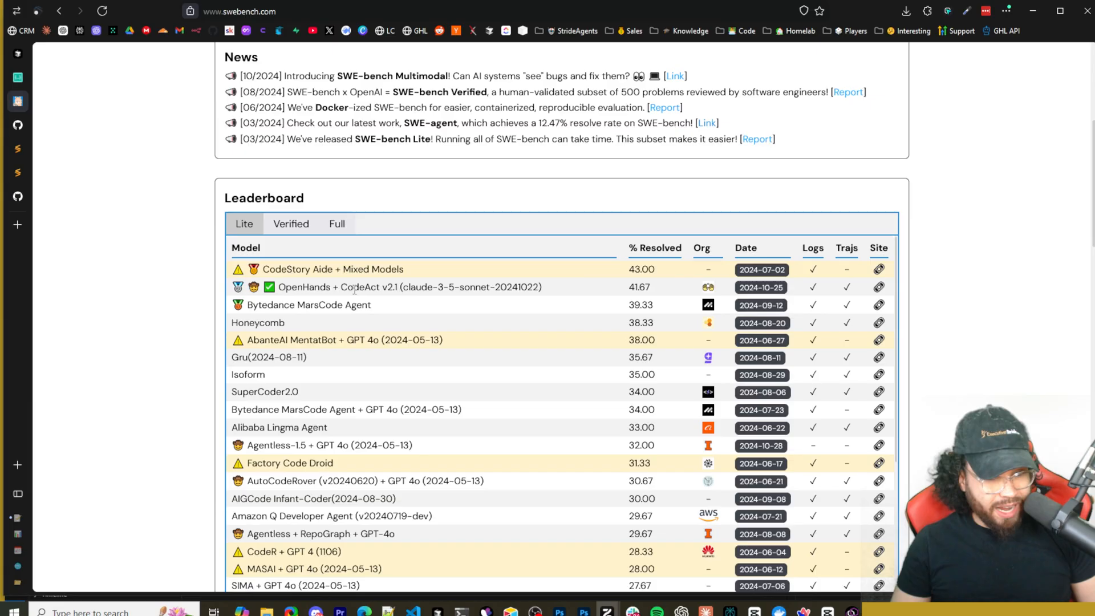
pyautogui.moveTo(322, 315)
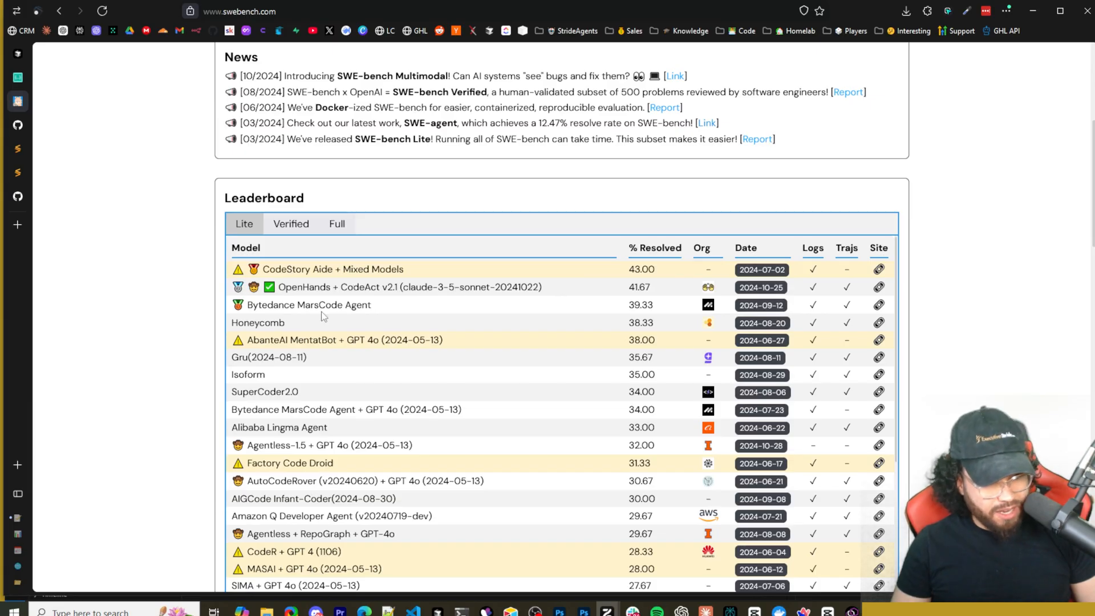
pyautogui.scroll(-3)
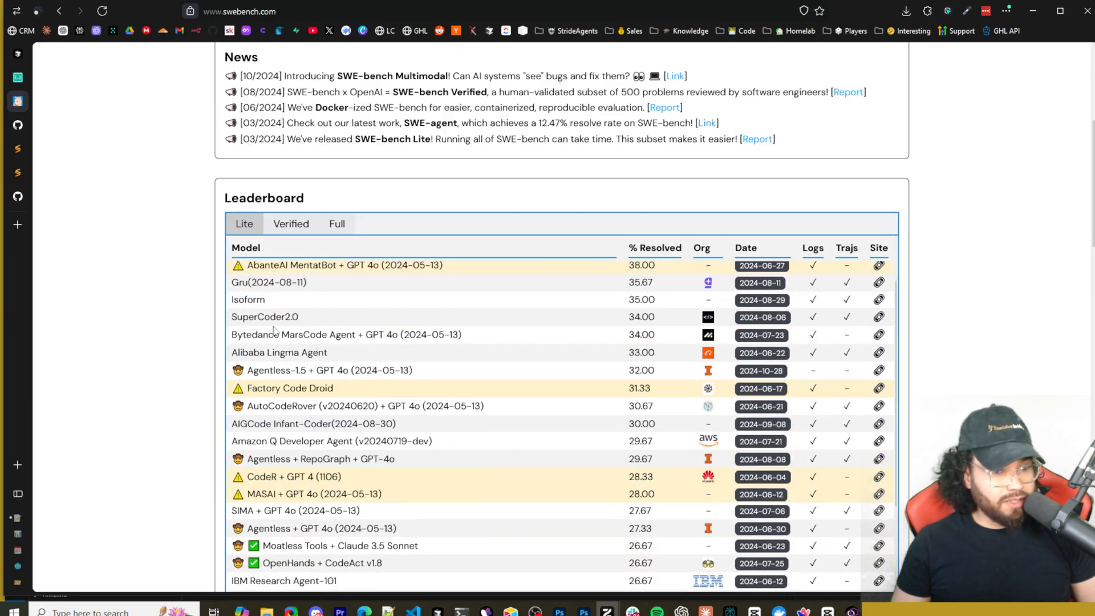
pyautogui.scroll(-3)
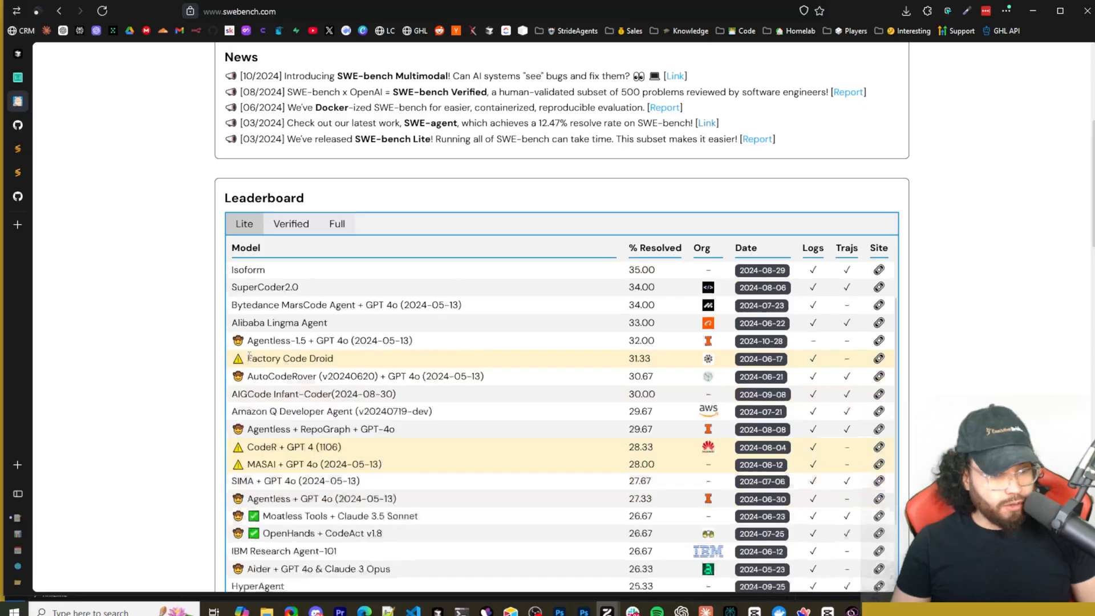
pyautogui.scroll(3)
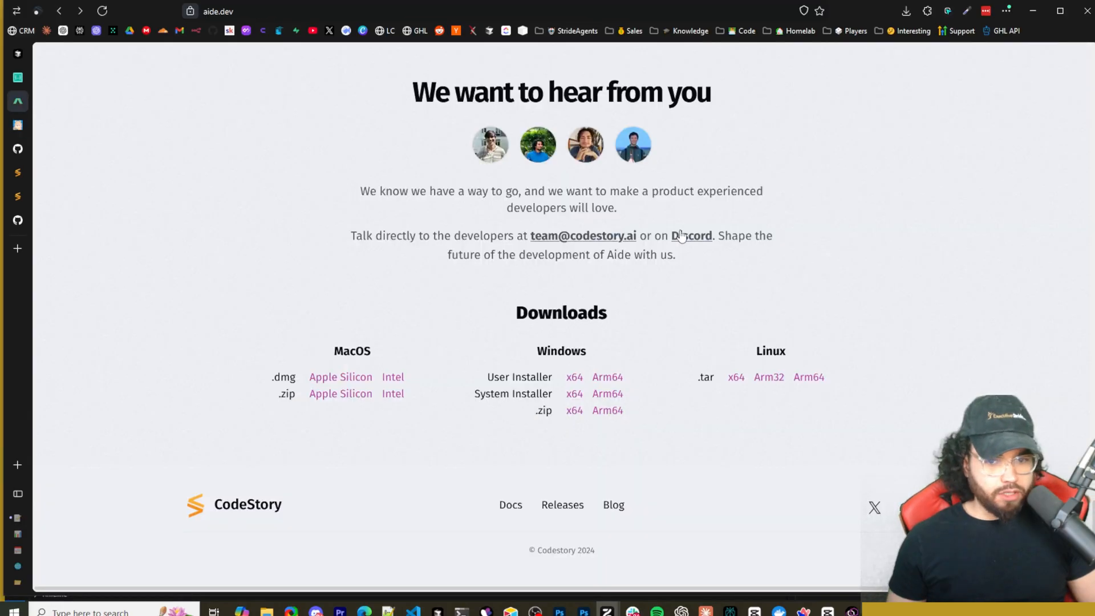
# Switch to the codestoryai/aide GitHub tab showing the README features and Contributing section.
pyautogui.click(18, 101)
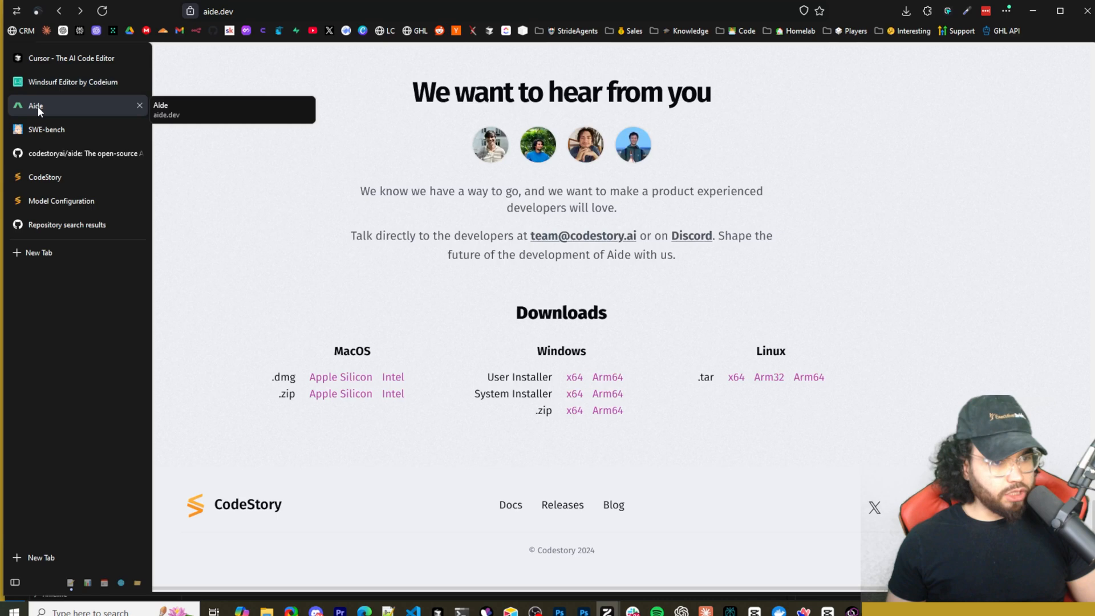
pyautogui.moveTo(73, 82)
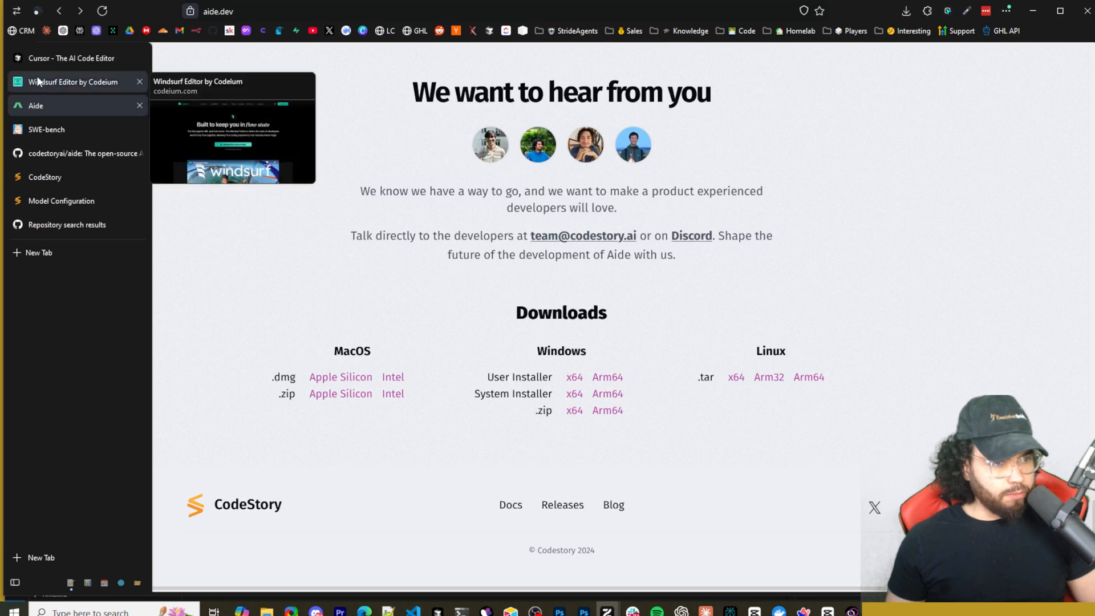
pyautogui.click(85, 154)
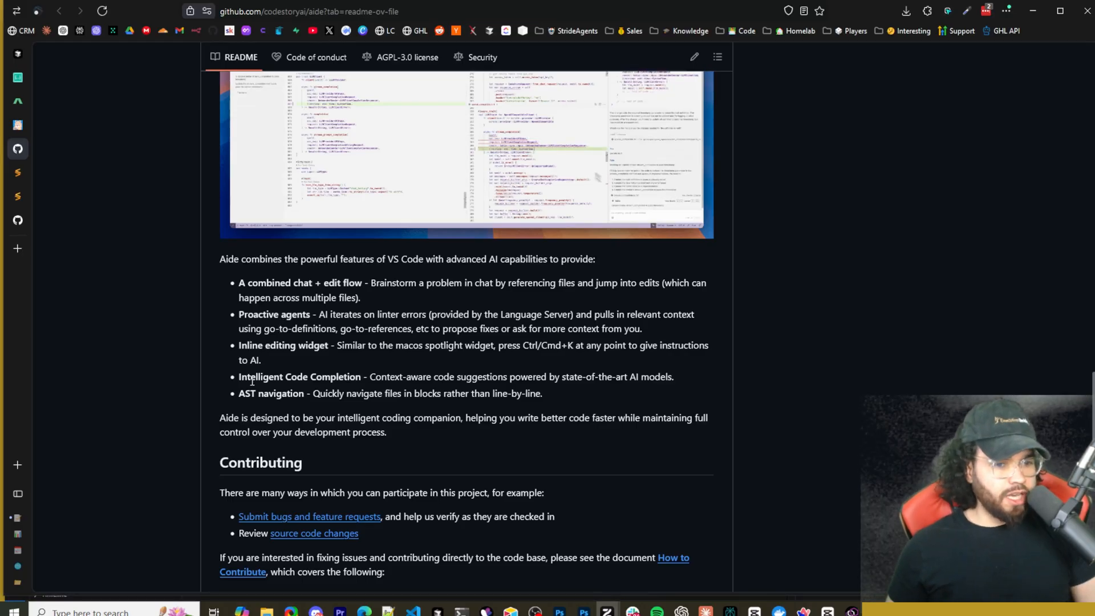
pyautogui.moveTo(314, 397)
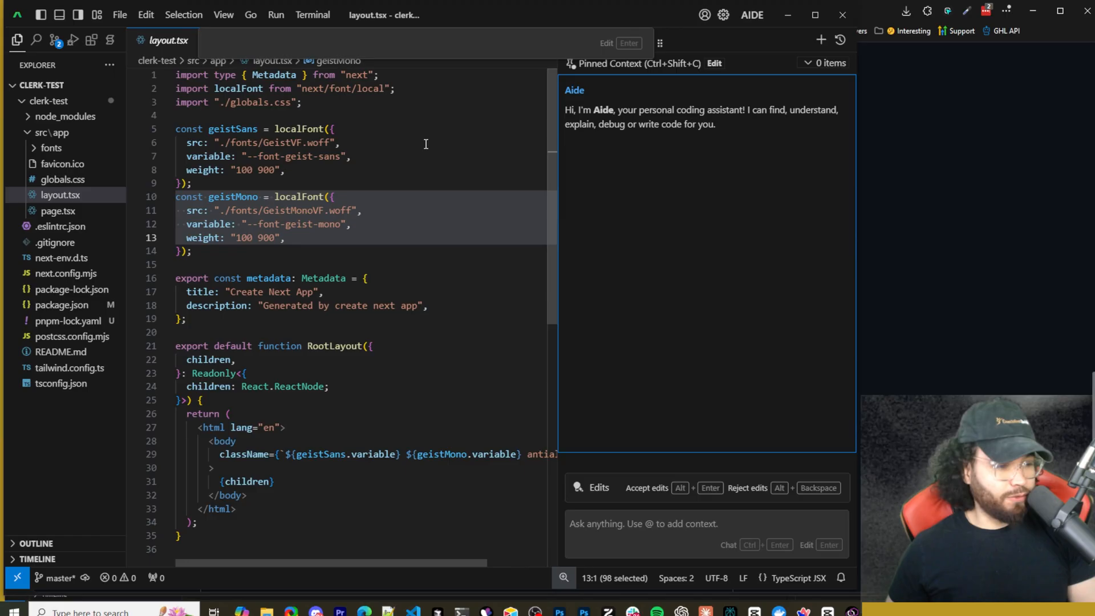
pyautogui.moveTo(294, 141)
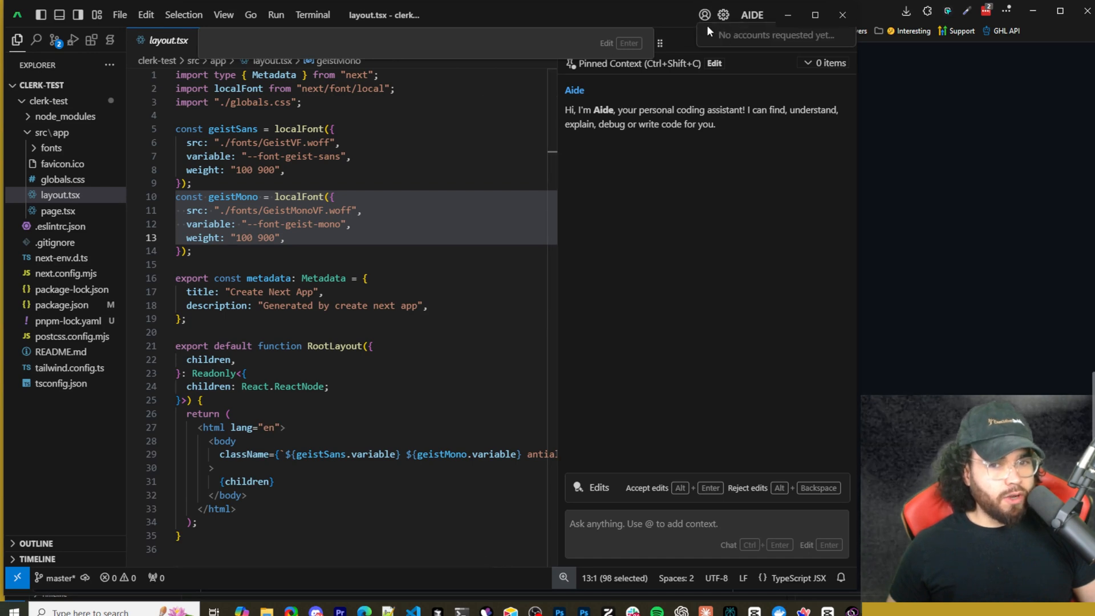
# Show the signed-in Aide account menu with its Log Out option from the title bar.
pyautogui.click(750, 14)
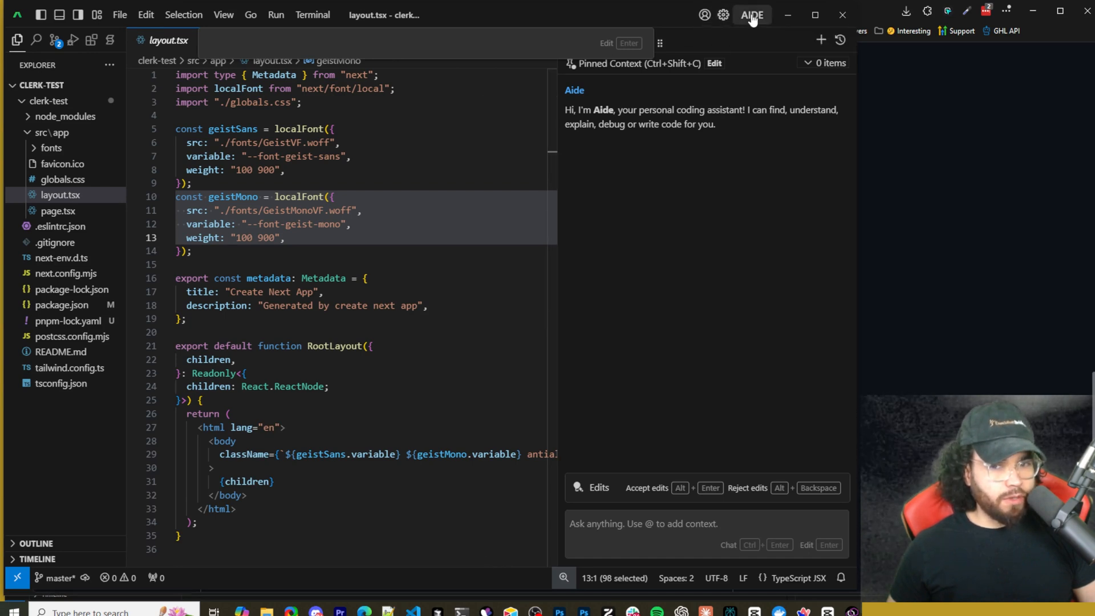
pyautogui.click(750, 14)
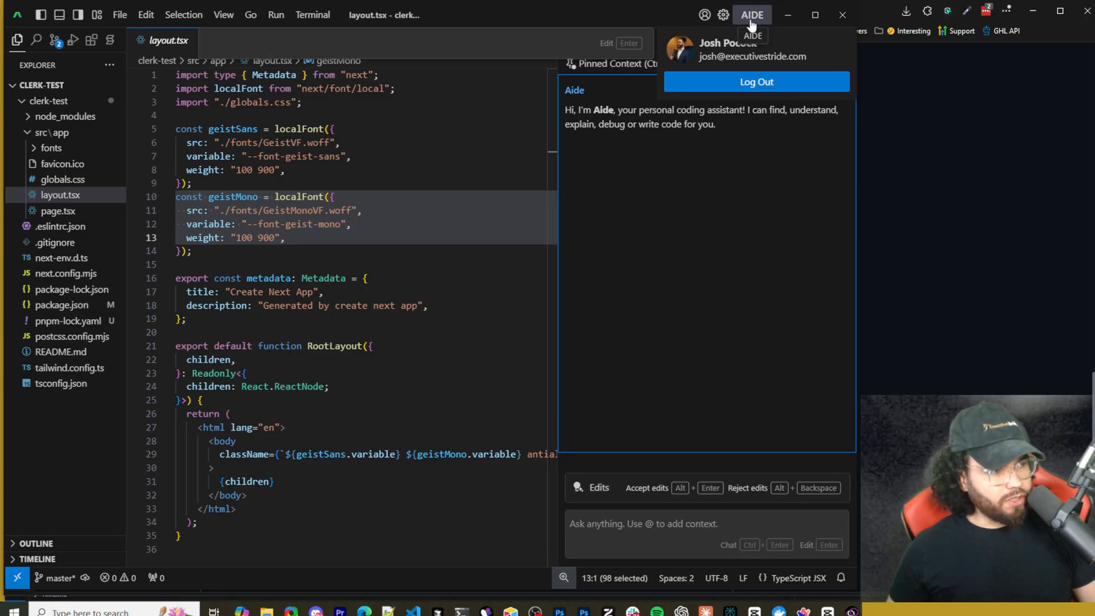
pyautogui.moveTo(858, 153)
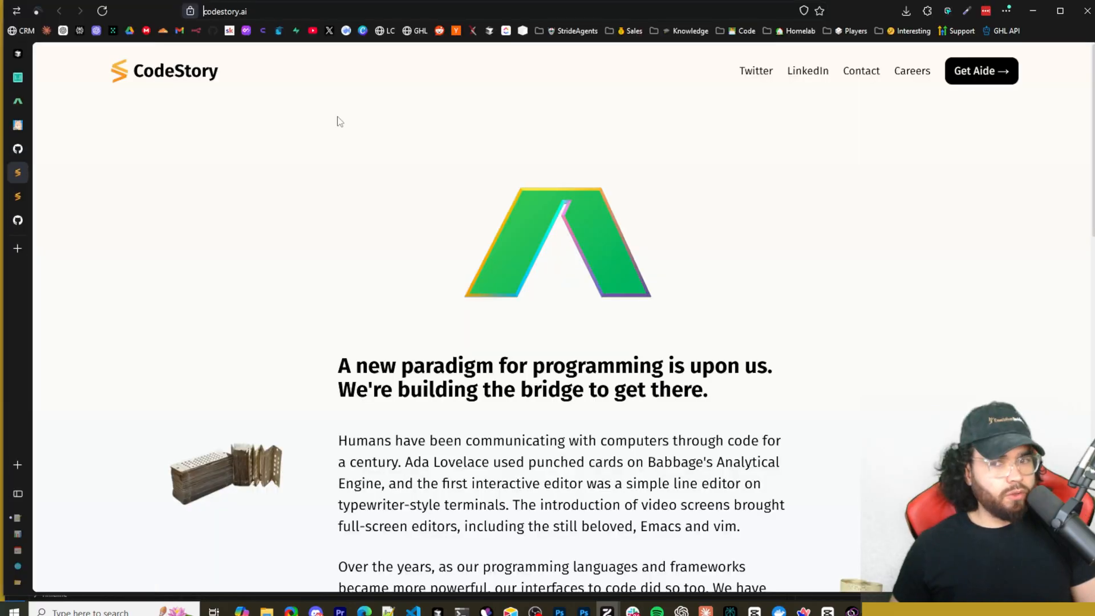
# Scroll the CodeStory homepage describing a new paradigm for programming.
pyautogui.scroll(-3)
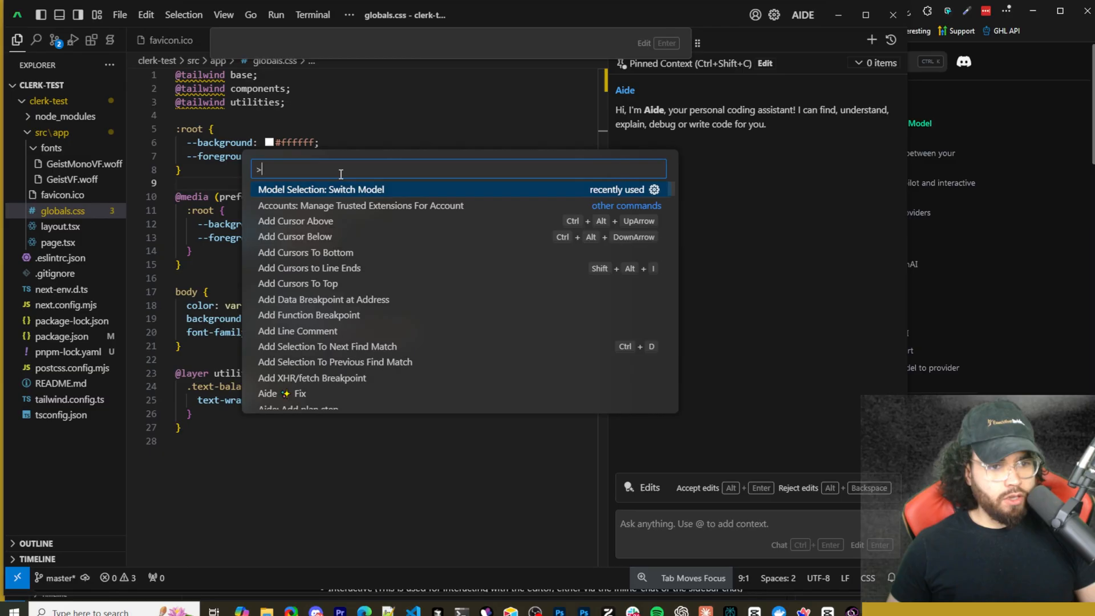
# Run Model Selection: Switch Model and choose Chat Model, listing DeepSeekCoder 33B Instruct as current.
pyautogui.write('mod')
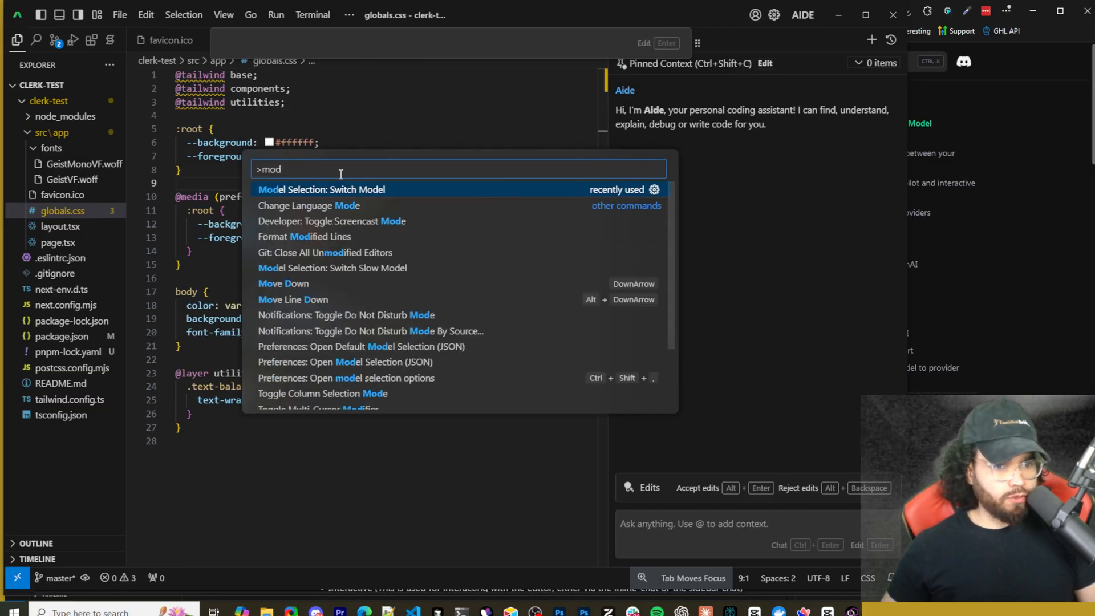
pyautogui.click(321, 189)
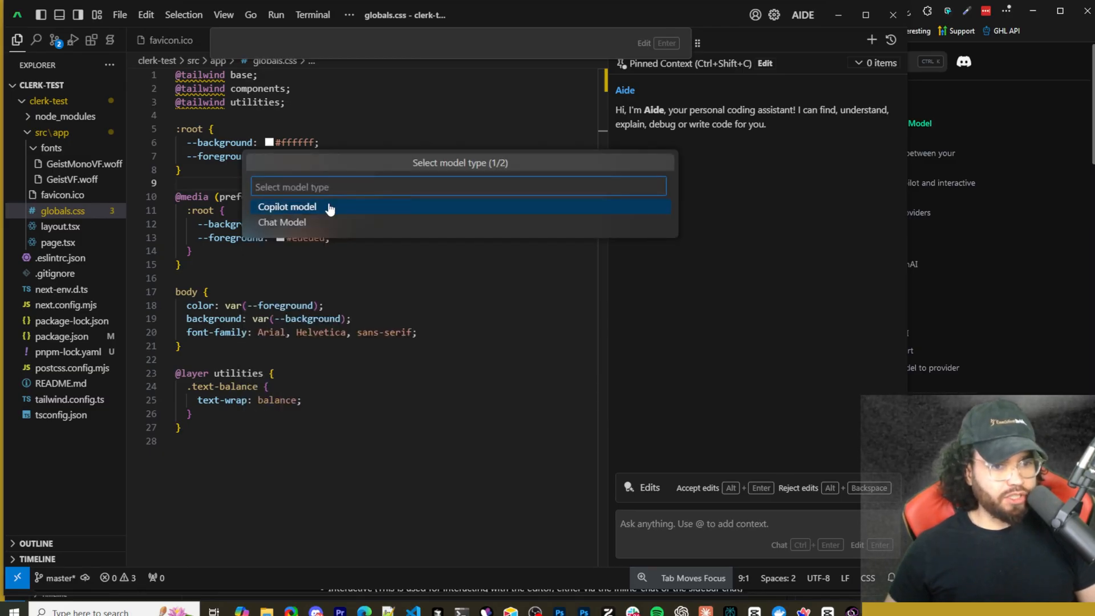
pyautogui.moveTo(290, 211)
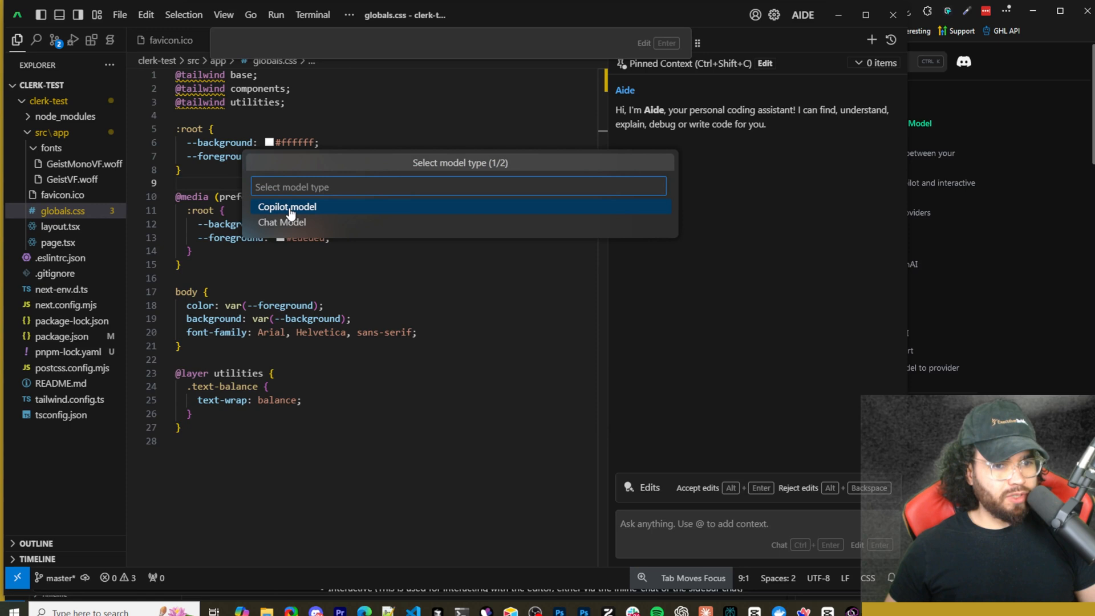
pyautogui.moveTo(281, 222)
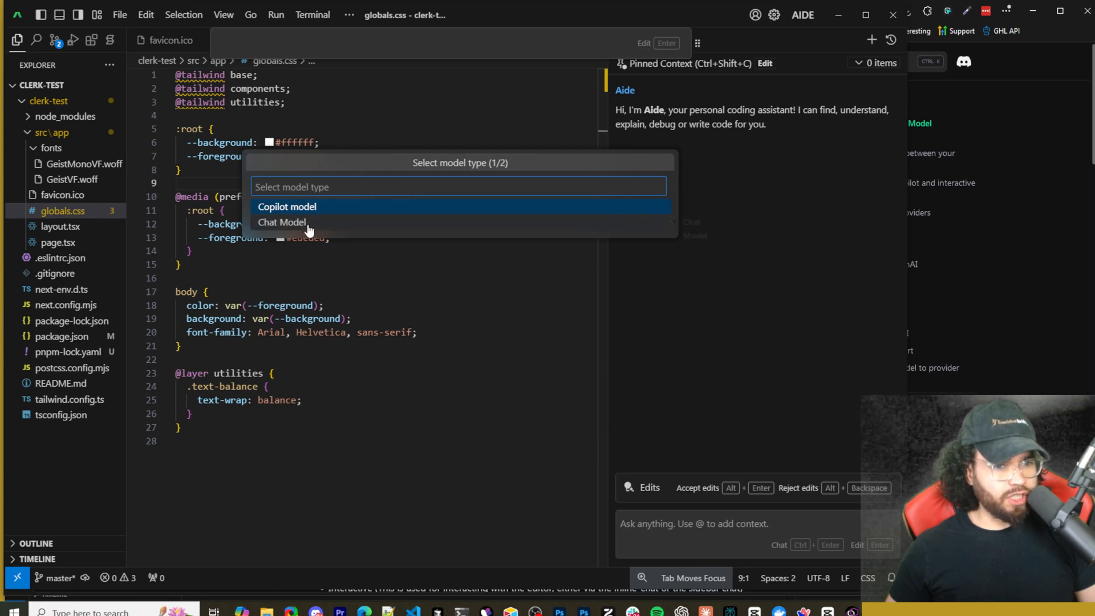
pyautogui.click(282, 222)
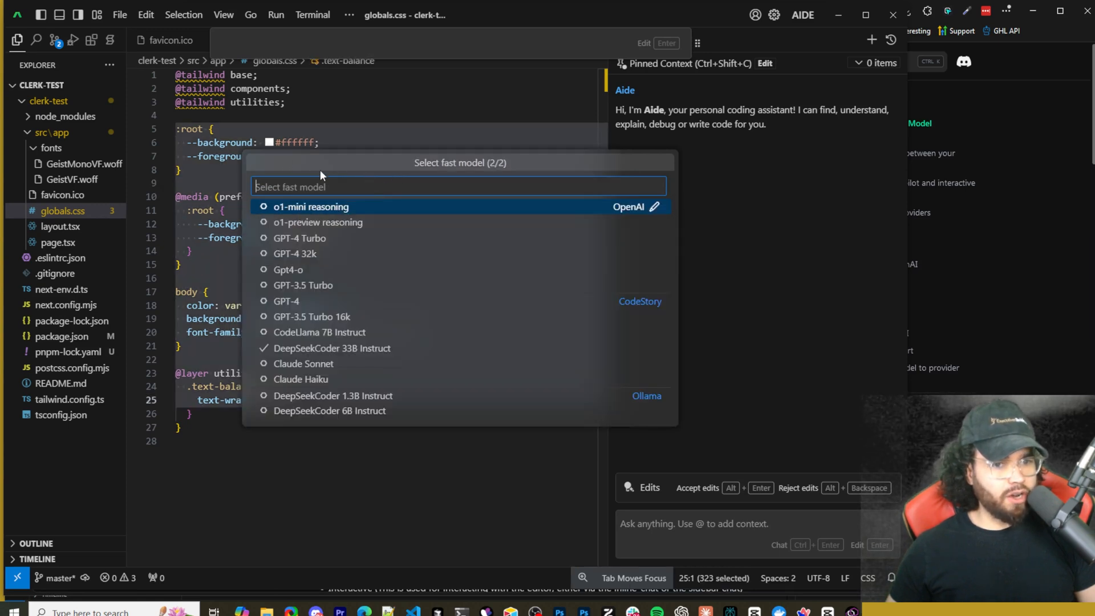
pyautogui.moveTo(310, 206)
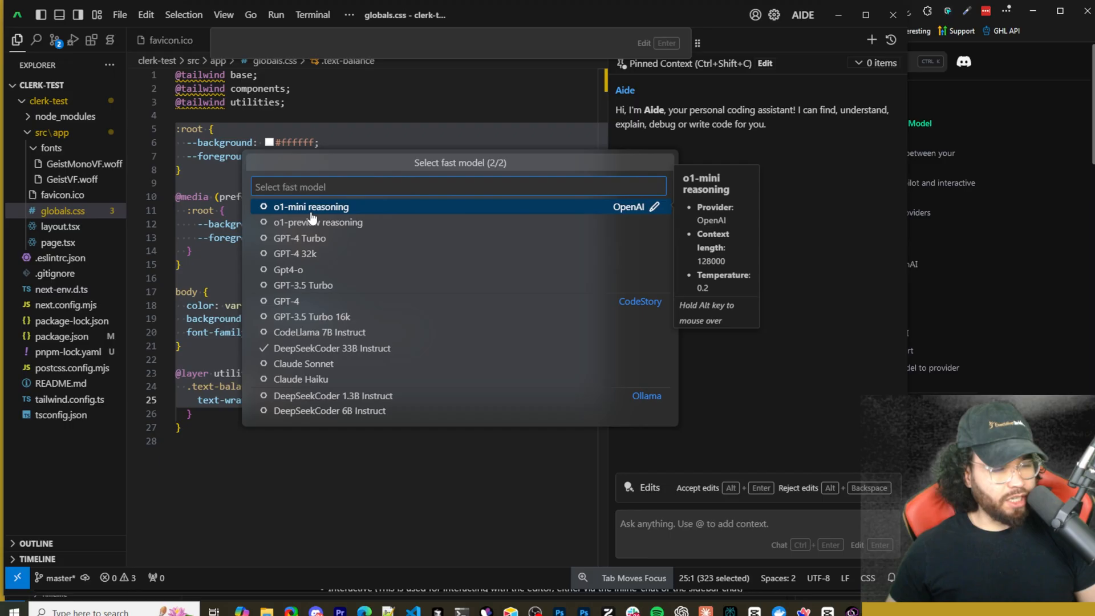
pyautogui.moveTo(338, 289)
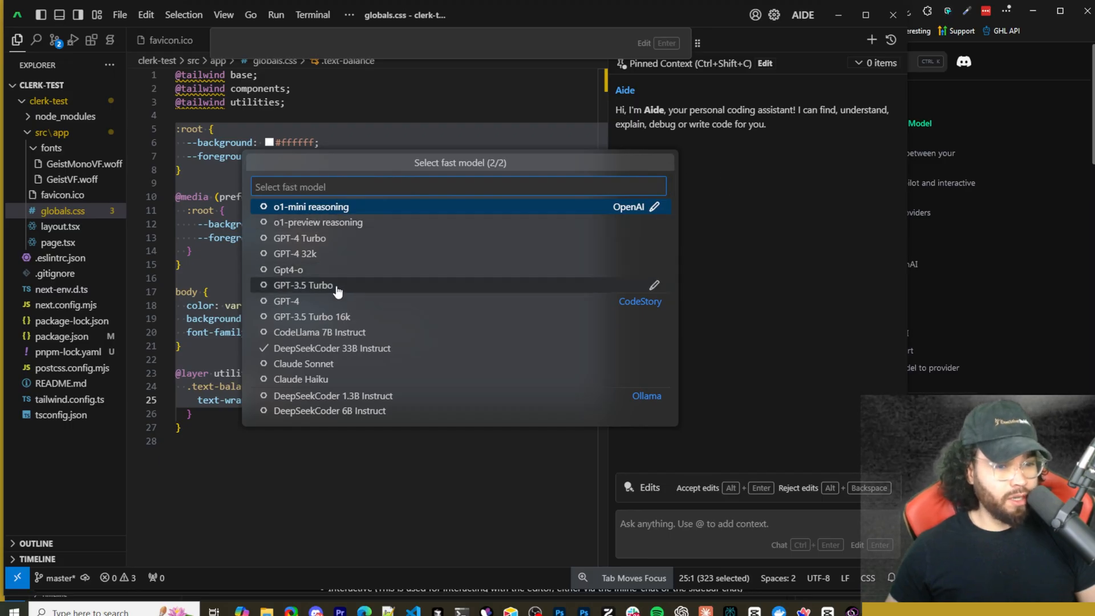
pyautogui.moveTo(304, 211)
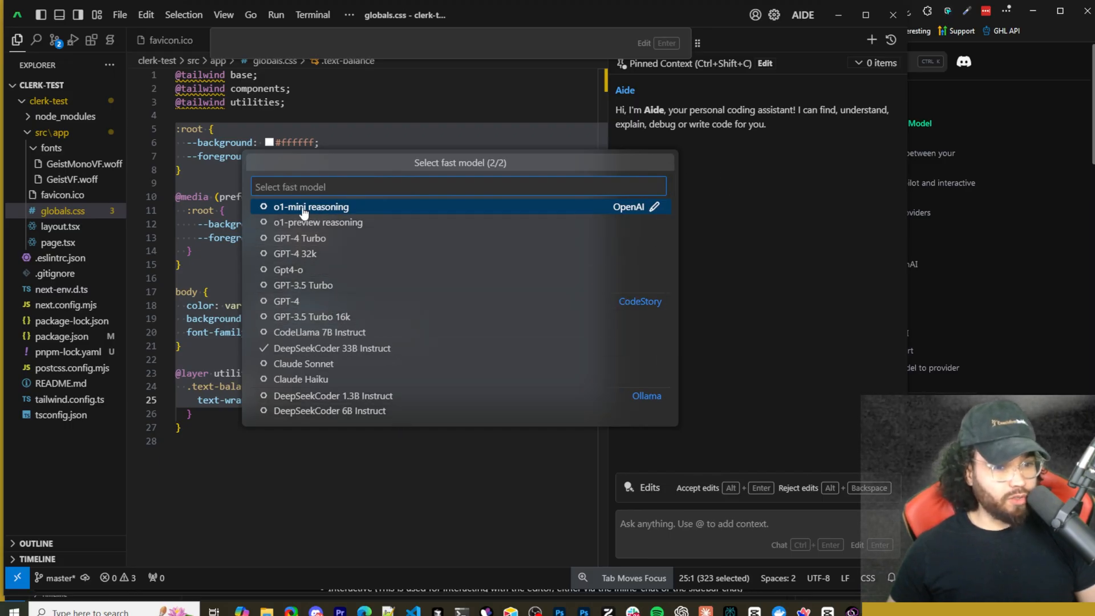
pyautogui.moveTo(300, 223)
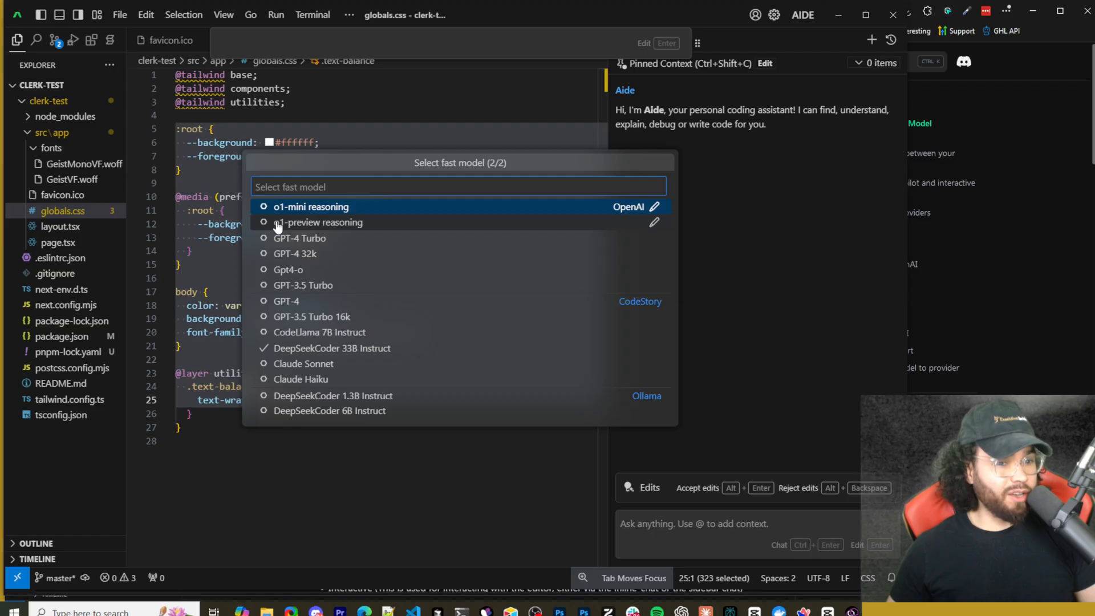
pyautogui.moveTo(311, 316)
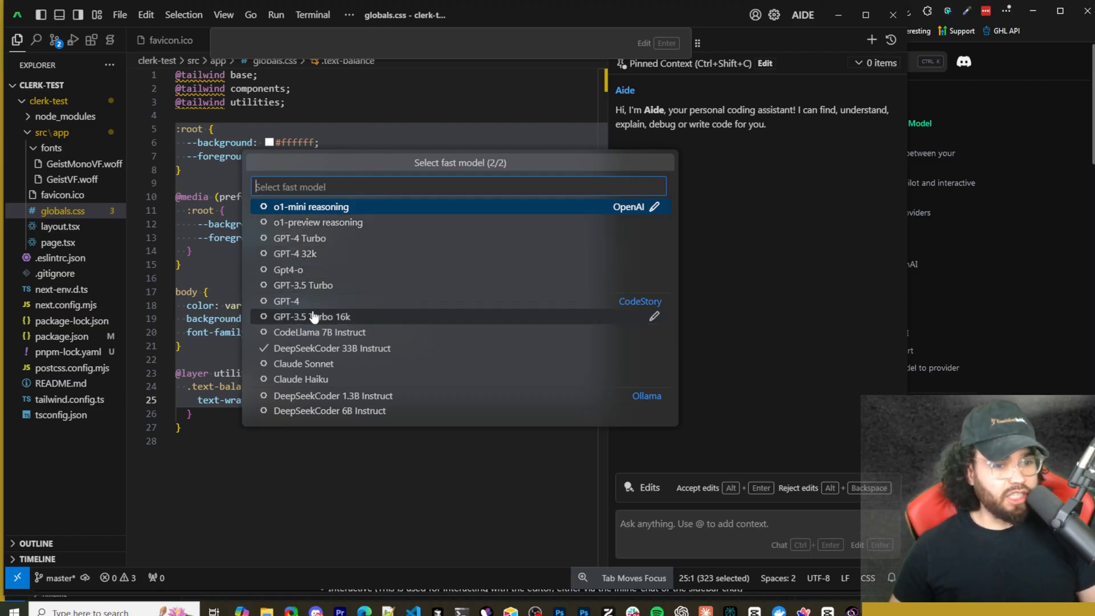
pyautogui.moveTo(310, 377)
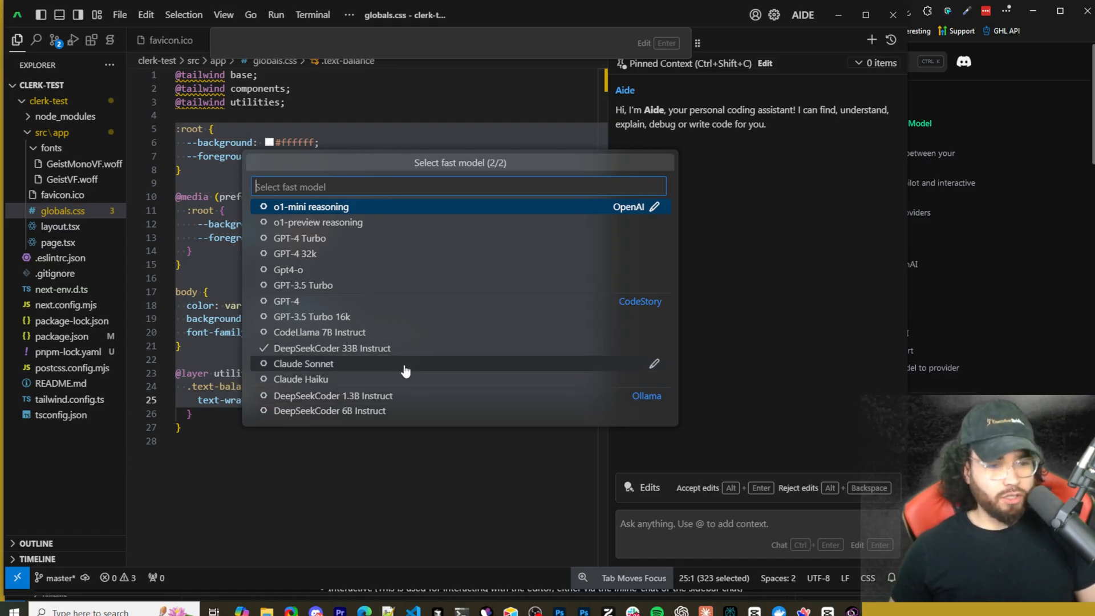
pyautogui.moveTo(374, 238)
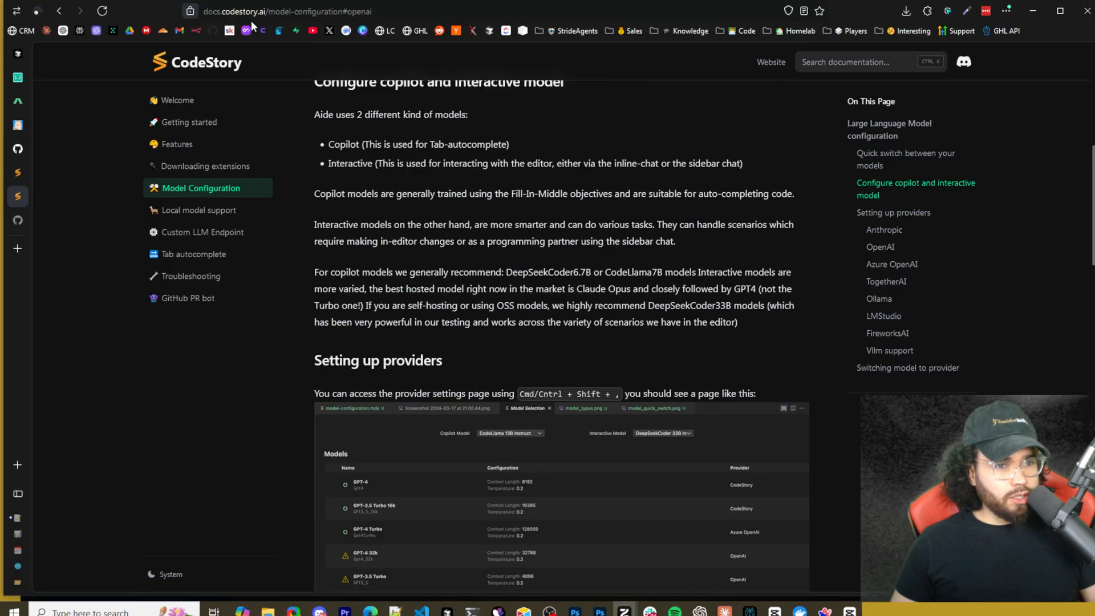
pyautogui.moveTo(351, 147)
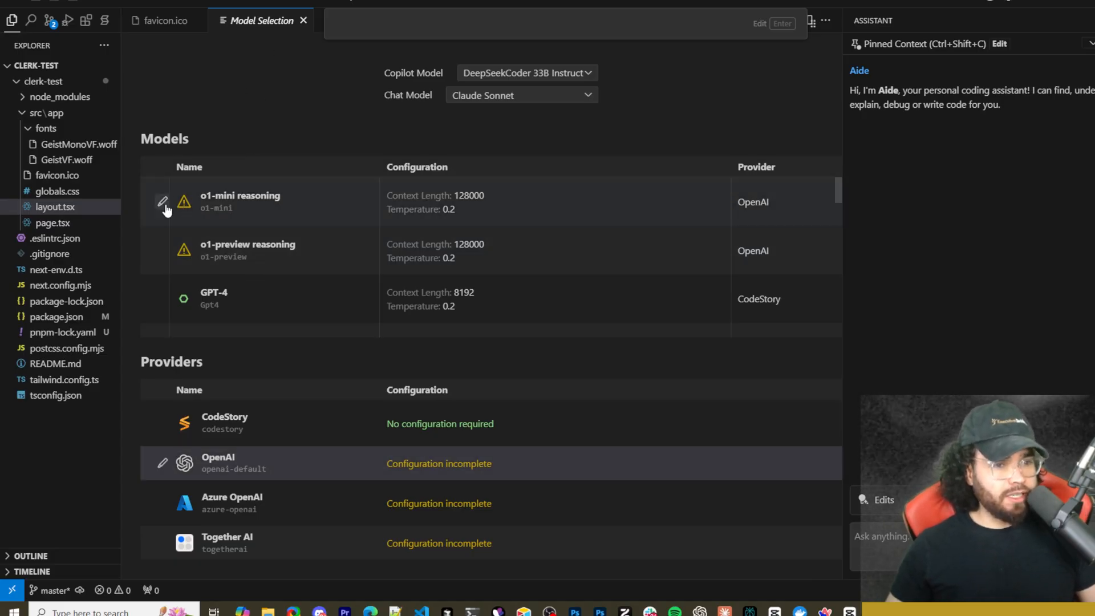
pyautogui.moveTo(293, 214)
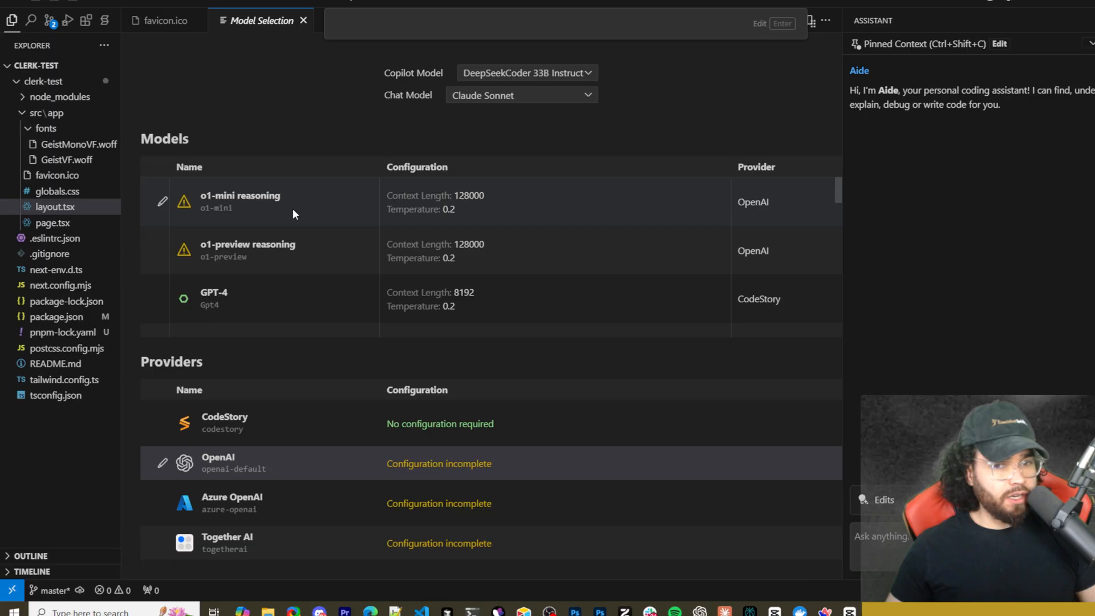
# Scroll through the Models and Providers tables, with OpenAI, Azure OpenAI and Together AI unconfigured.
pyautogui.scroll(-3)
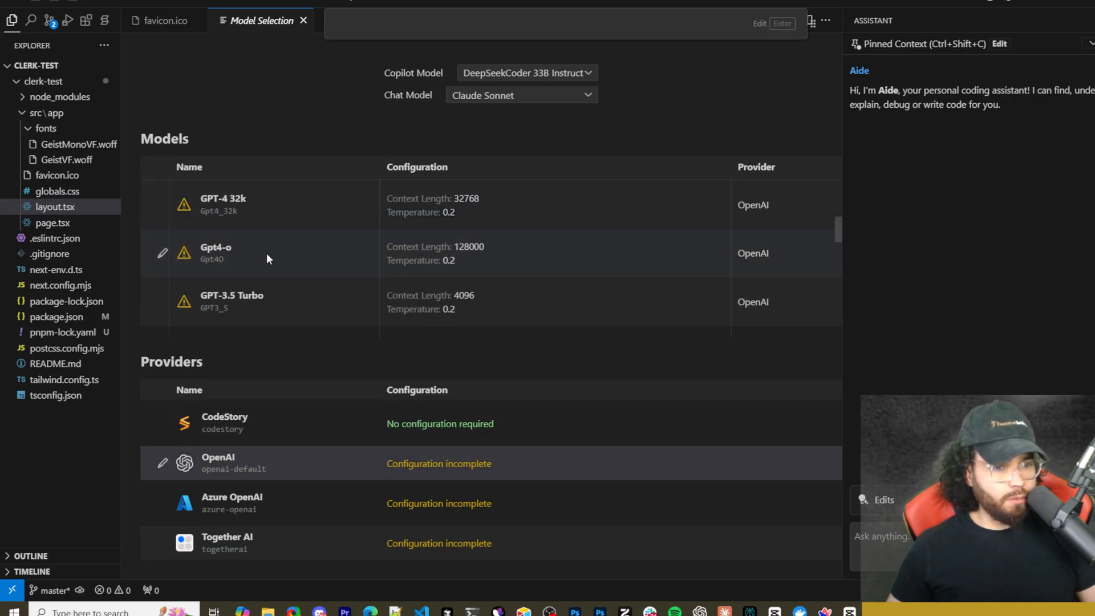
pyautogui.scroll(-3)
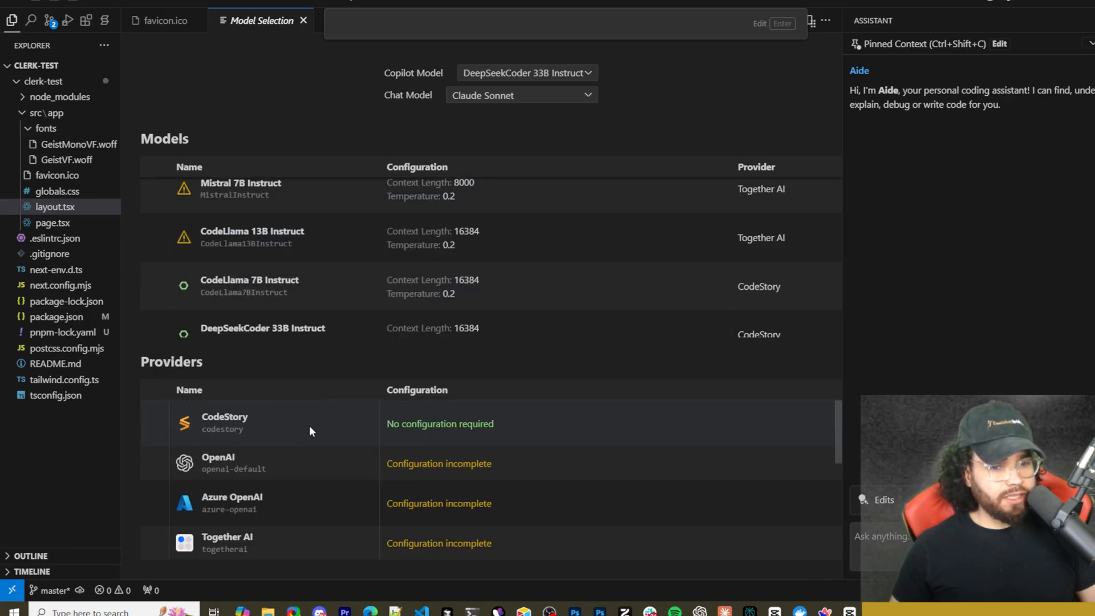
pyautogui.moveTo(251, 437)
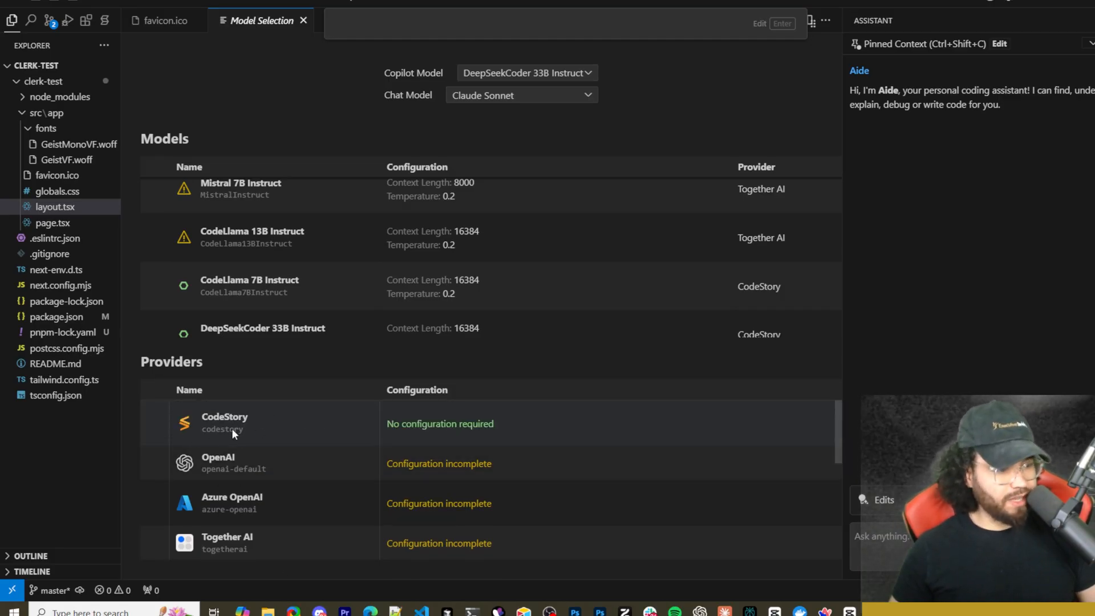
pyautogui.moveTo(146, 445)
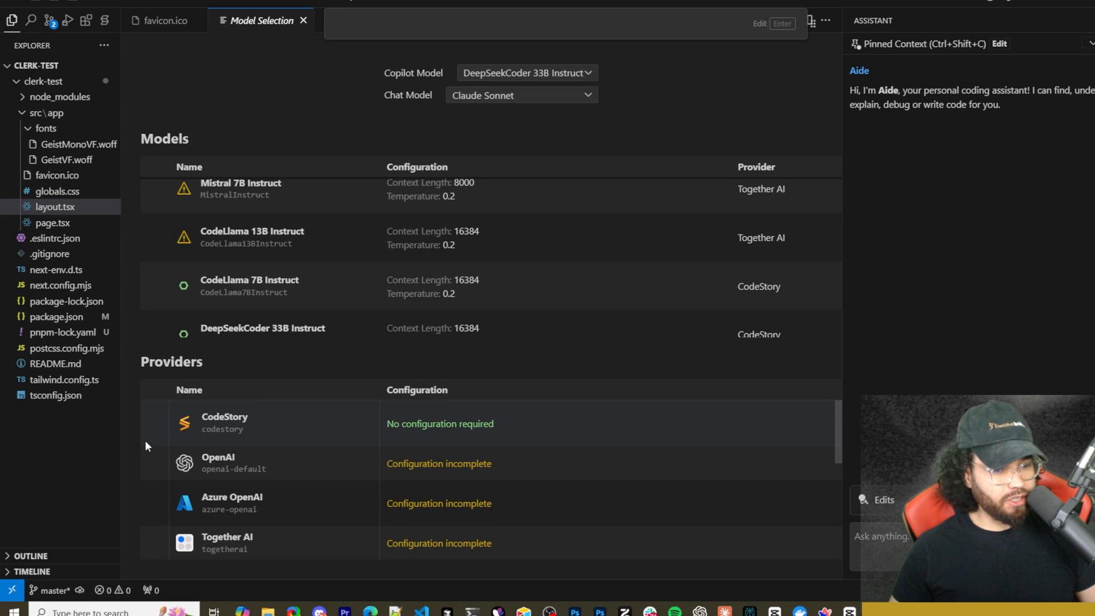
pyautogui.scroll(-3)
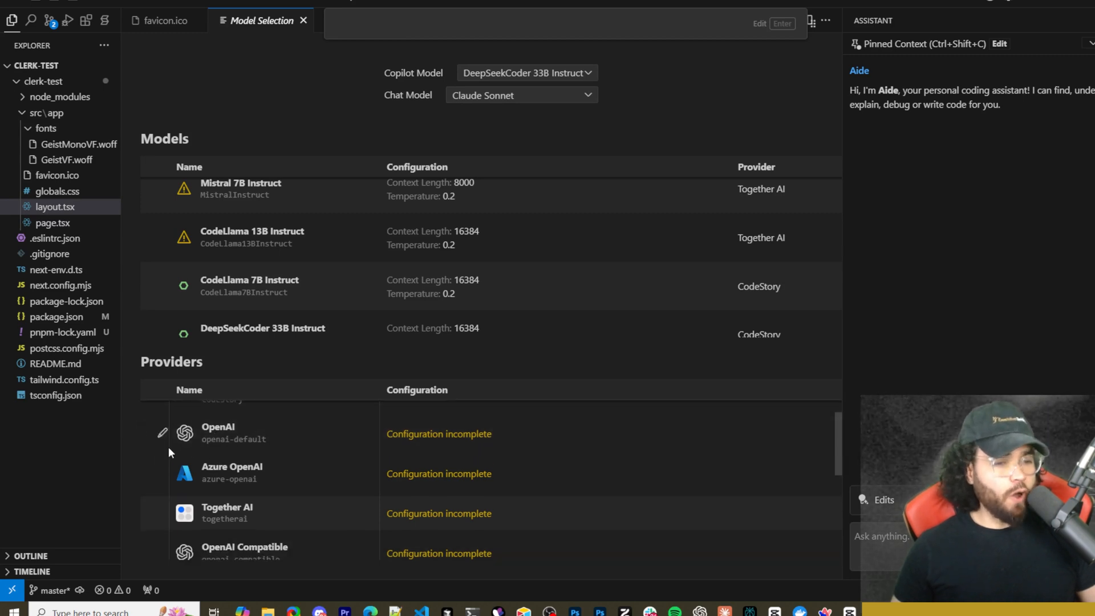
pyautogui.scroll(-3)
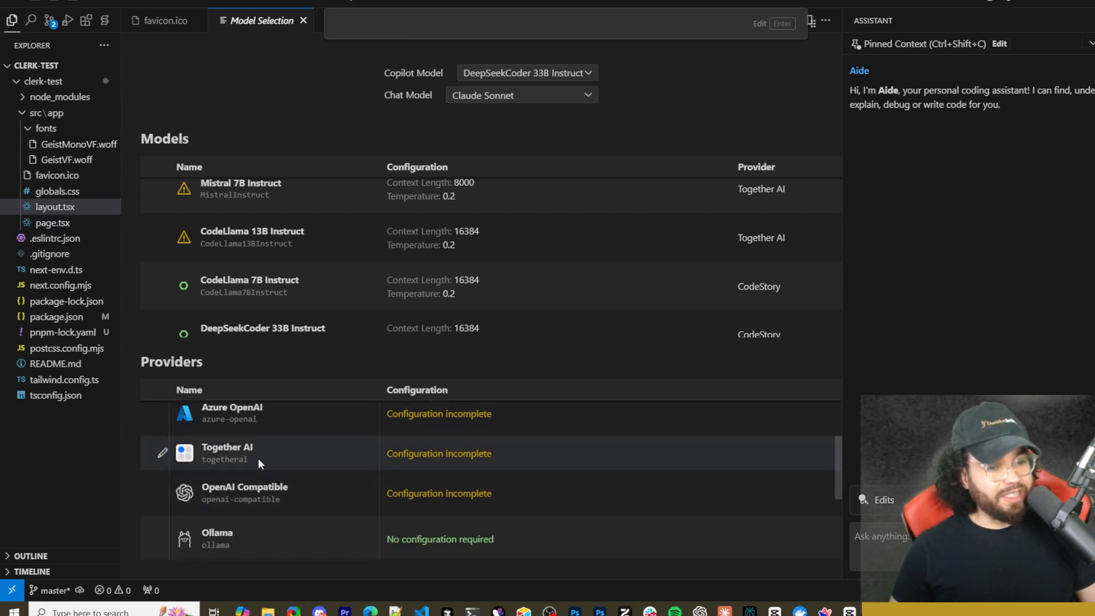
pyautogui.scroll(-3)
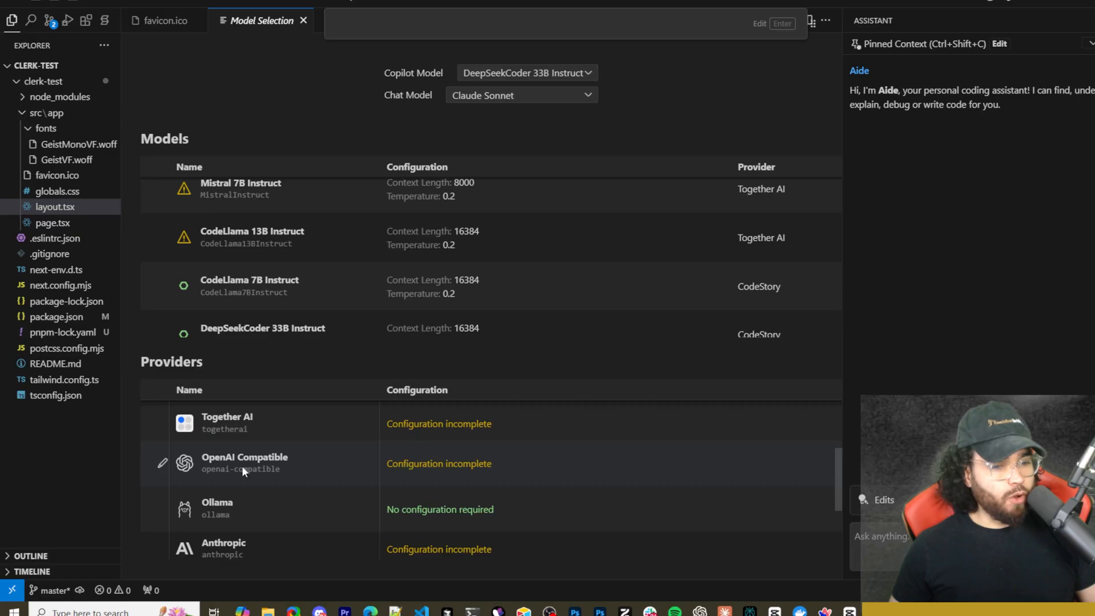
pyautogui.scroll(-3)
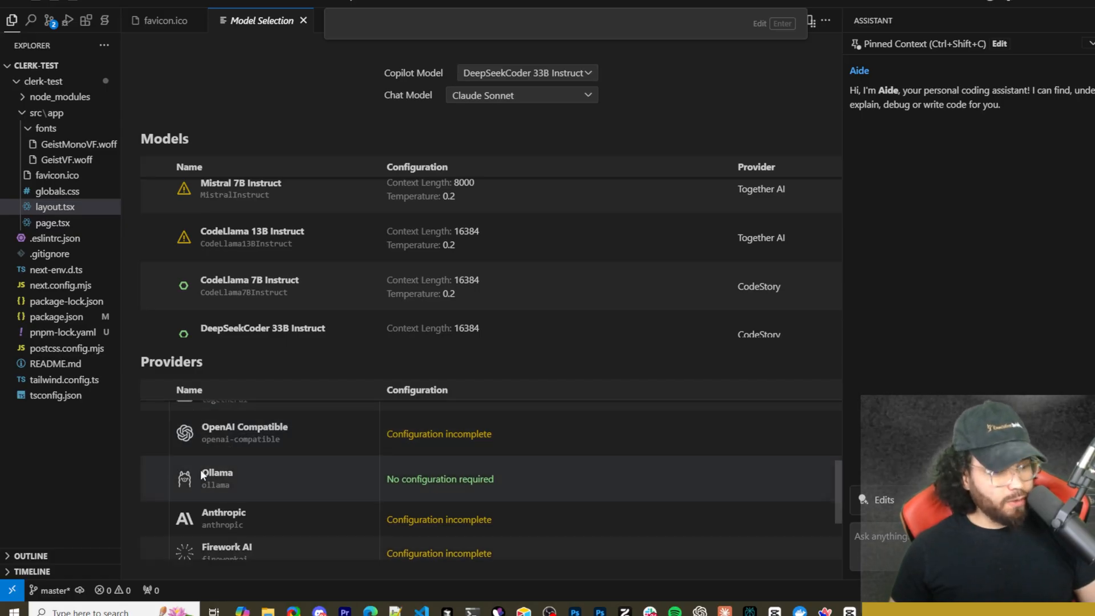
pyautogui.scroll(-3)
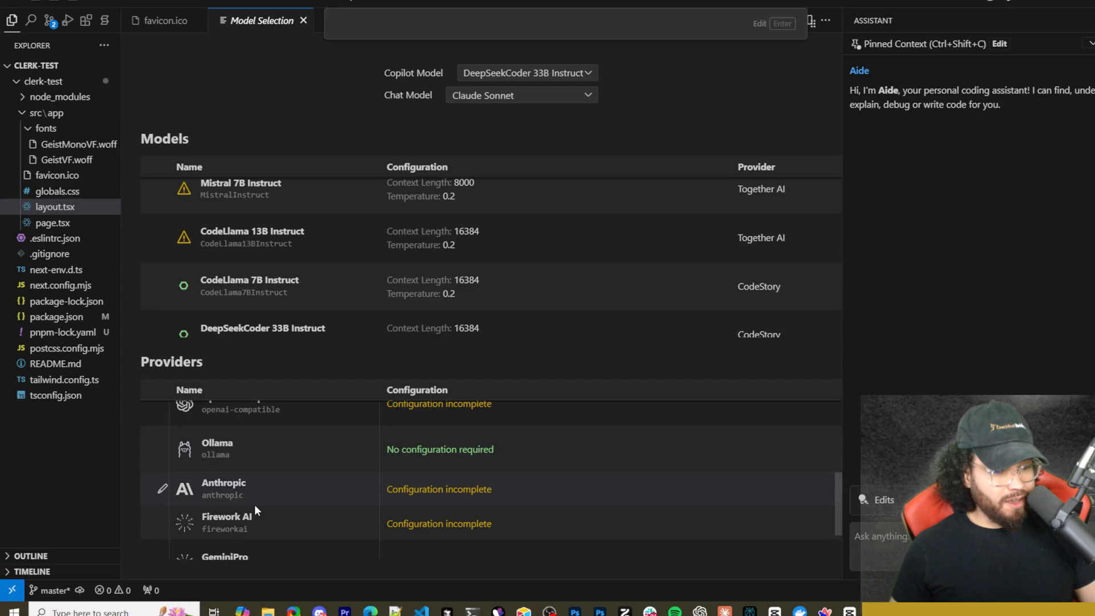
pyautogui.scroll(-3)
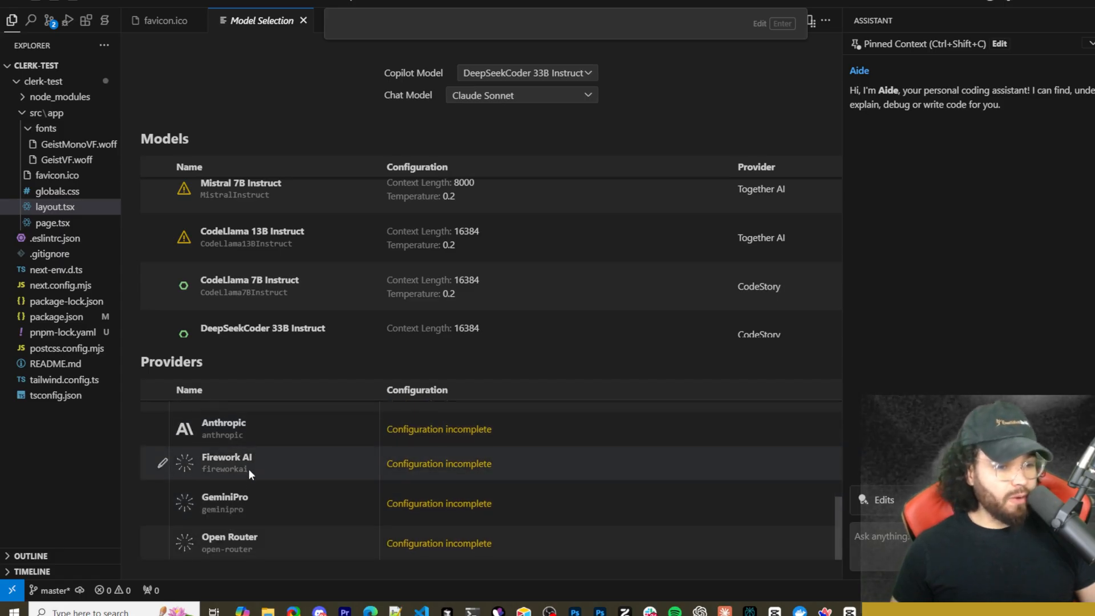
pyautogui.moveTo(229, 543)
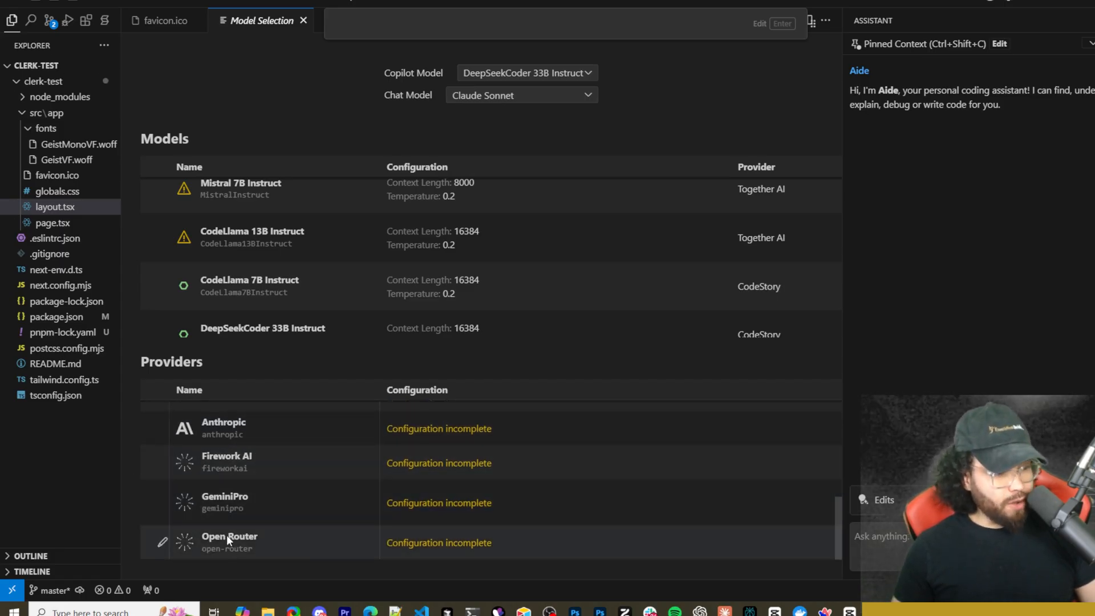
pyautogui.moveTo(138, 505)
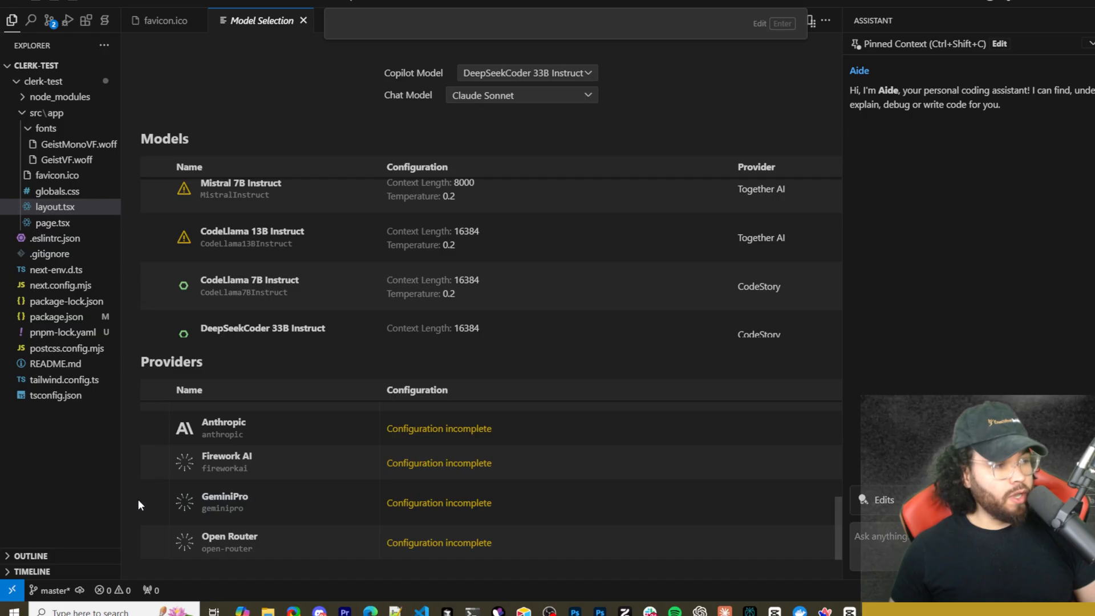
pyautogui.scroll(-3)
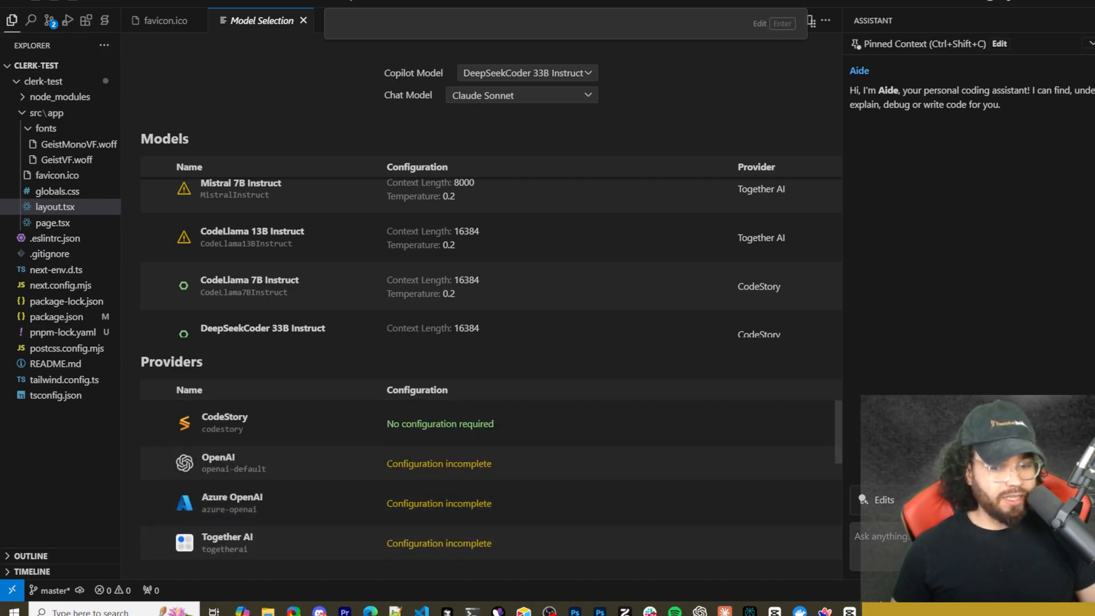
pyautogui.moveTo(736, 343)
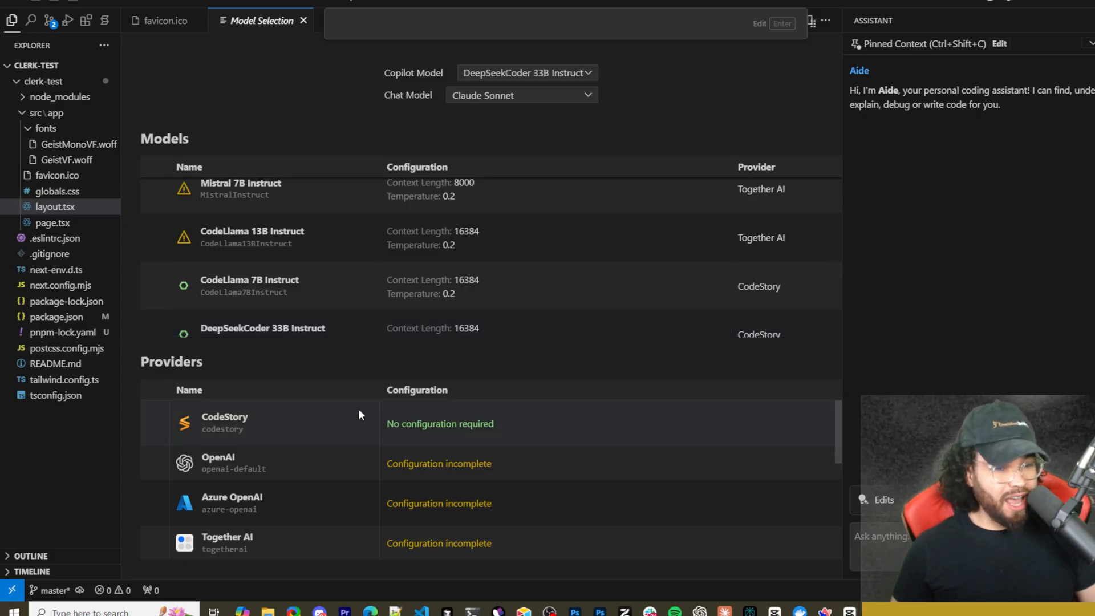
pyautogui.moveTo(349, 441)
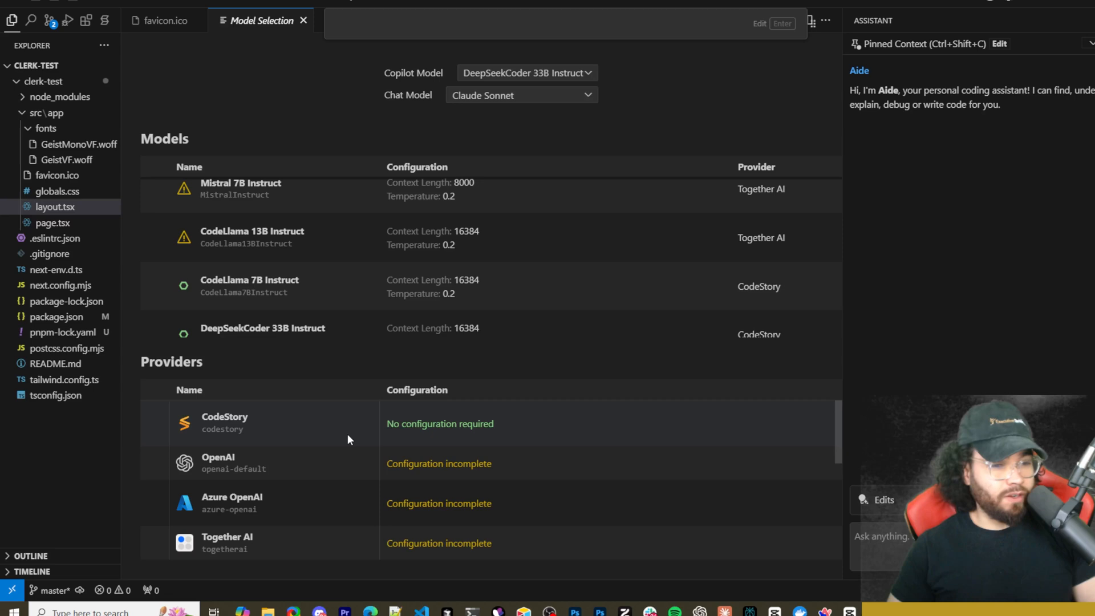
pyautogui.moveTo(342, 425)
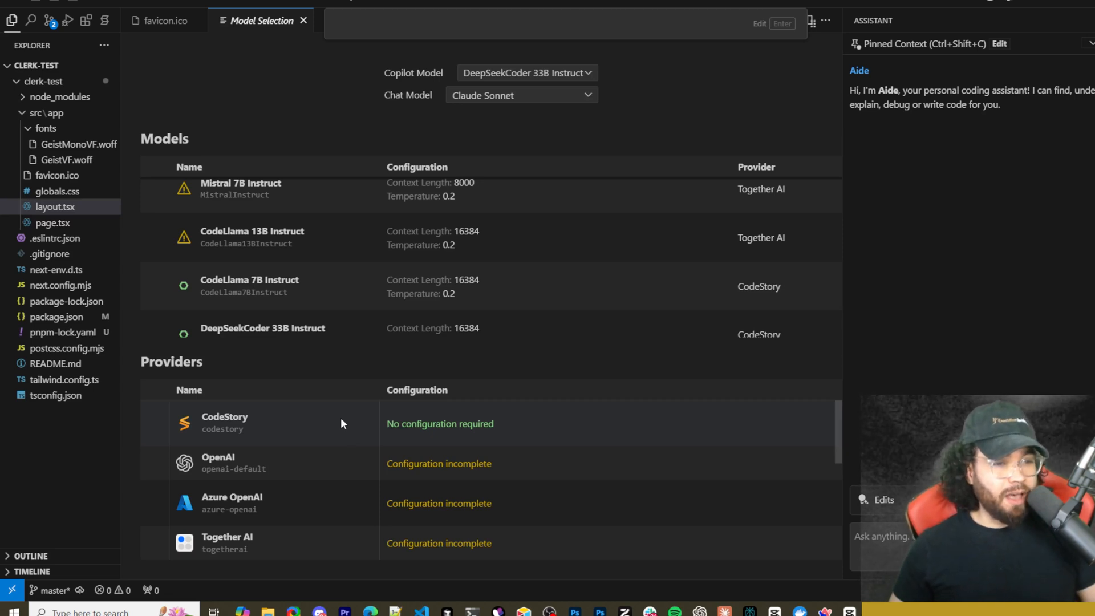
pyautogui.moveTo(284, 447)
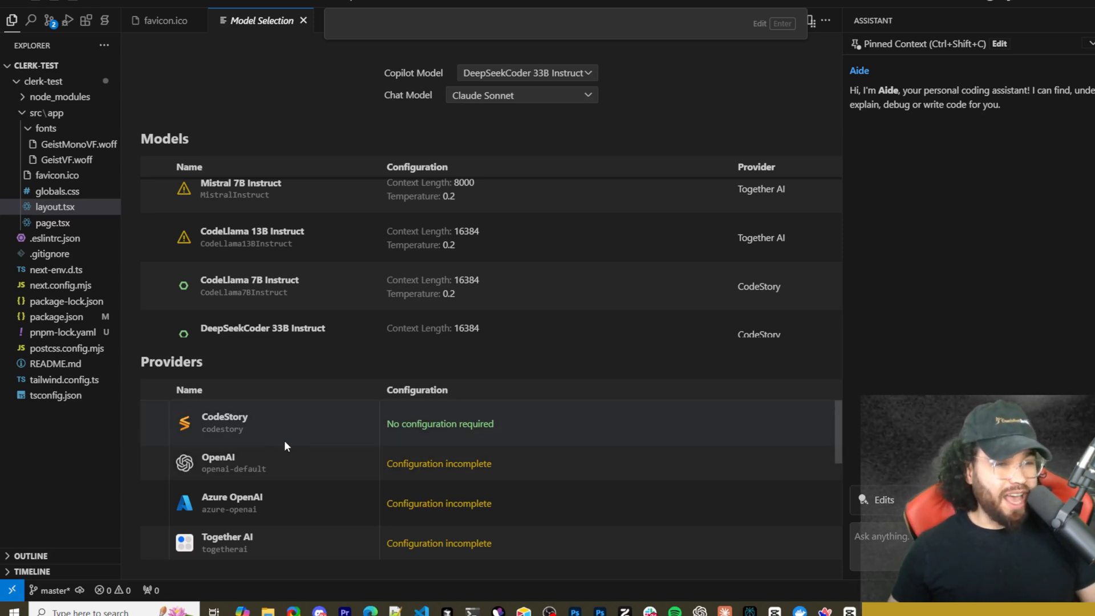
pyautogui.moveTo(501, 507)
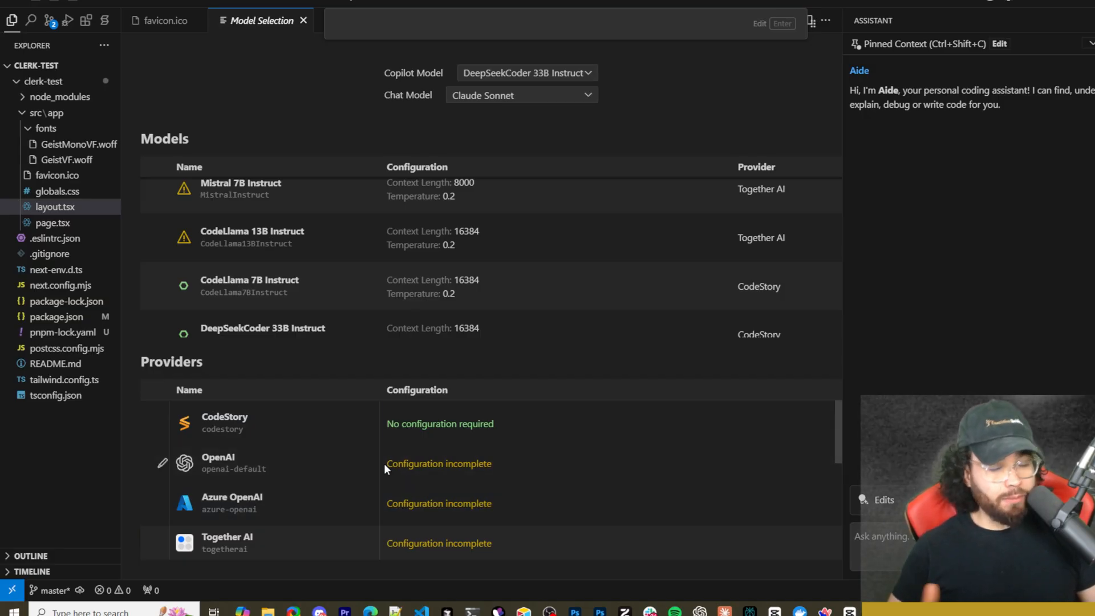
pyautogui.moveTo(391, 464)
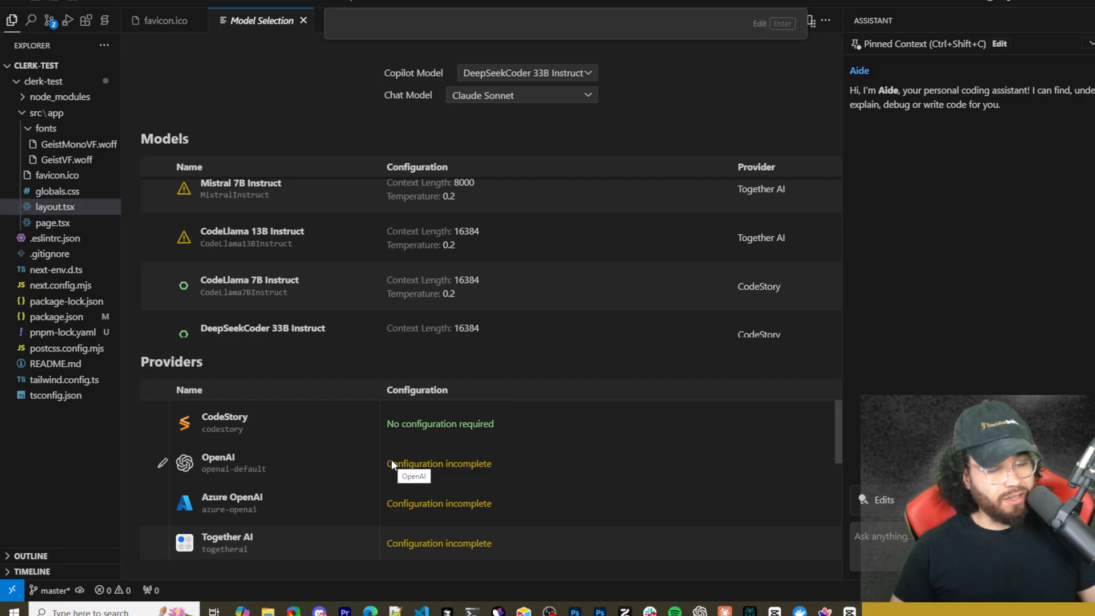
pyautogui.moveTo(390, 460)
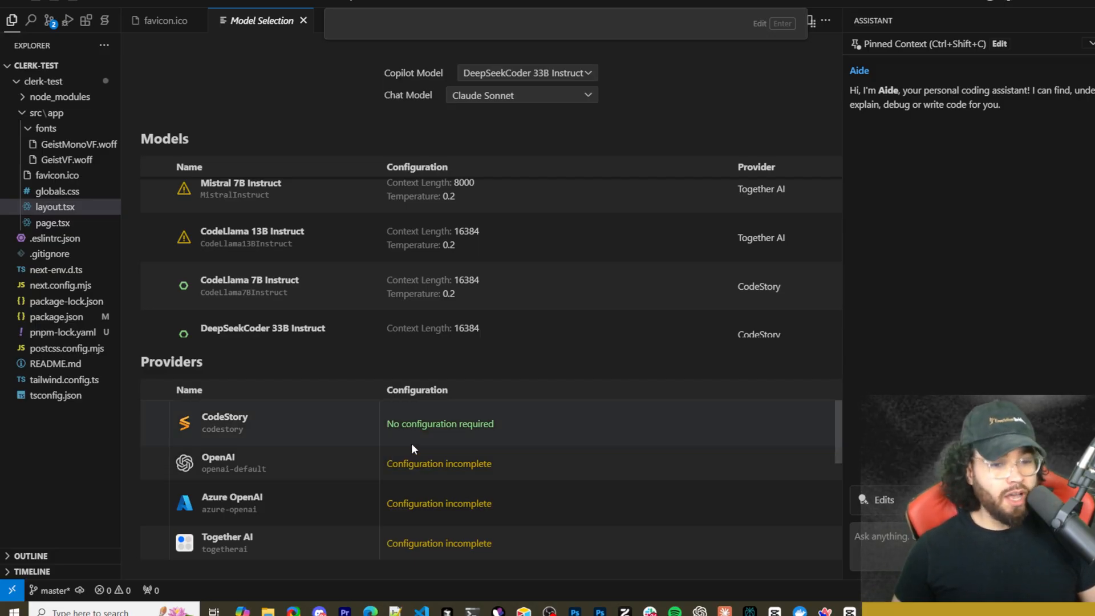
pyautogui.moveTo(615, 239)
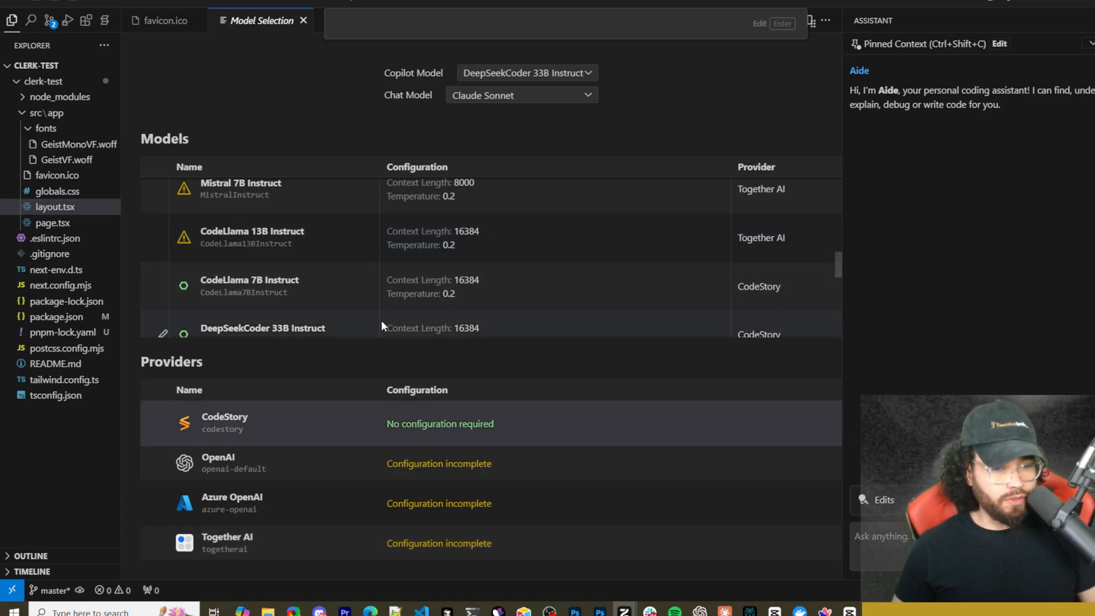
pyautogui.scroll(-3)
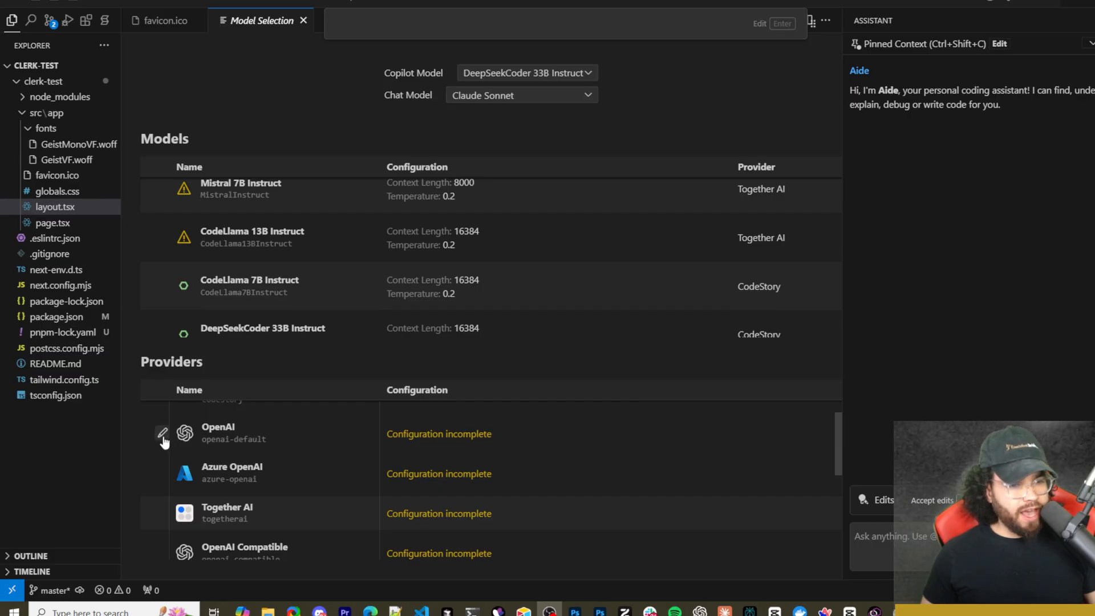
pyautogui.click(162, 433)
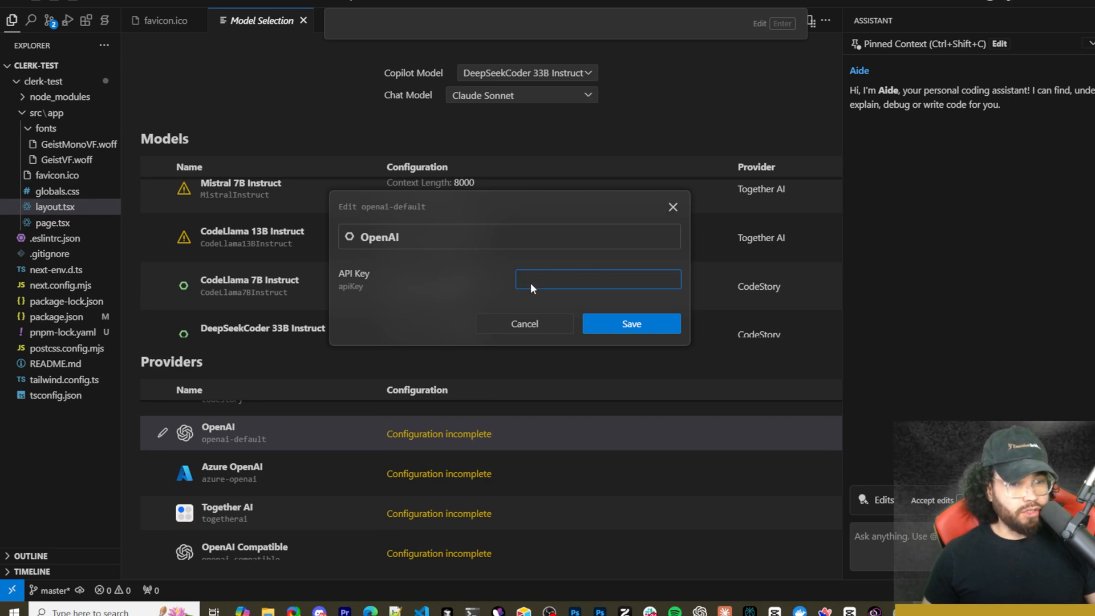
pyautogui.click(523, 323)
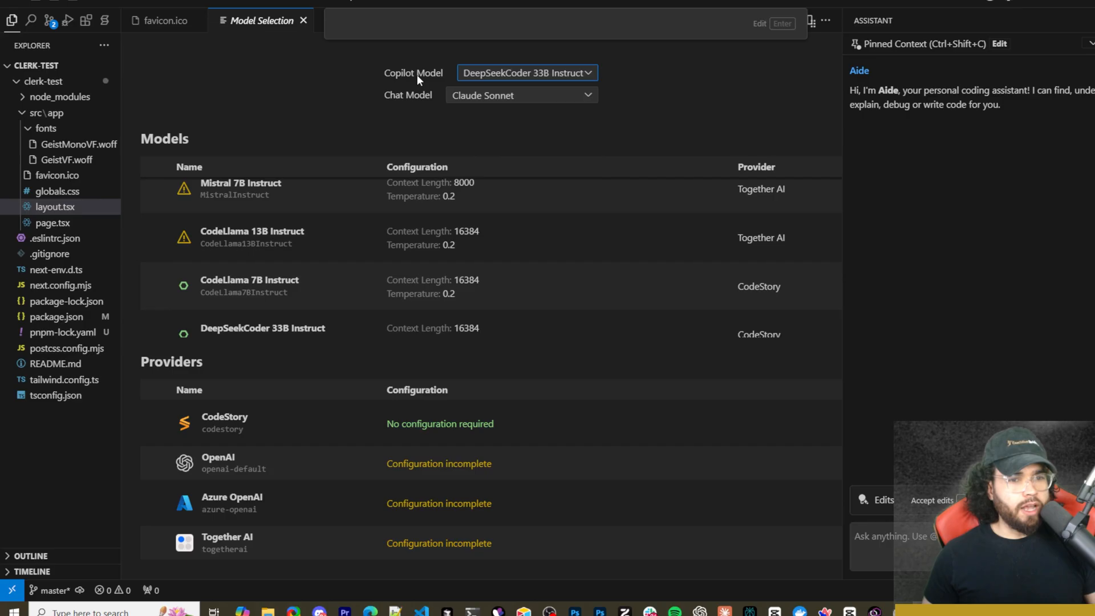
pyautogui.moveTo(496, 73)
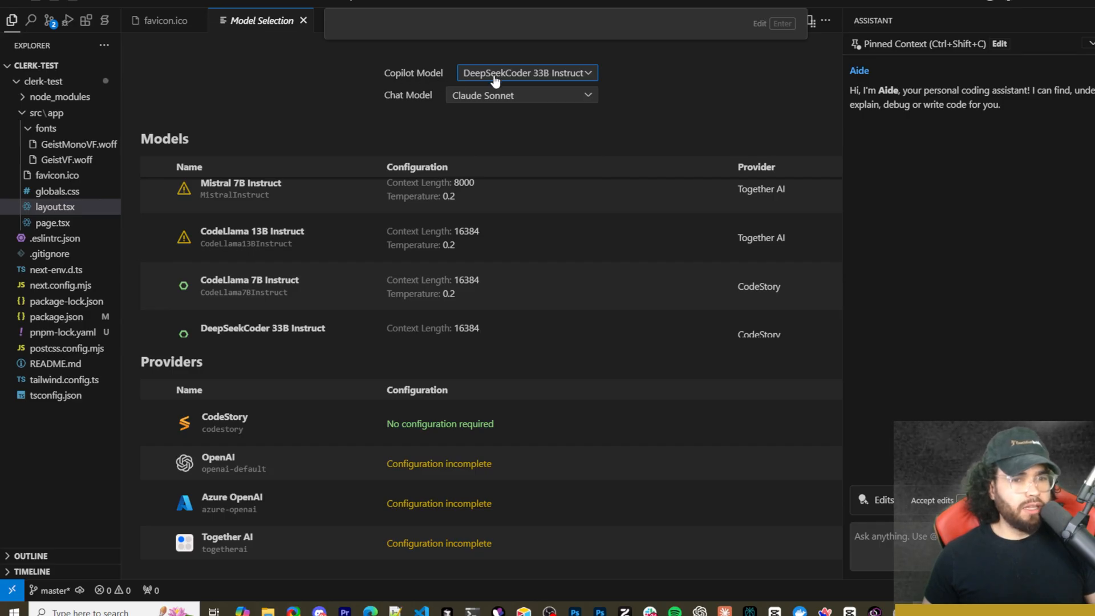
pyautogui.click(526, 73)
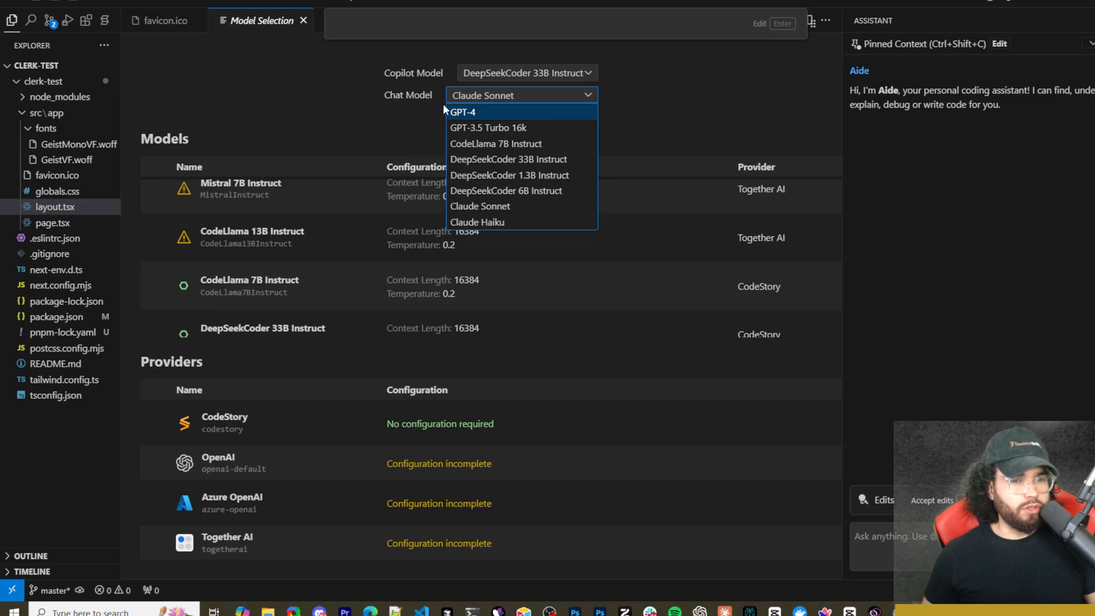
pyautogui.moveTo(503, 207)
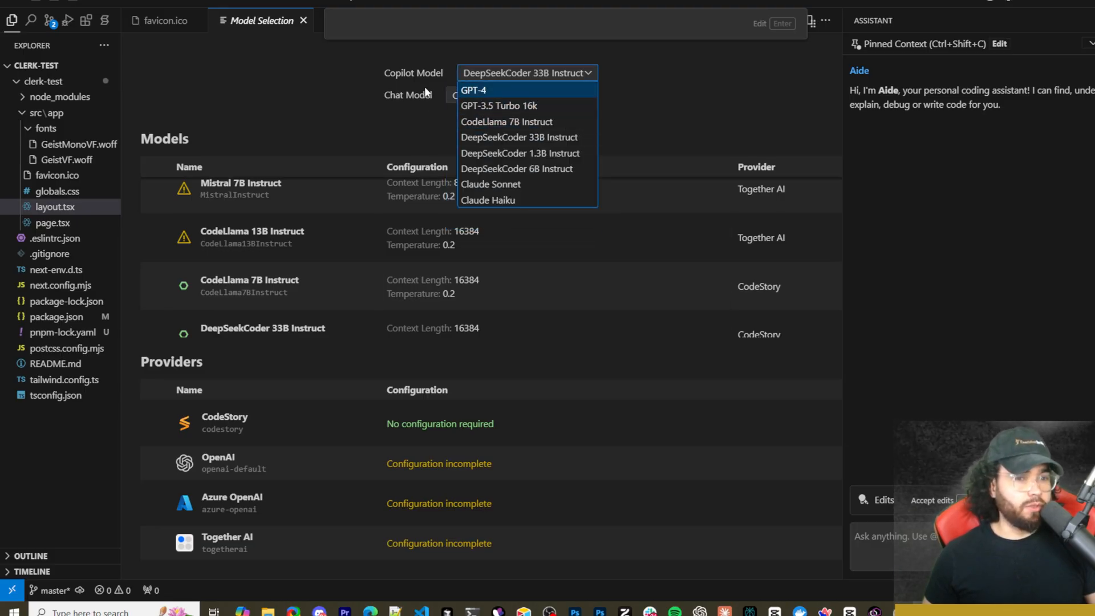
pyautogui.click(490, 183)
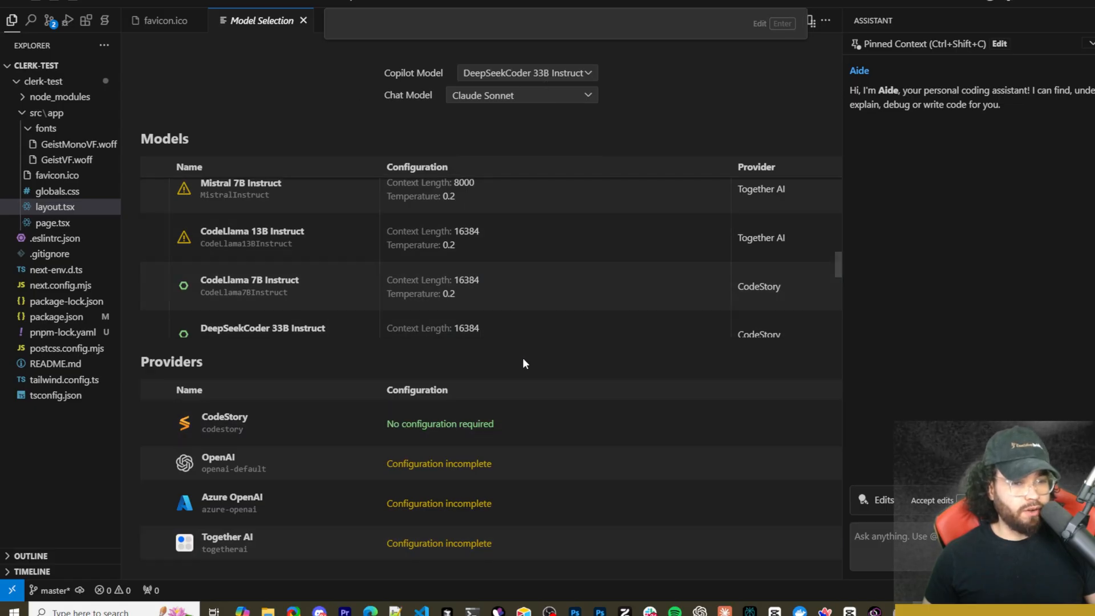
# Set Copilot Model to Gpt4-o and review GPT-4's provider options, keeping CodeStory.
pyautogui.click(526, 72)
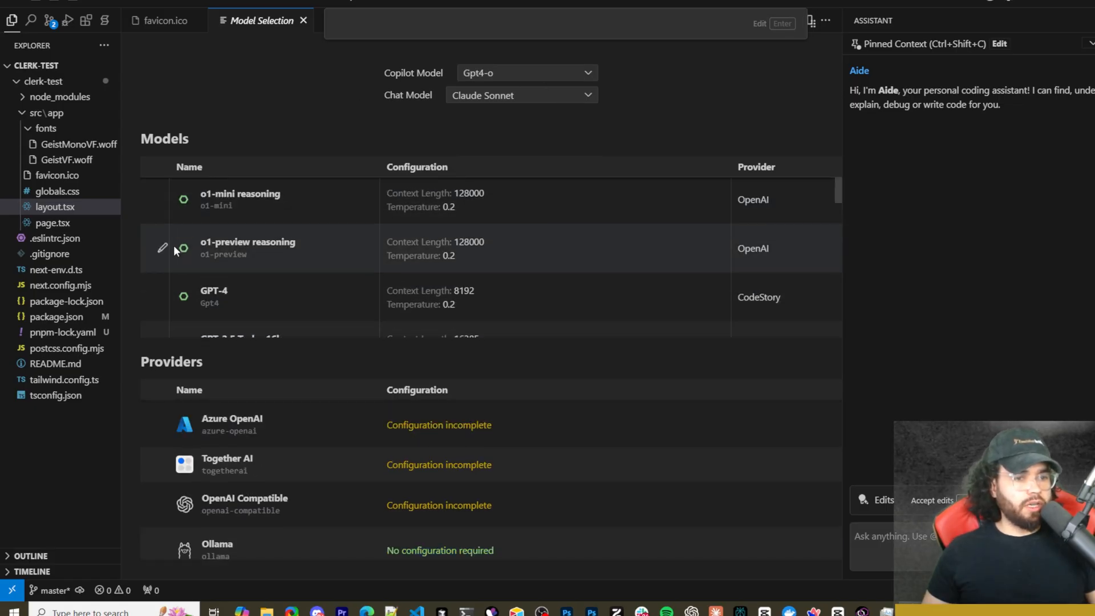
pyautogui.click(162, 199)
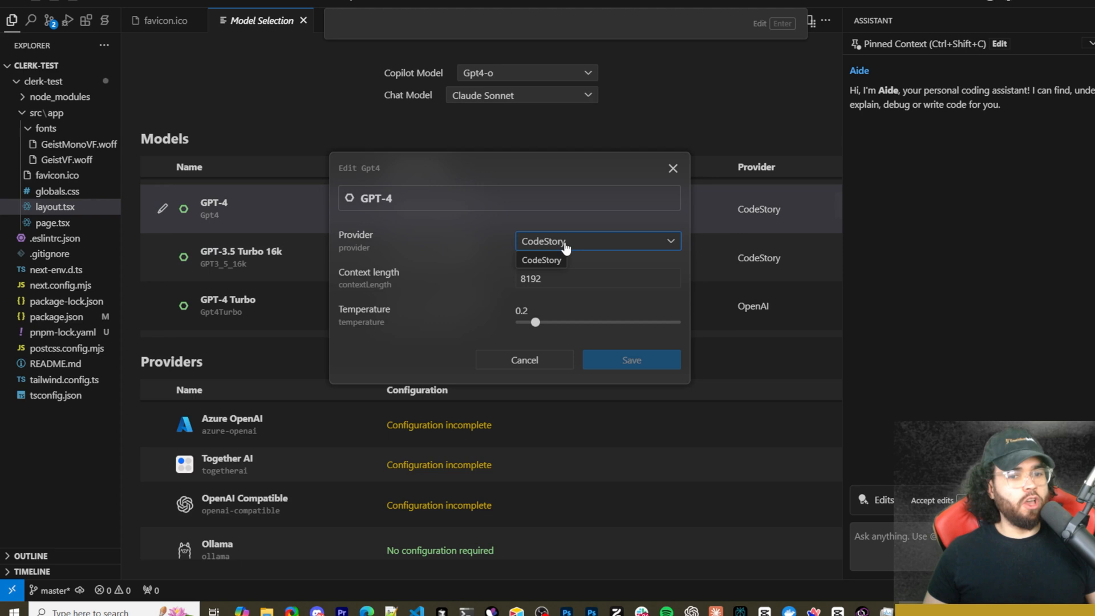
pyautogui.click(596, 241)
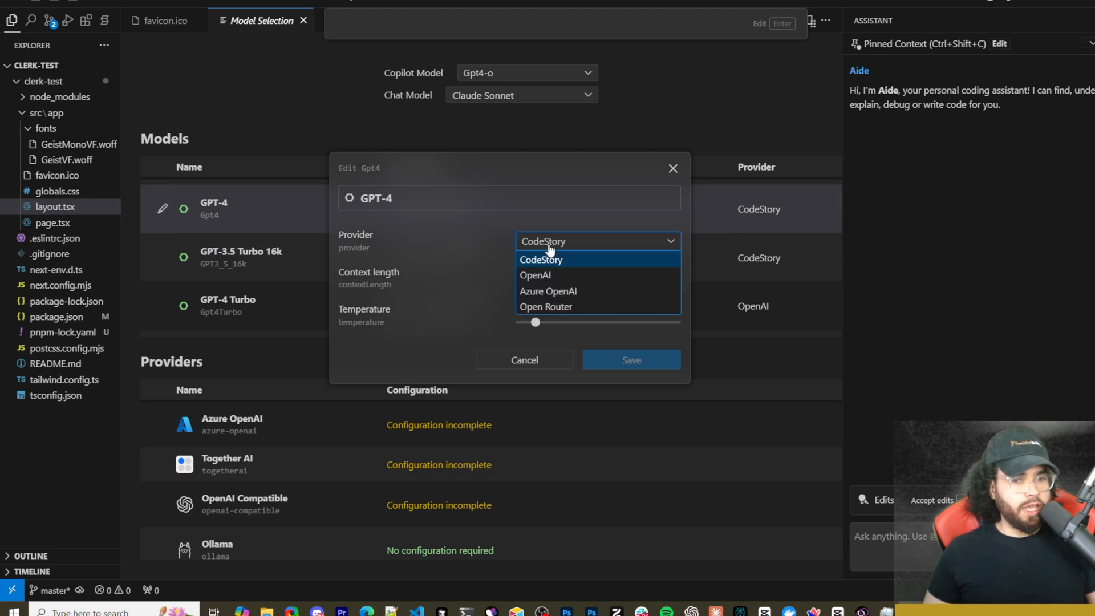
pyautogui.moveTo(549, 290)
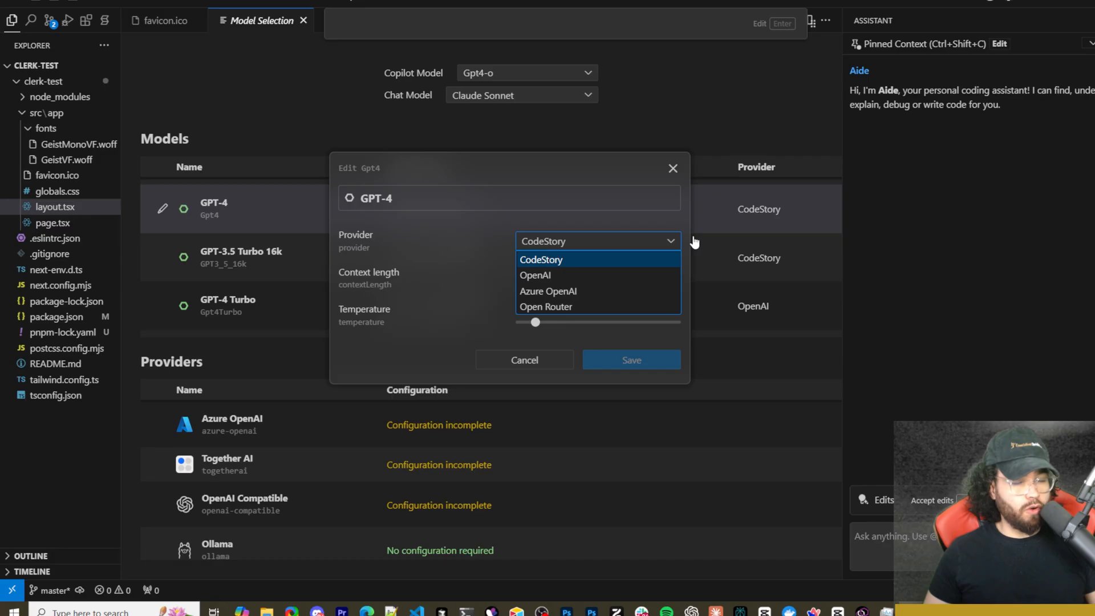
pyautogui.click(541, 259)
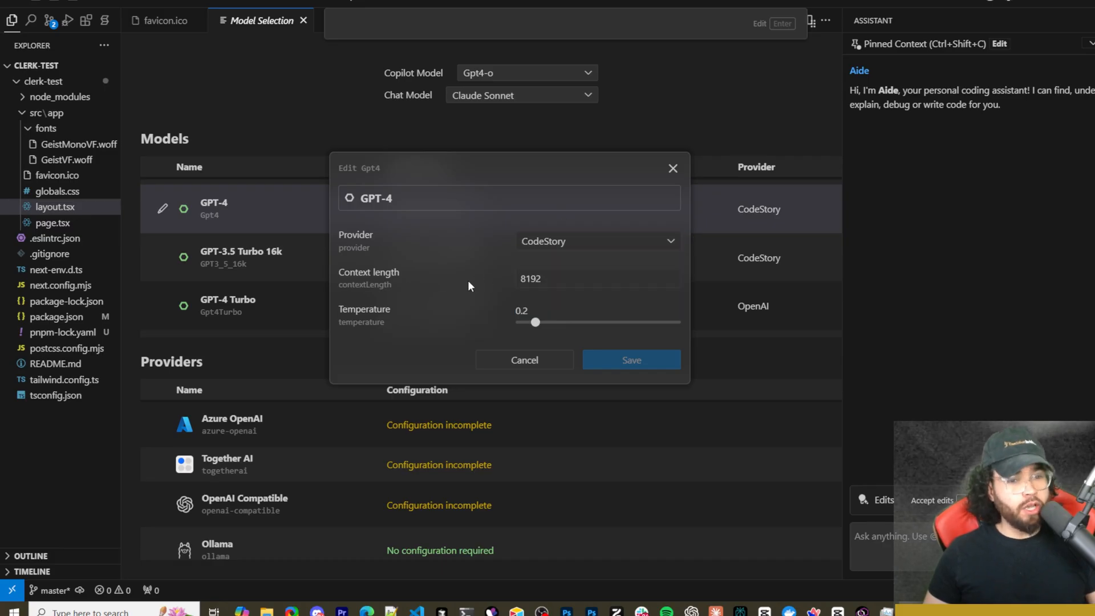
pyautogui.click(596, 278)
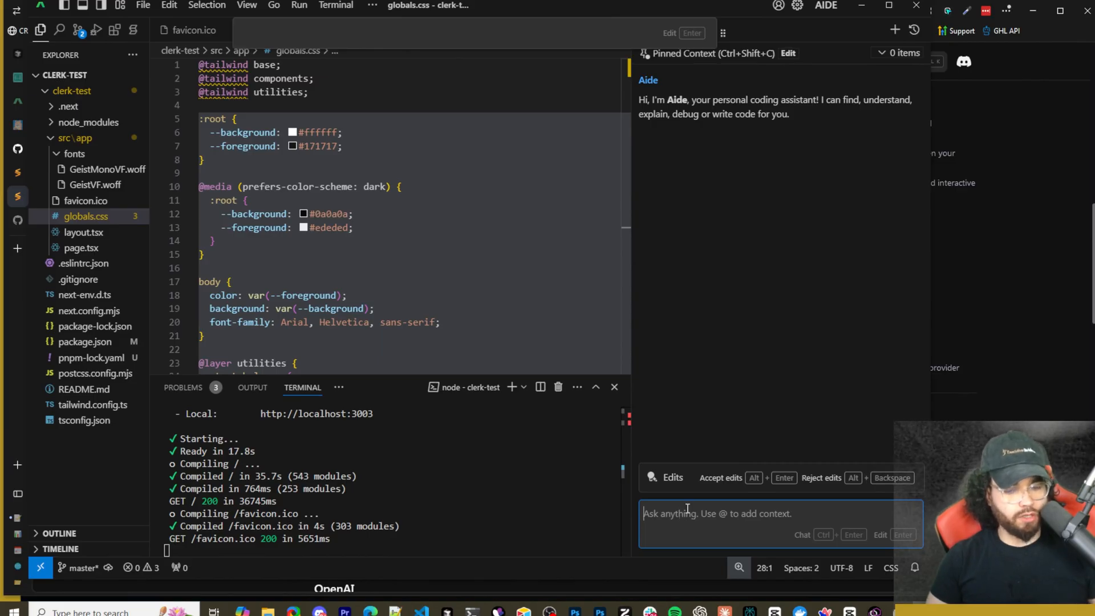
pyautogui.write('@')
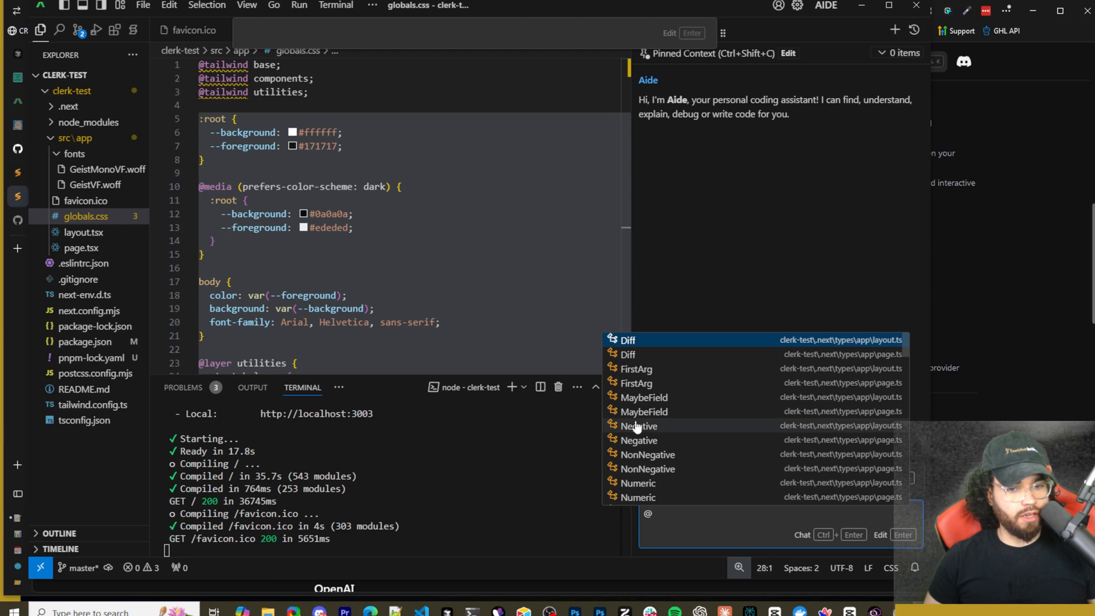
pyautogui.scroll(-3)
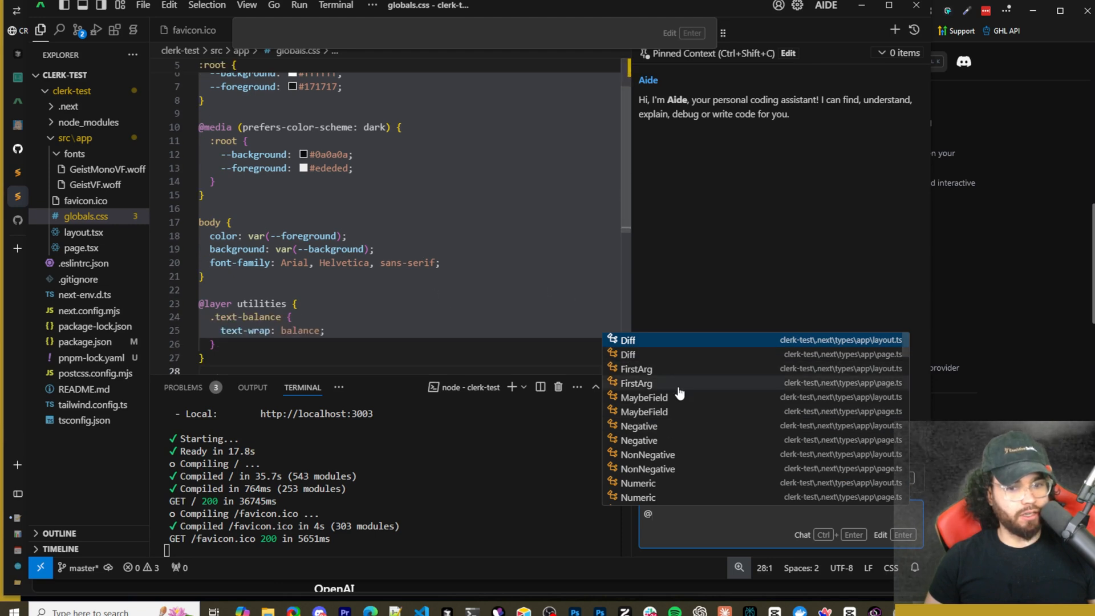
pyautogui.scroll(-3)
pyautogui.write('jj ')
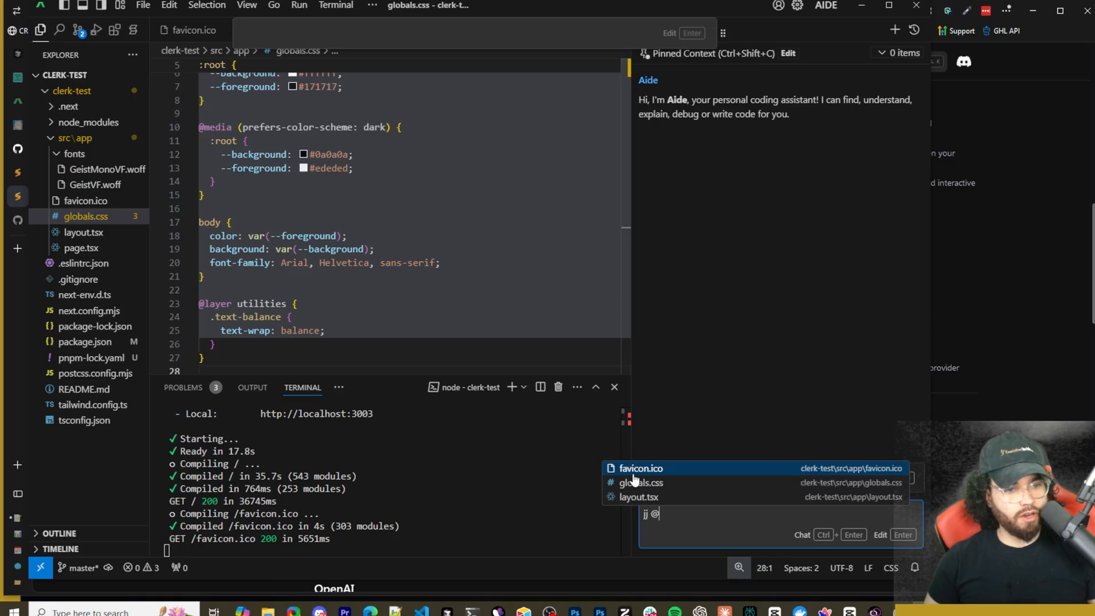
pyautogui.click(640, 483)
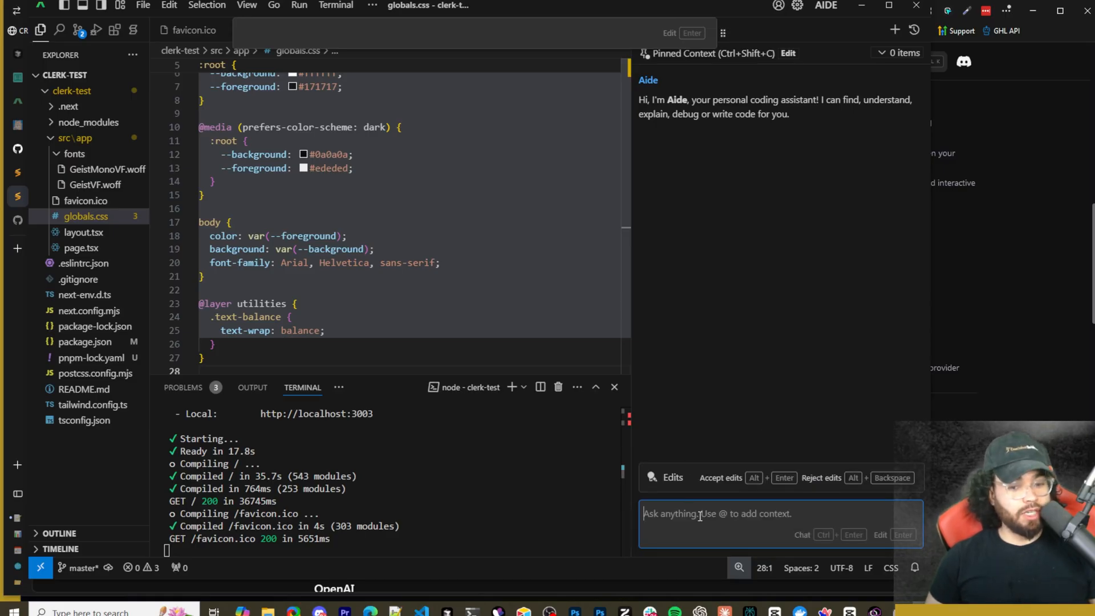
pyautogui.moveTo(708, 502)
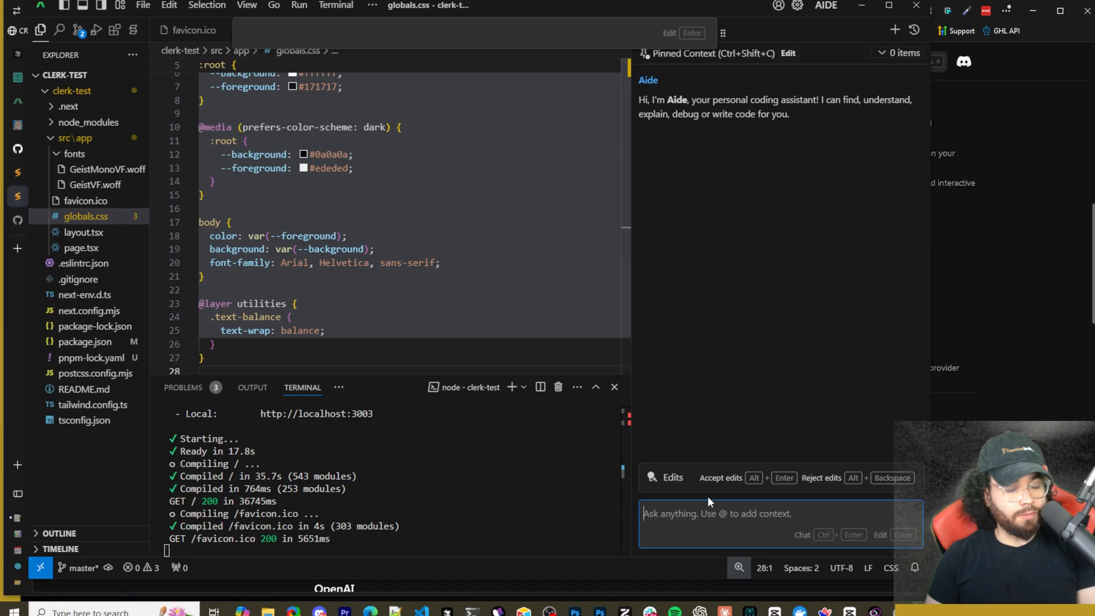
pyautogui.moveTo(655, 402)
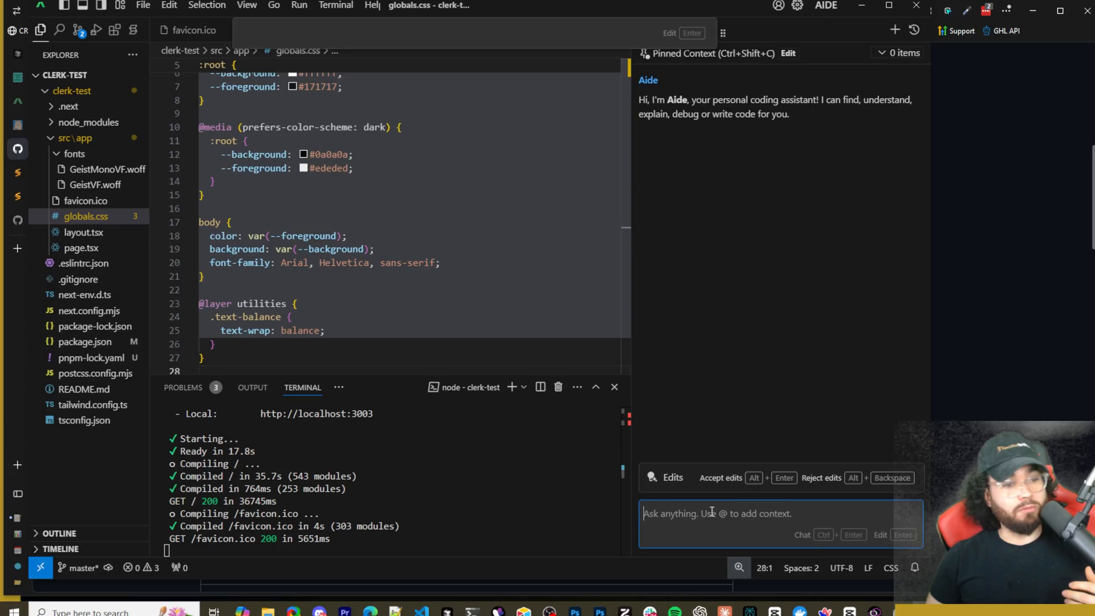
pyautogui.moveTo(677, 424)
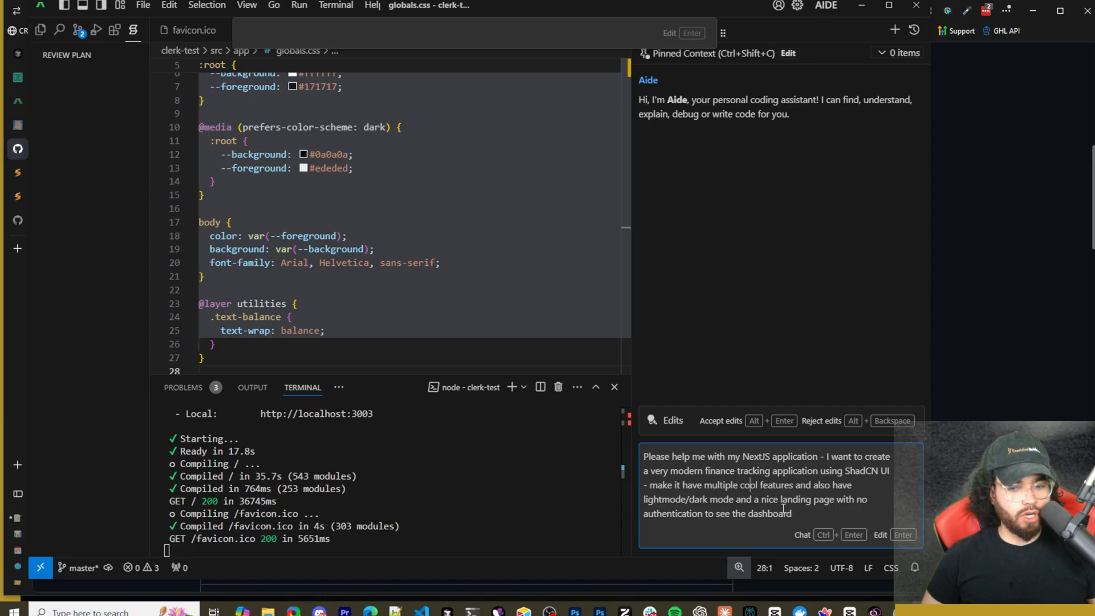
pyautogui.moveTo(691, 512)
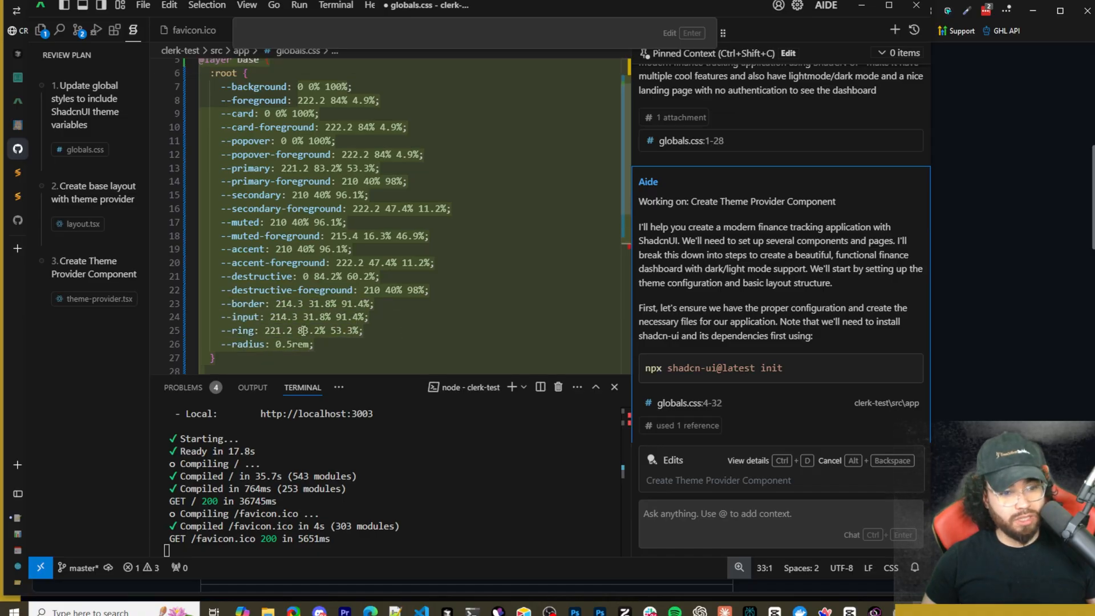
# Follow the assistant's plan as it generates the finance dashboard styles, layout and components.
pyautogui.scroll(-3)
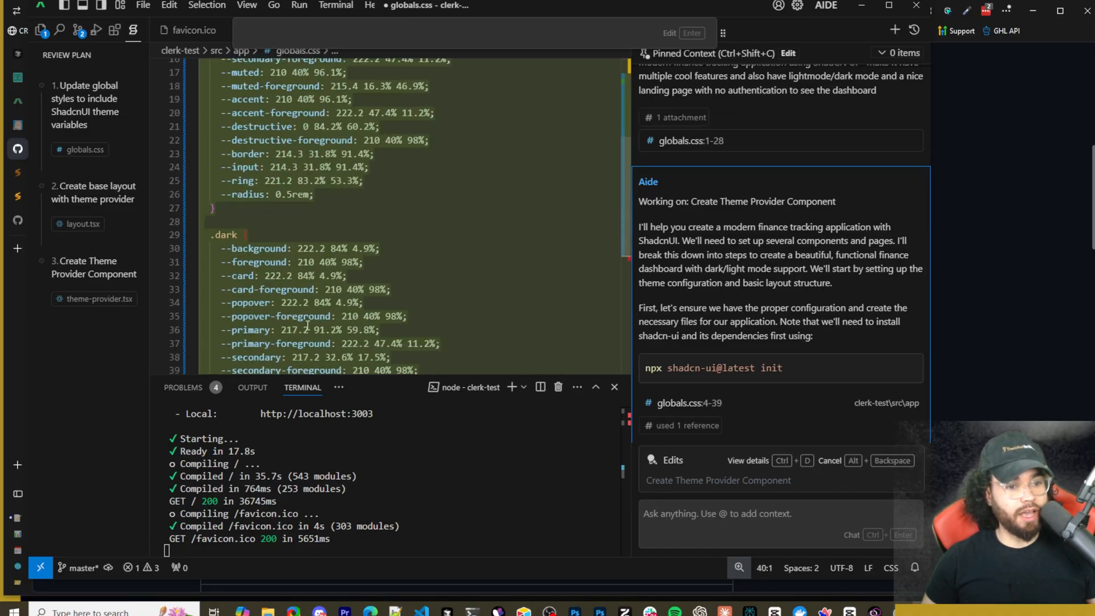
pyautogui.scroll(-3)
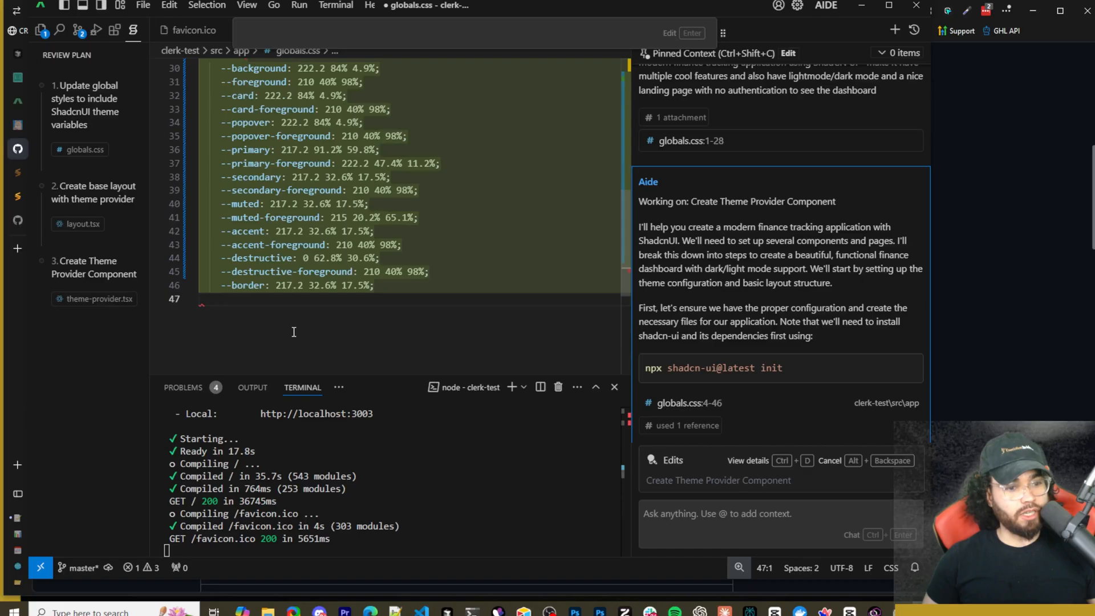
pyautogui.scroll(-3)
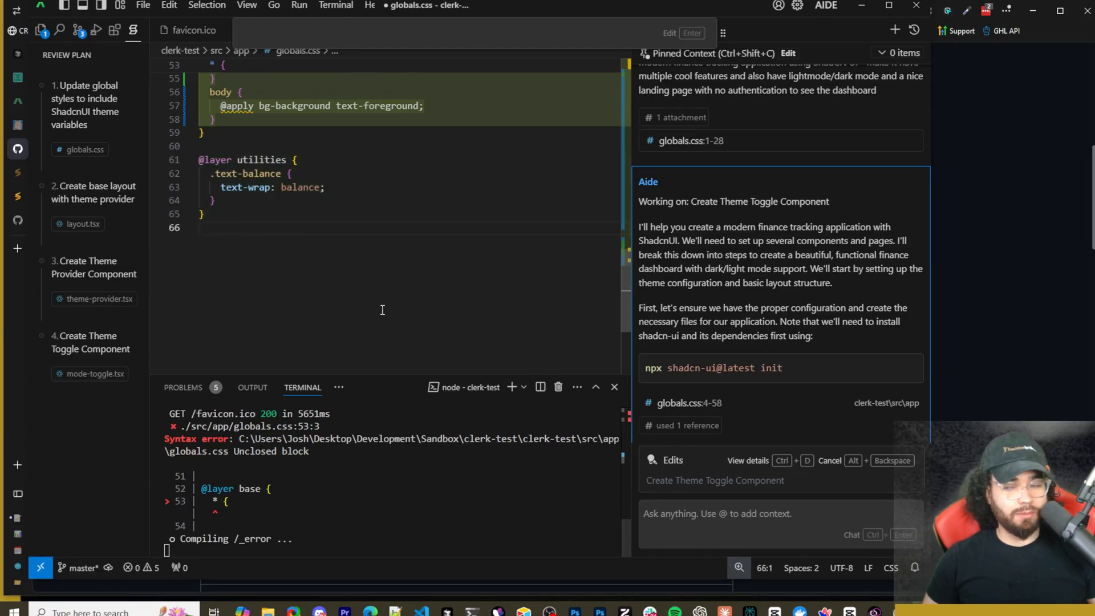
pyautogui.moveTo(344, 236)
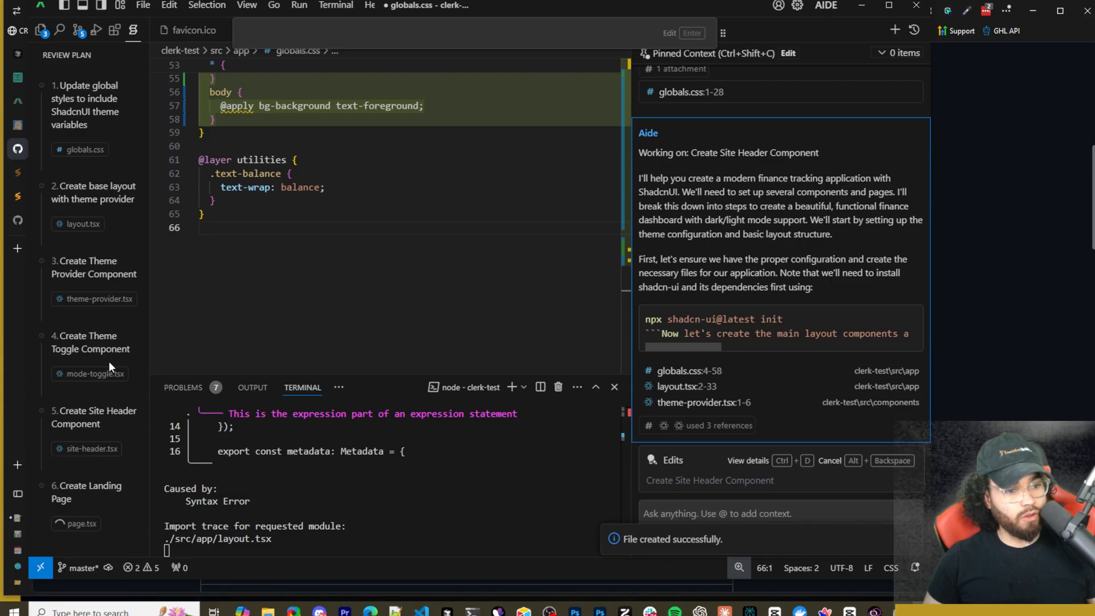
pyautogui.moveTo(61, 443)
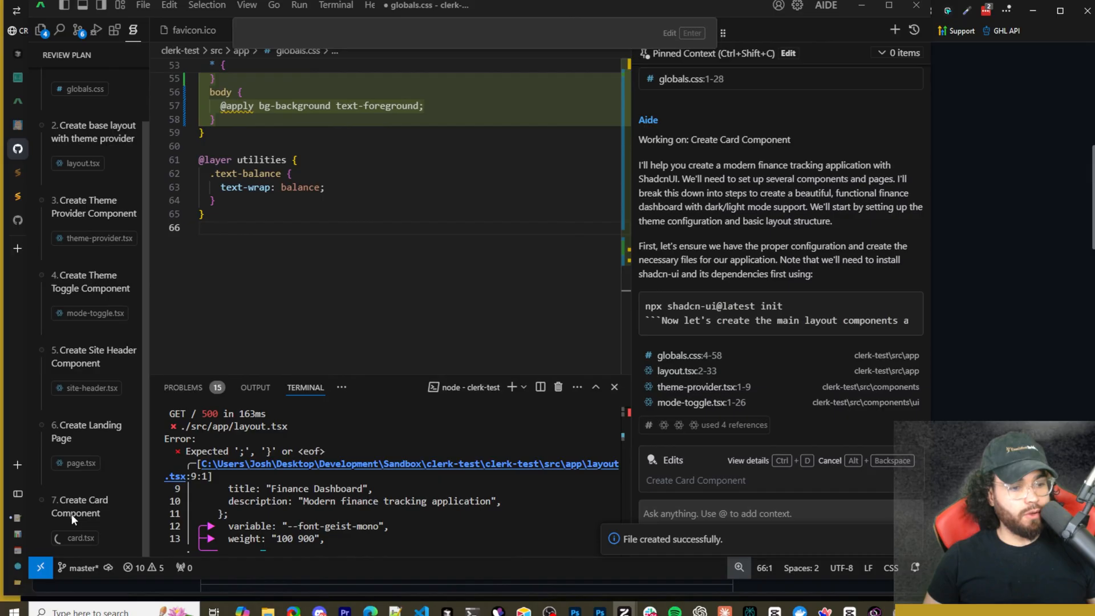
pyautogui.scroll(-3)
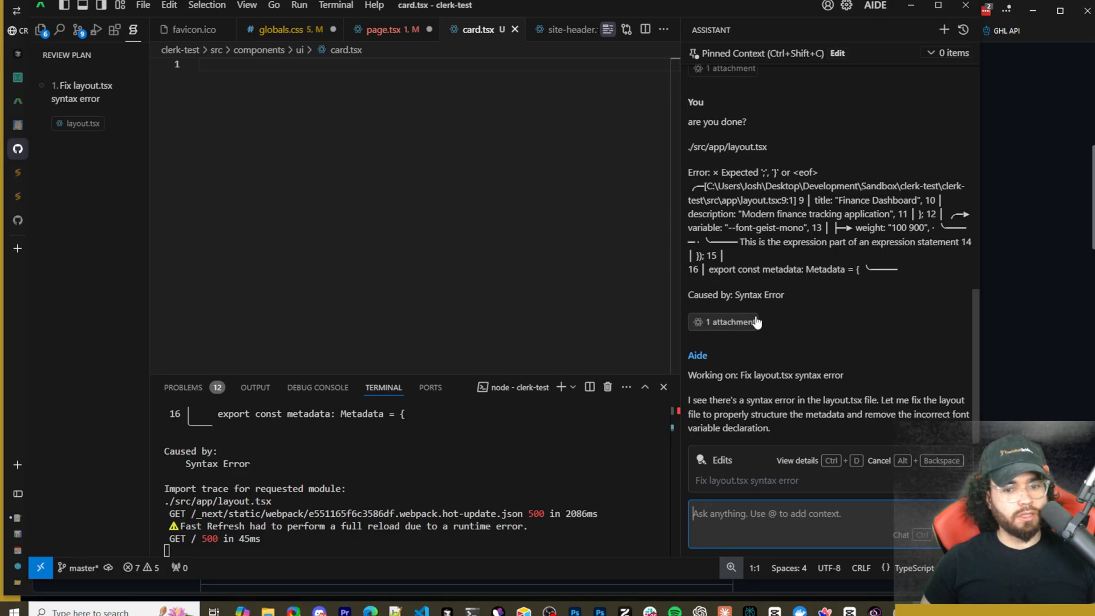
pyautogui.moveTo(733, 386)
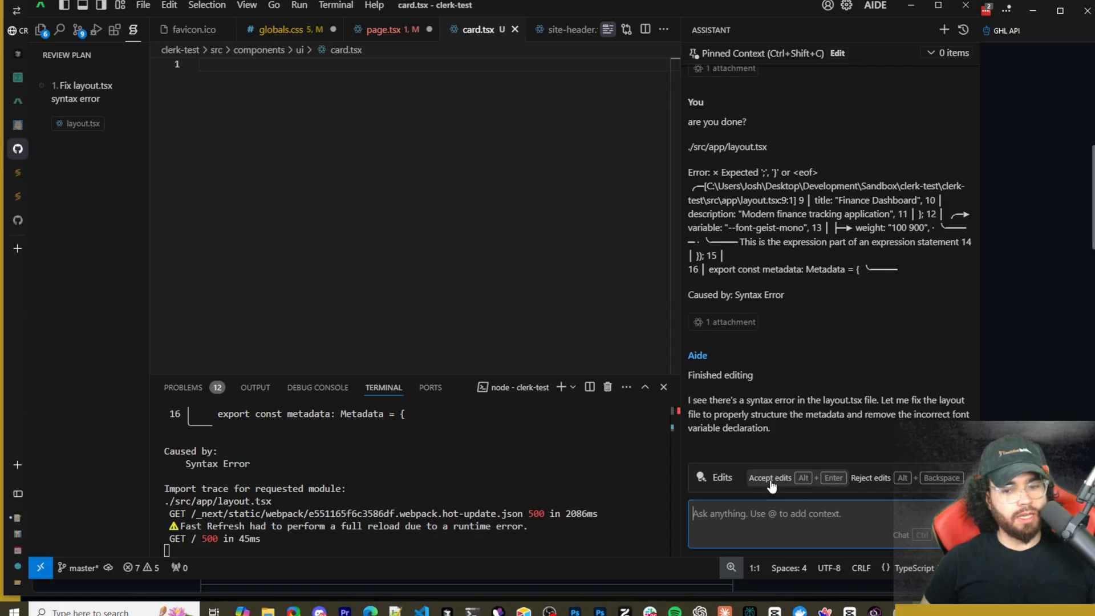
pyautogui.moveTo(800, 486)
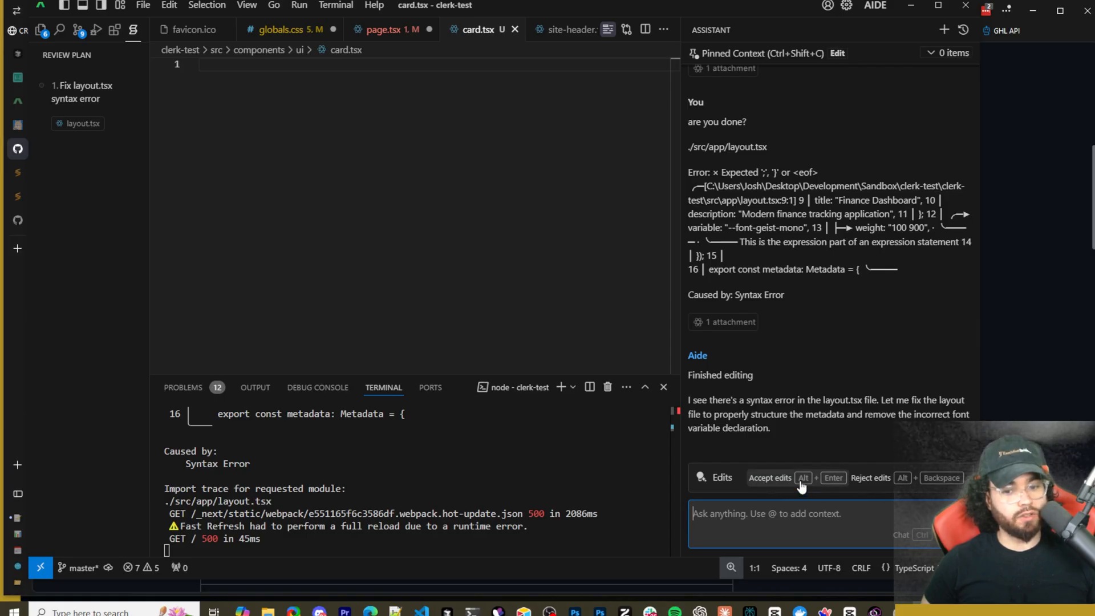
# Accept the assistant's layout.tsx fix and review its npm install suggestion.
pyautogui.click(770, 478)
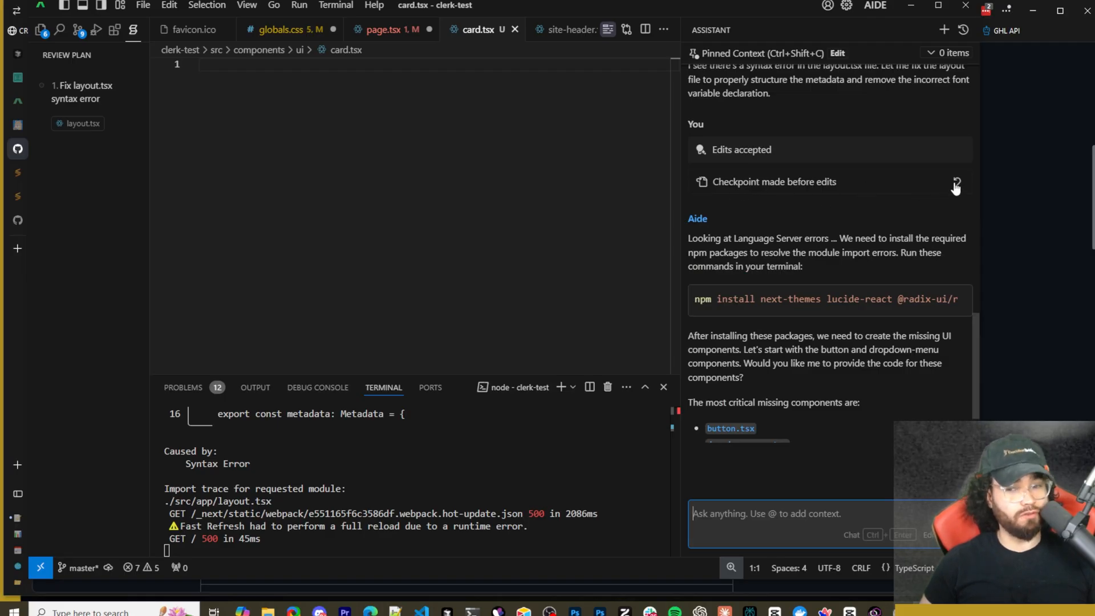
pyautogui.moveTo(919, 172)
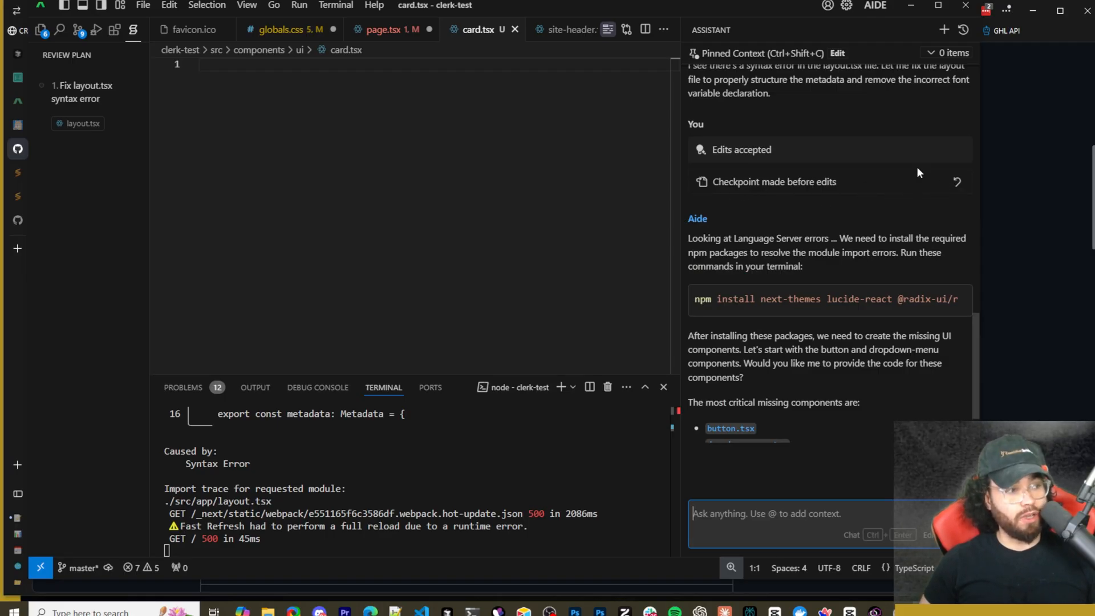
pyautogui.moveTo(810, 152)
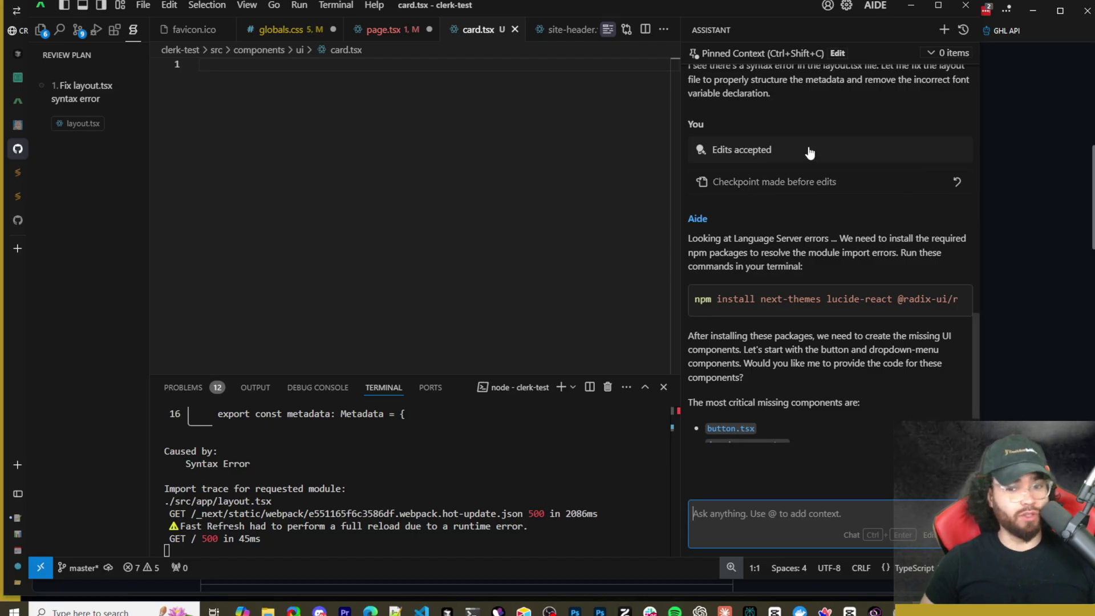
pyautogui.moveTo(698, 244)
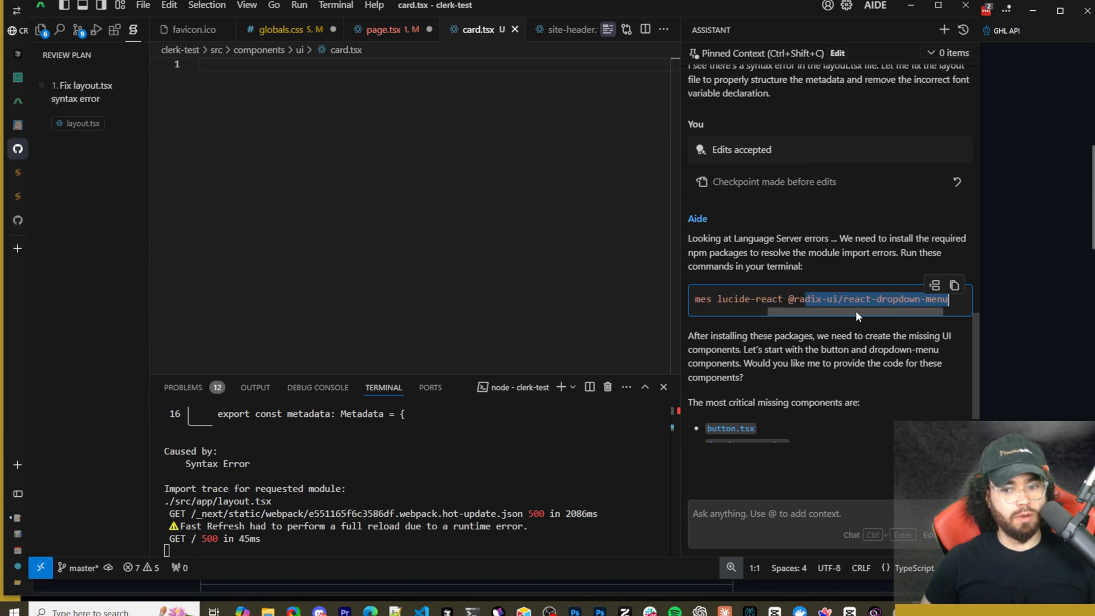
pyautogui.scroll(3)
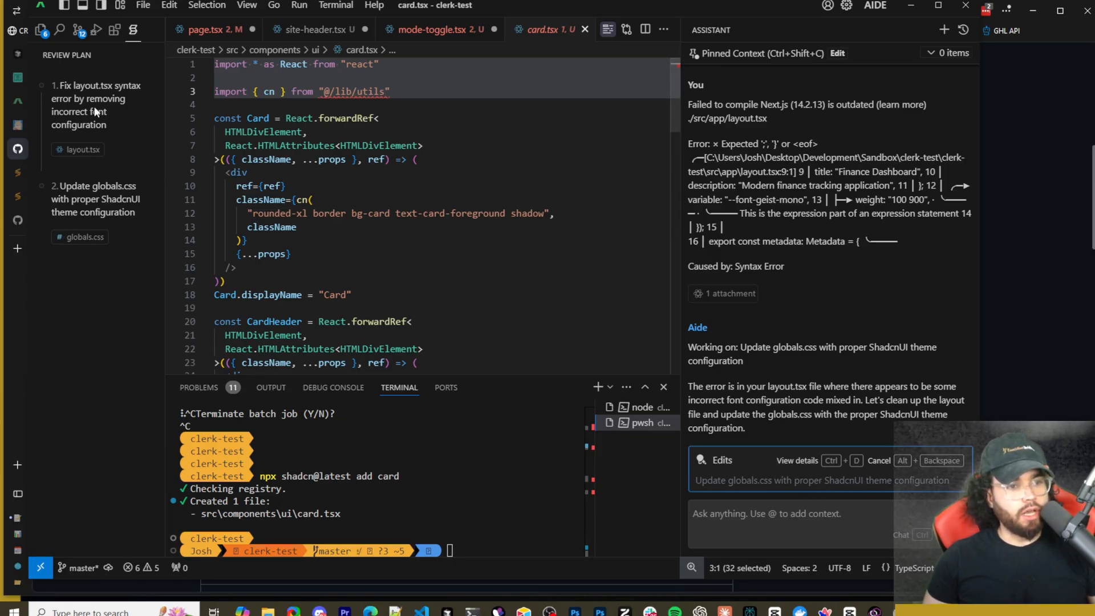
pyautogui.moveTo(747, 440)
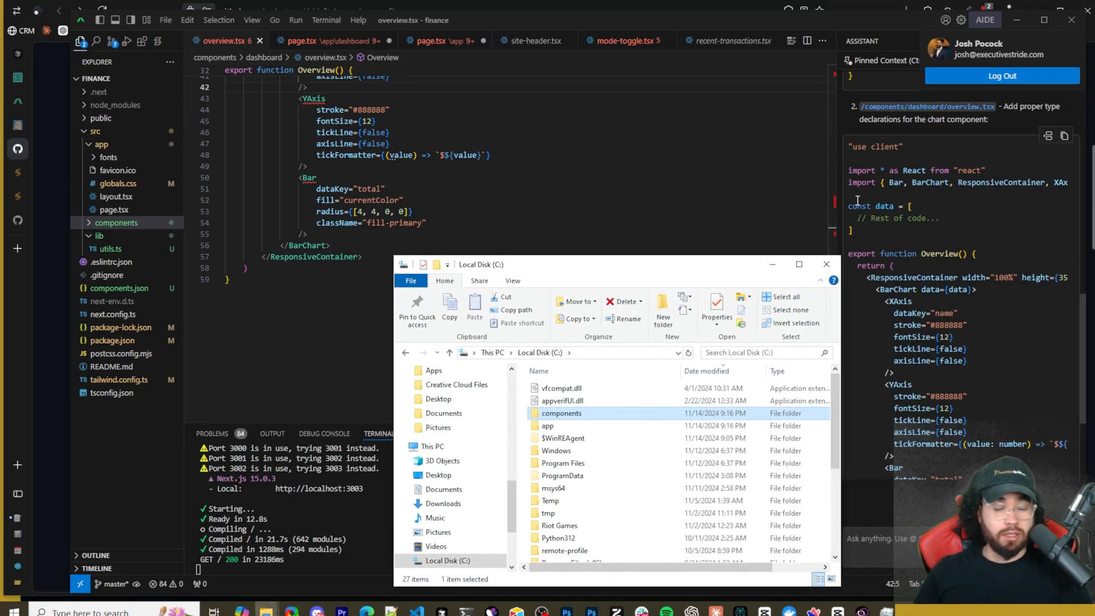
pyautogui.moveTo(948, 37)
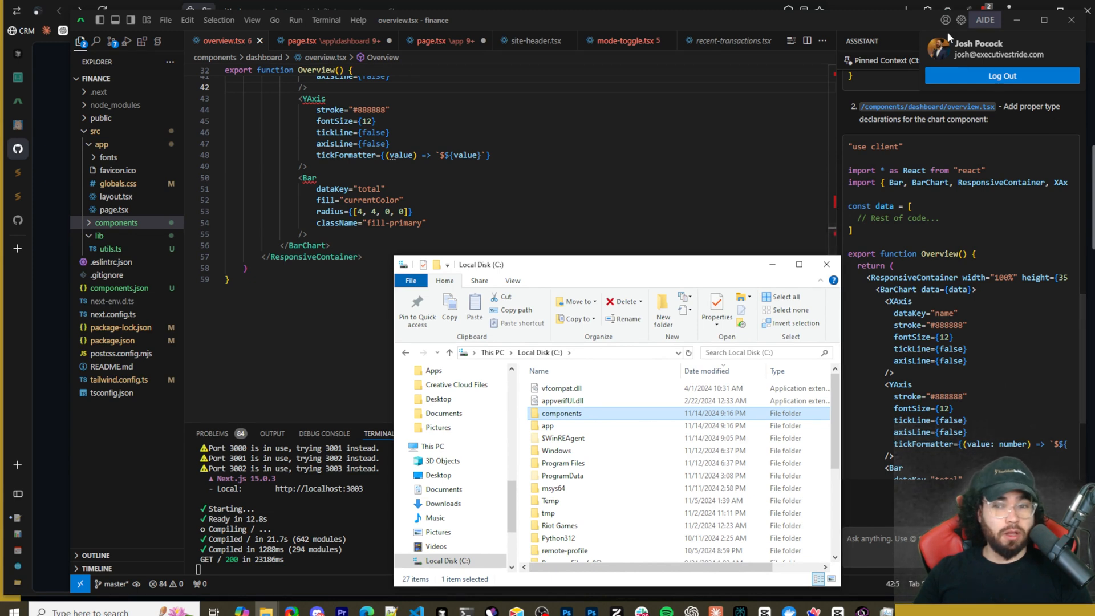
pyautogui.moveTo(533, 283)
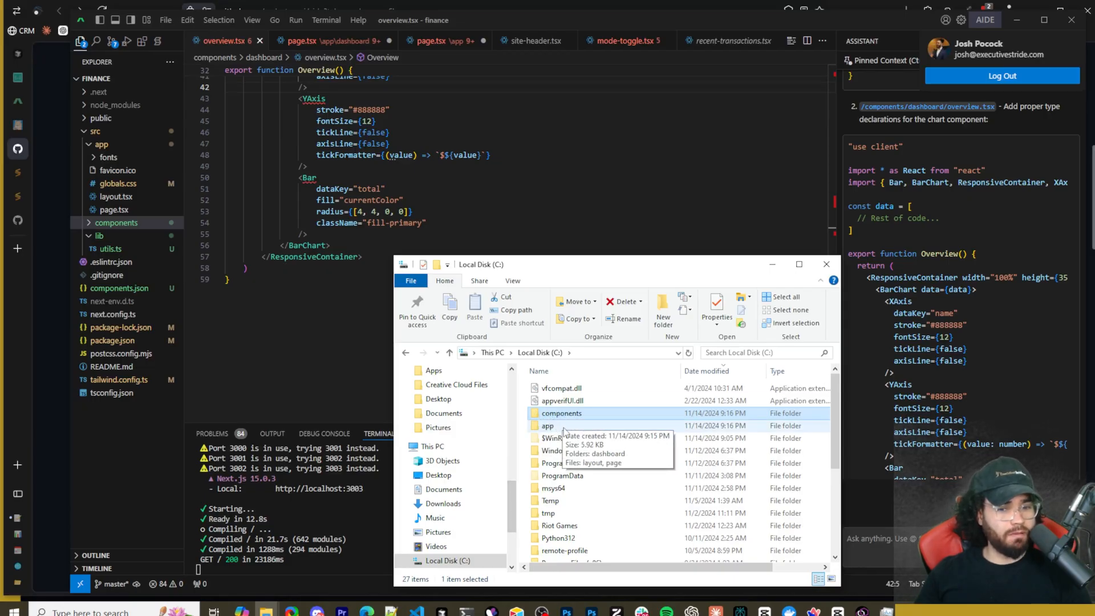
pyautogui.moveTo(561, 413)
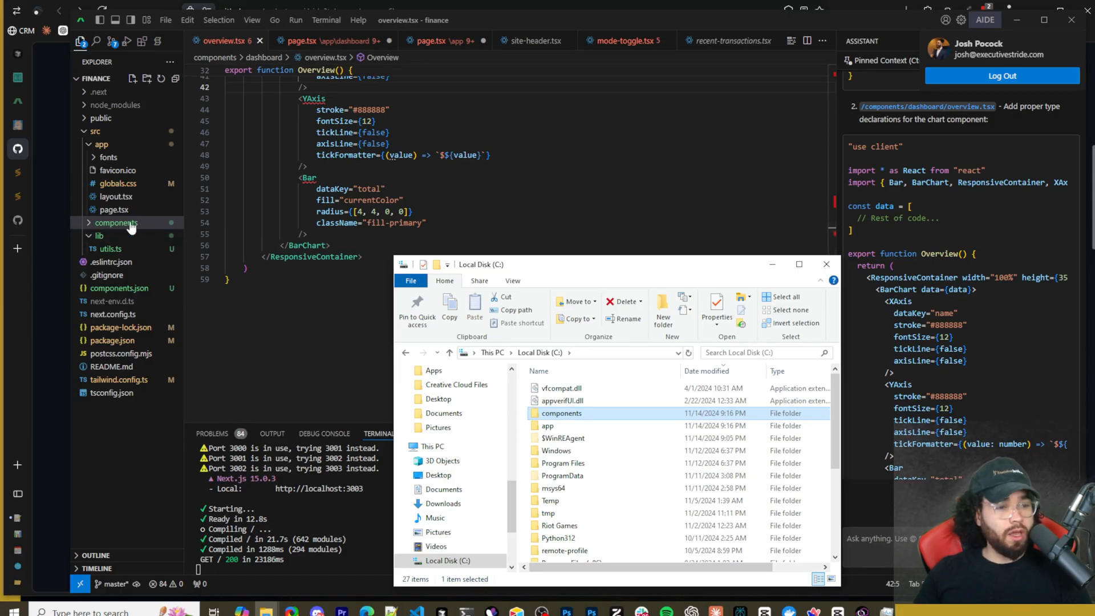
pyautogui.click(825, 263)
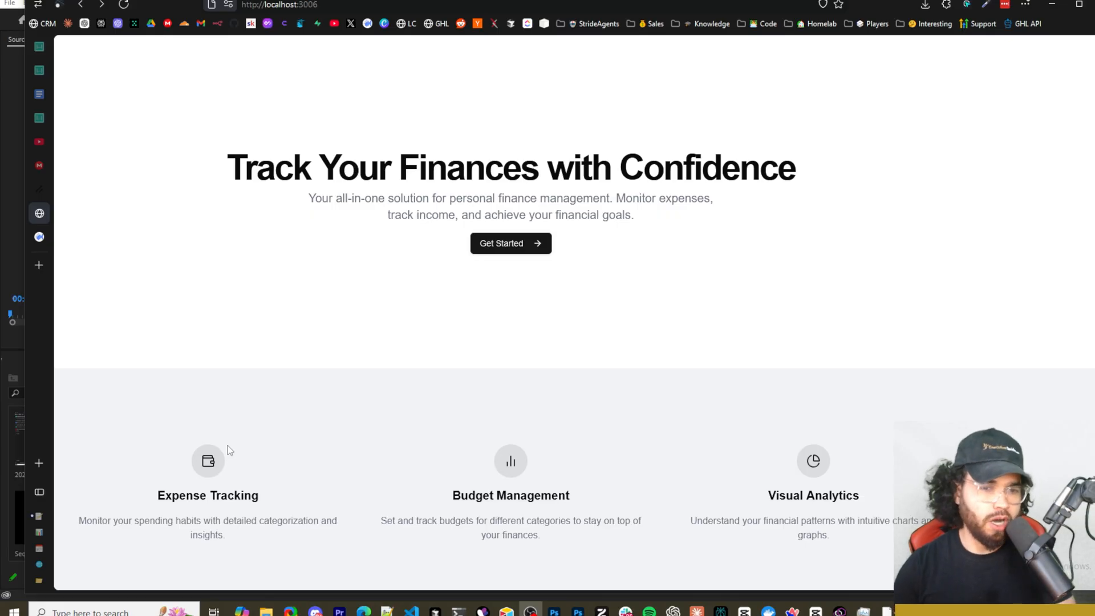
pyautogui.moveTo(312, 391)
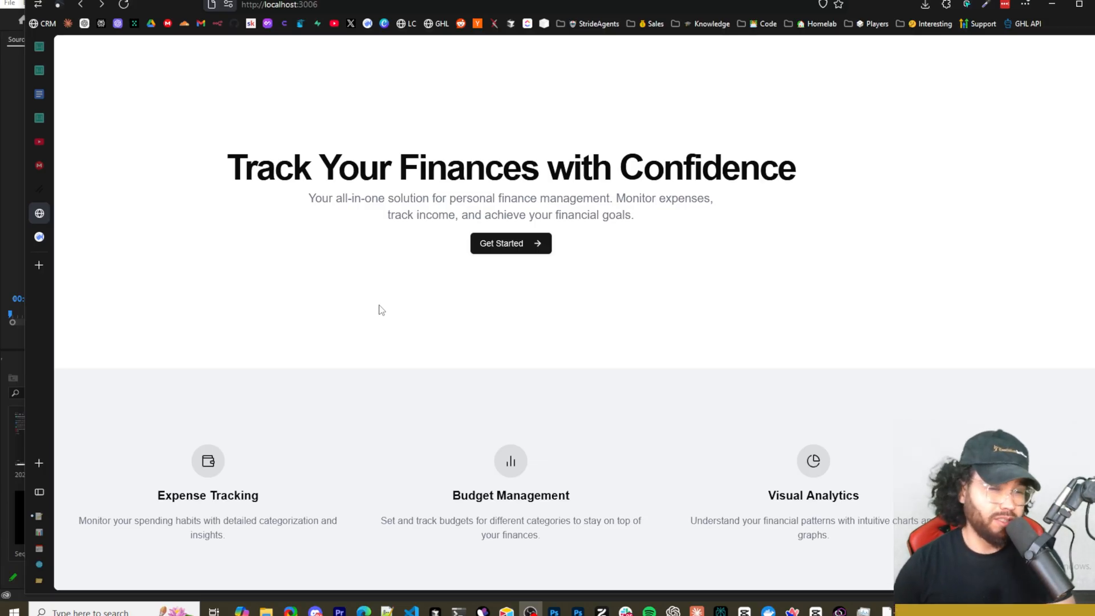
pyautogui.moveTo(434, 309)
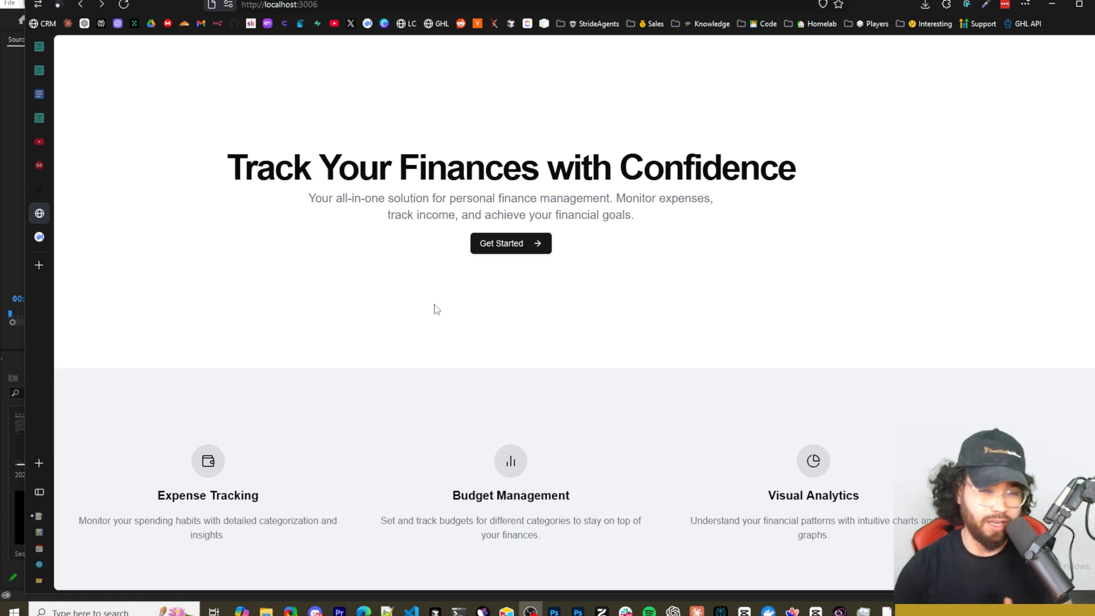
pyautogui.moveTo(634, 306)
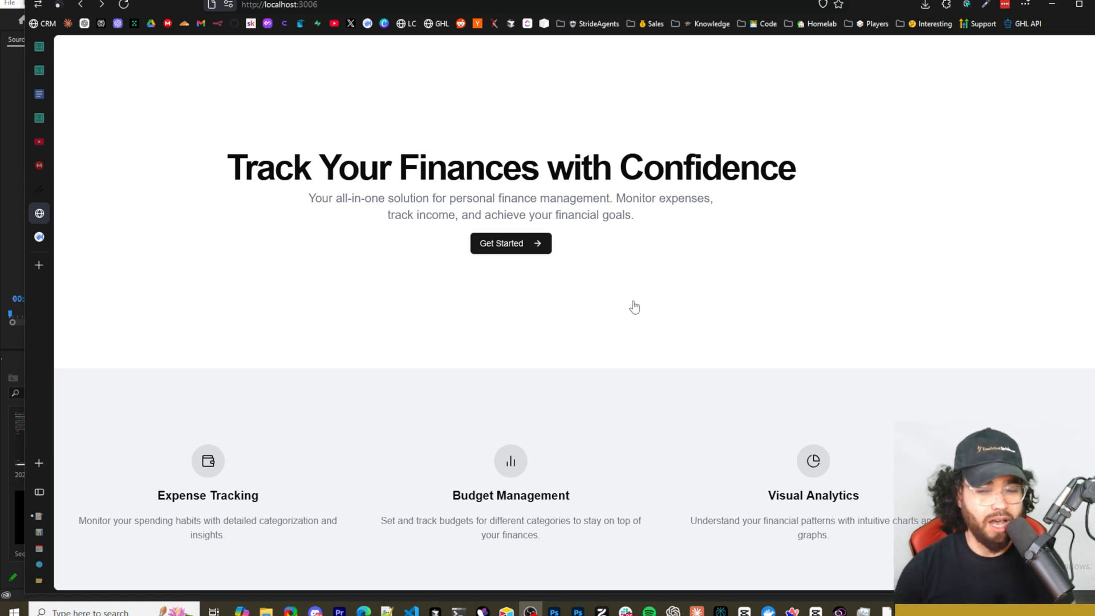
pyautogui.moveTo(861, 460)
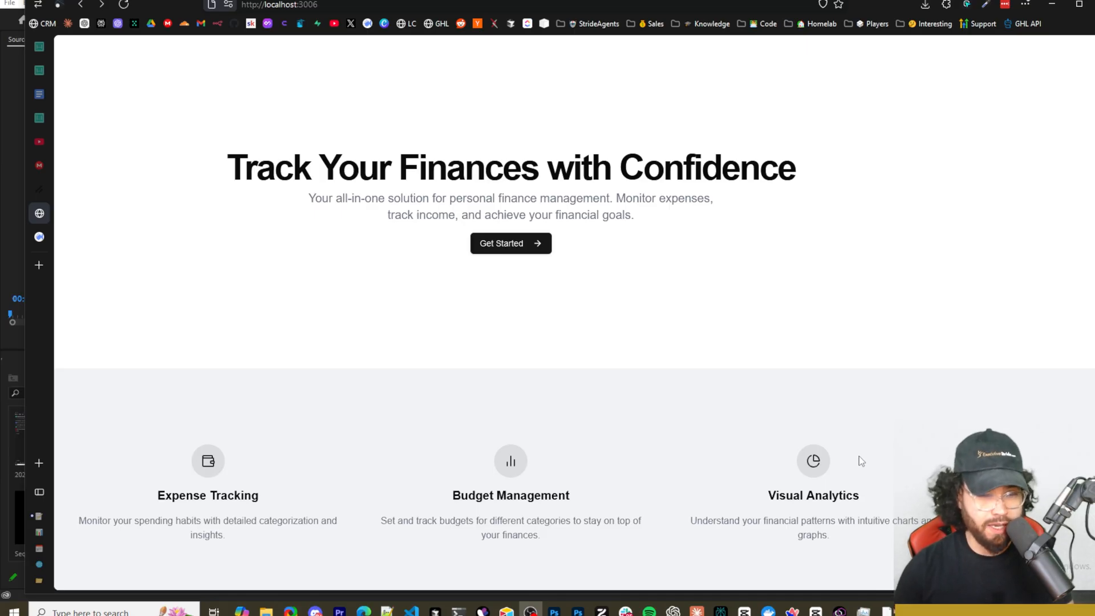
pyautogui.moveTo(539, 480)
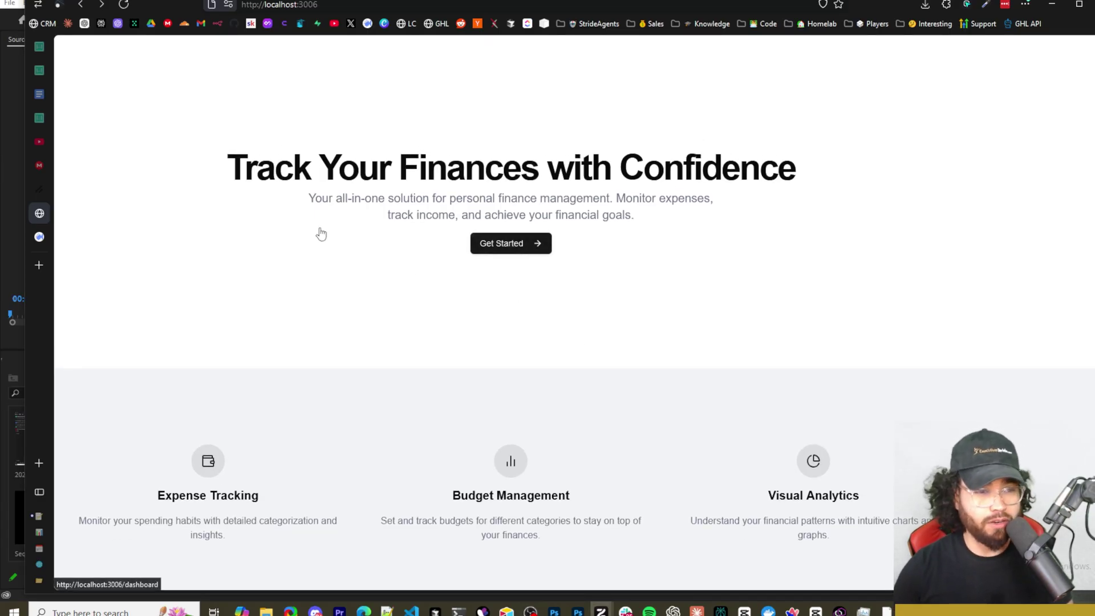
# Use Get Started on the landing page to reach the /dashboard page.
pyautogui.click(511, 243)
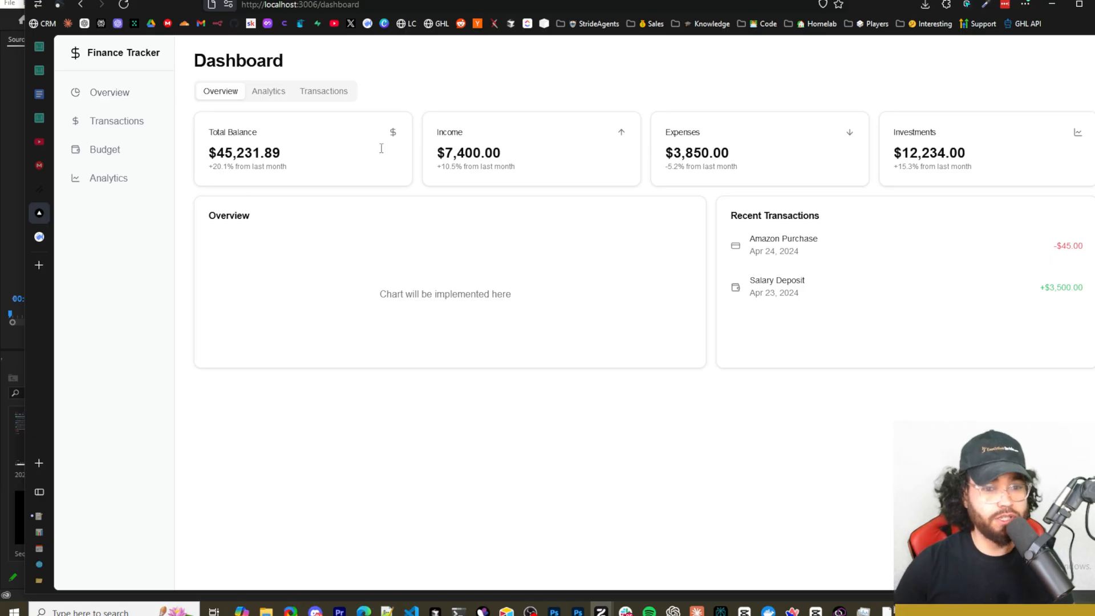
pyautogui.moveTo(410, 138)
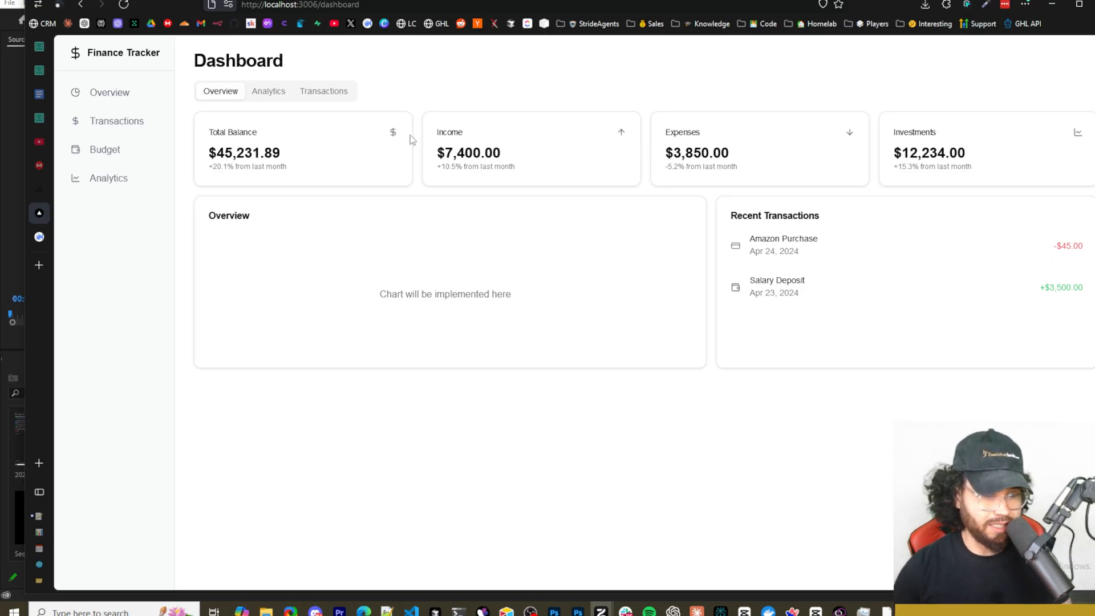
pyautogui.moveTo(116, 121)
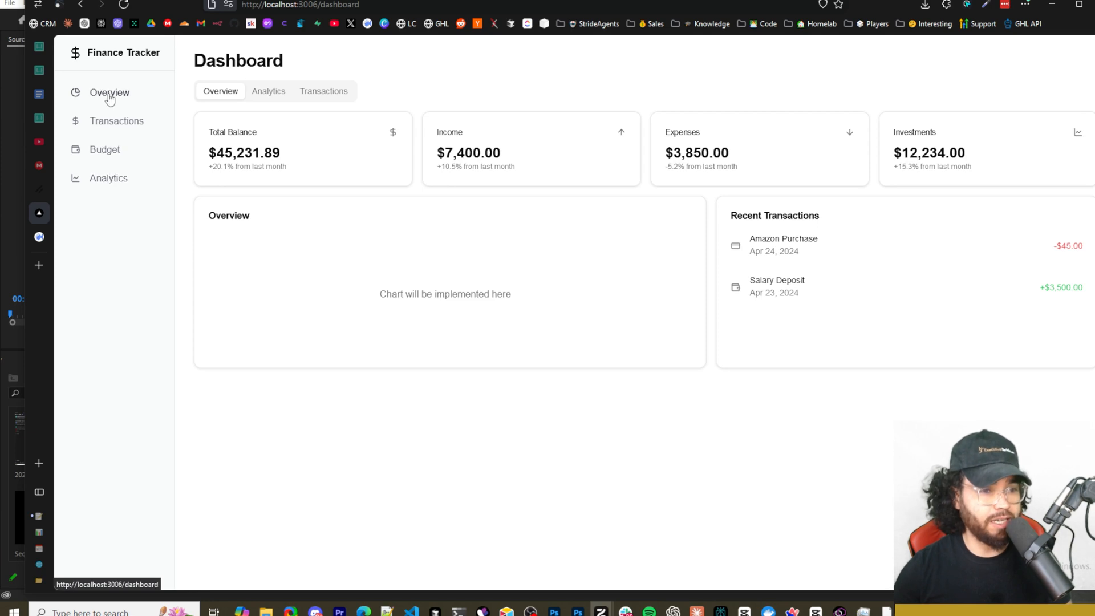
pyautogui.moveTo(104, 149)
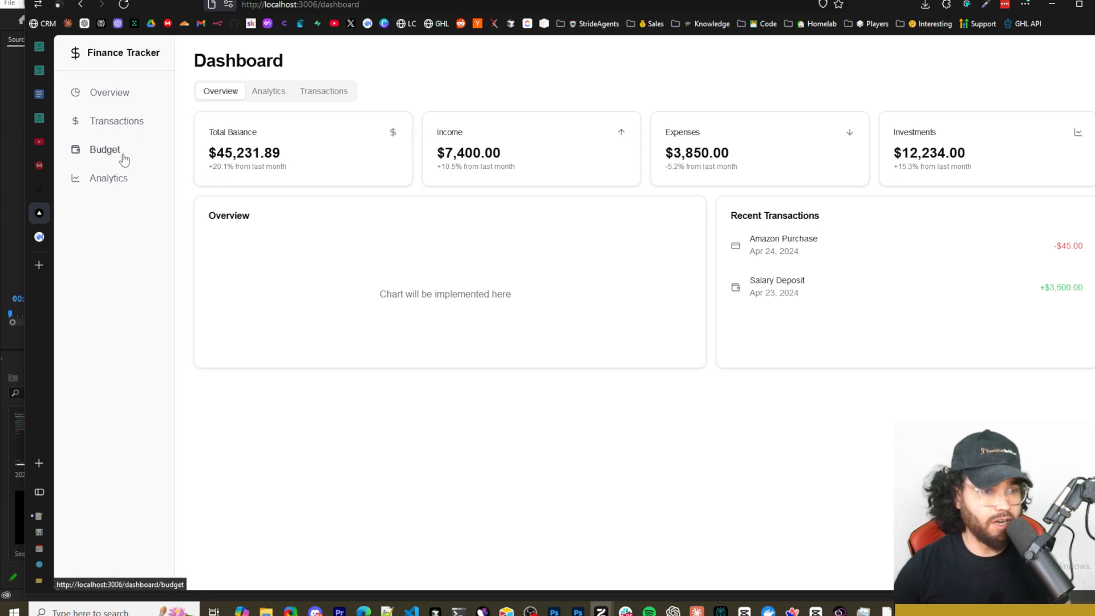
pyautogui.click(117, 121)
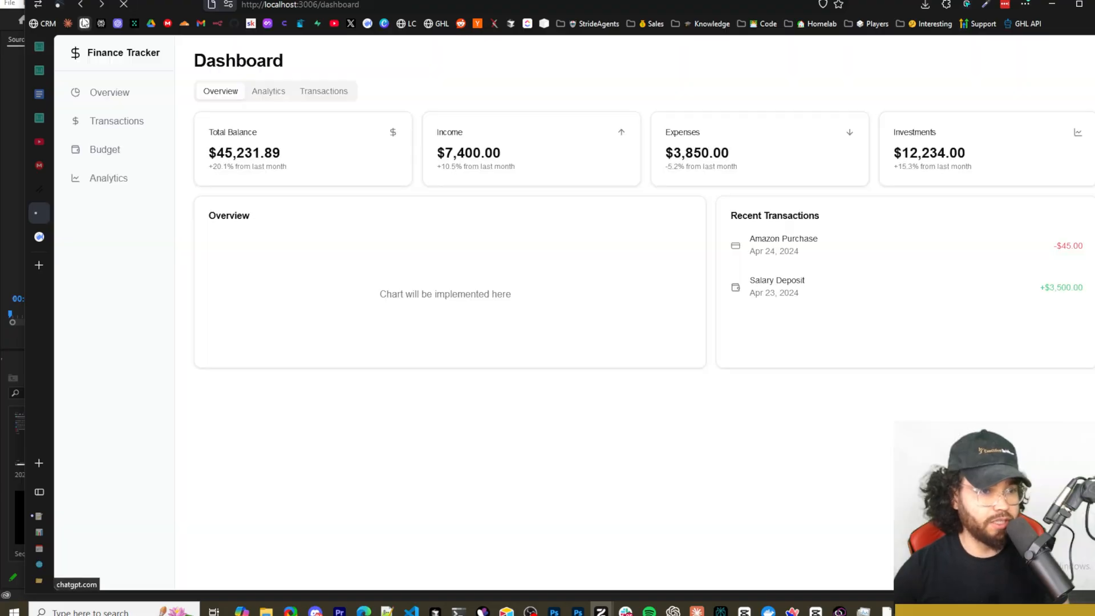
pyautogui.moveTo(109, 178)
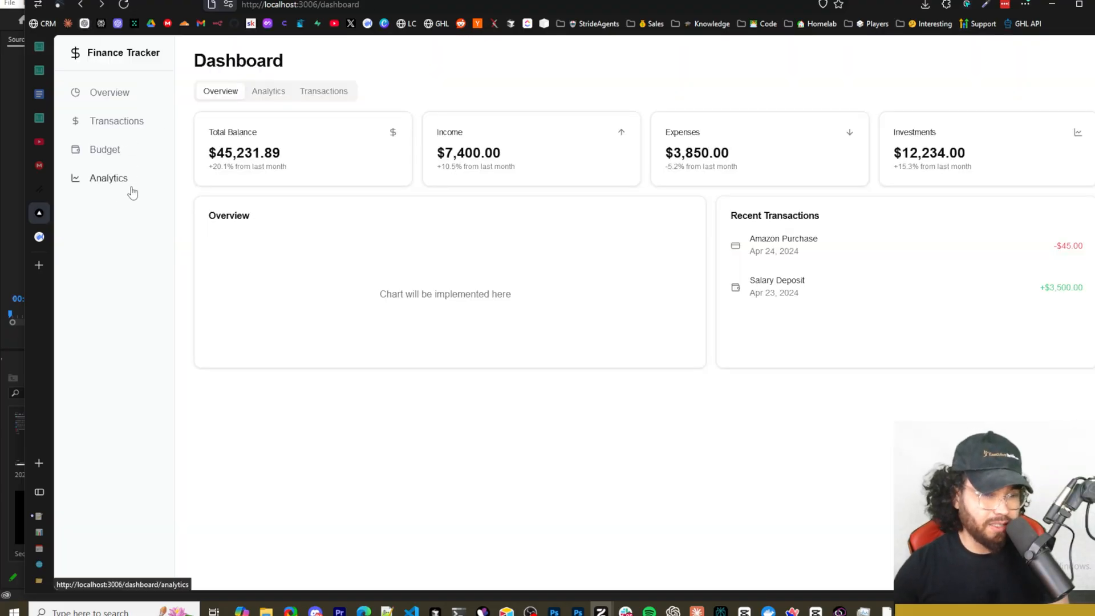
pyautogui.moveTo(312, 139)
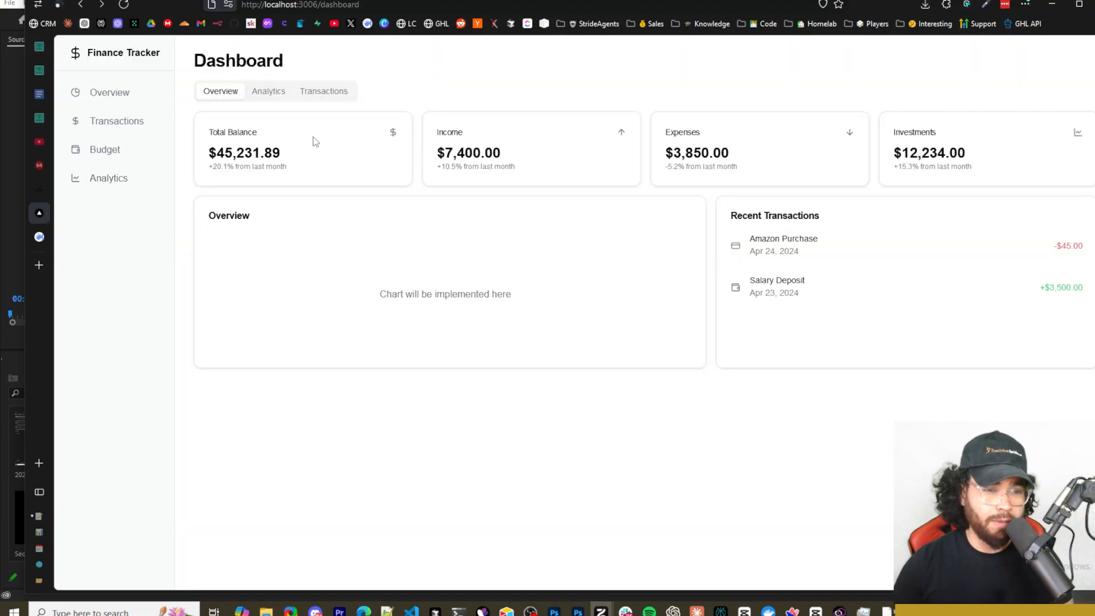
pyautogui.moveTo(500, 229)
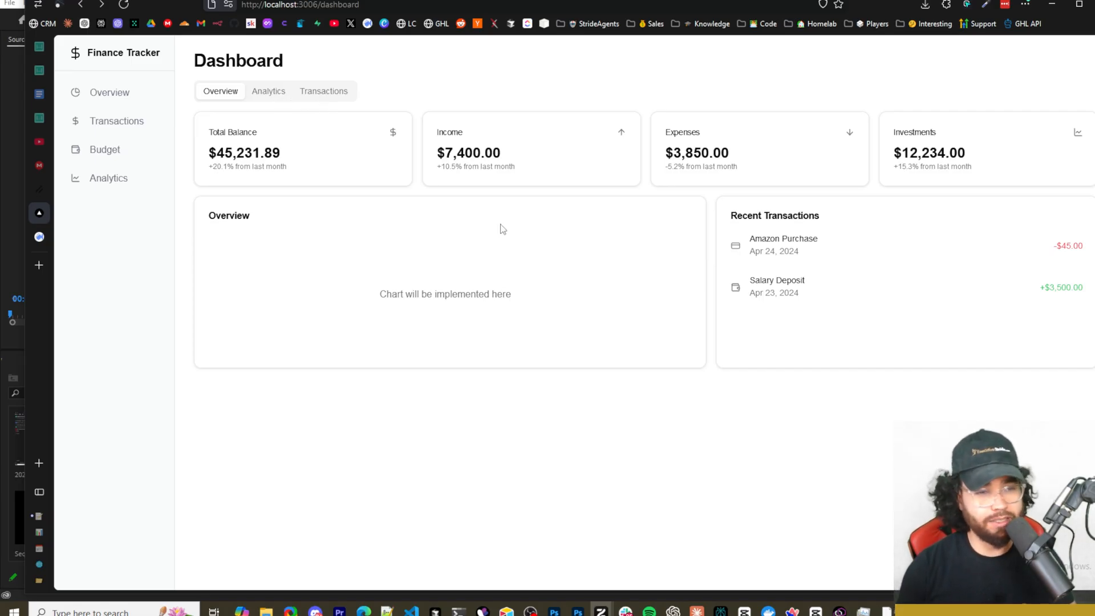
pyautogui.moveTo(815, 483)
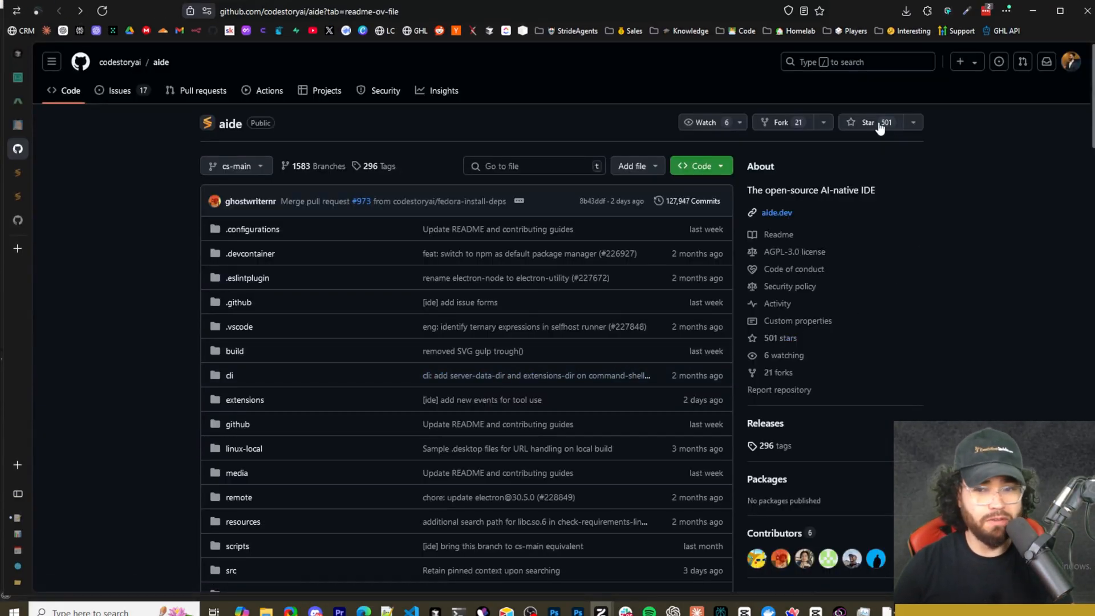
pyautogui.moveTo(812, 179)
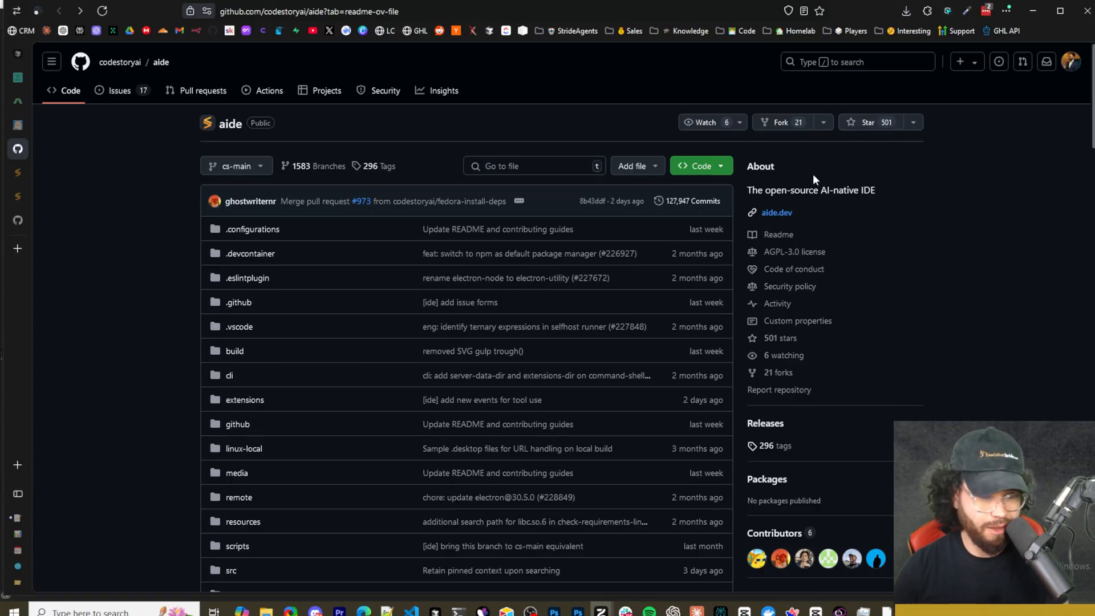
# Scroll through the codestoryai/aide README: logo, feature list and Contributing section.
pyautogui.scroll(-3)
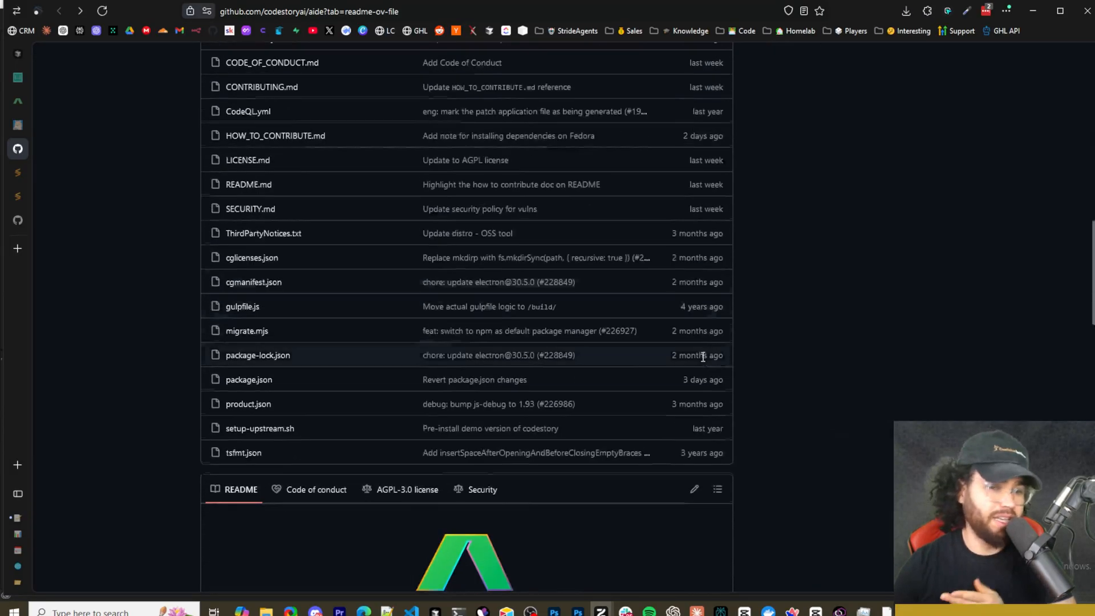
pyautogui.scroll(-3)
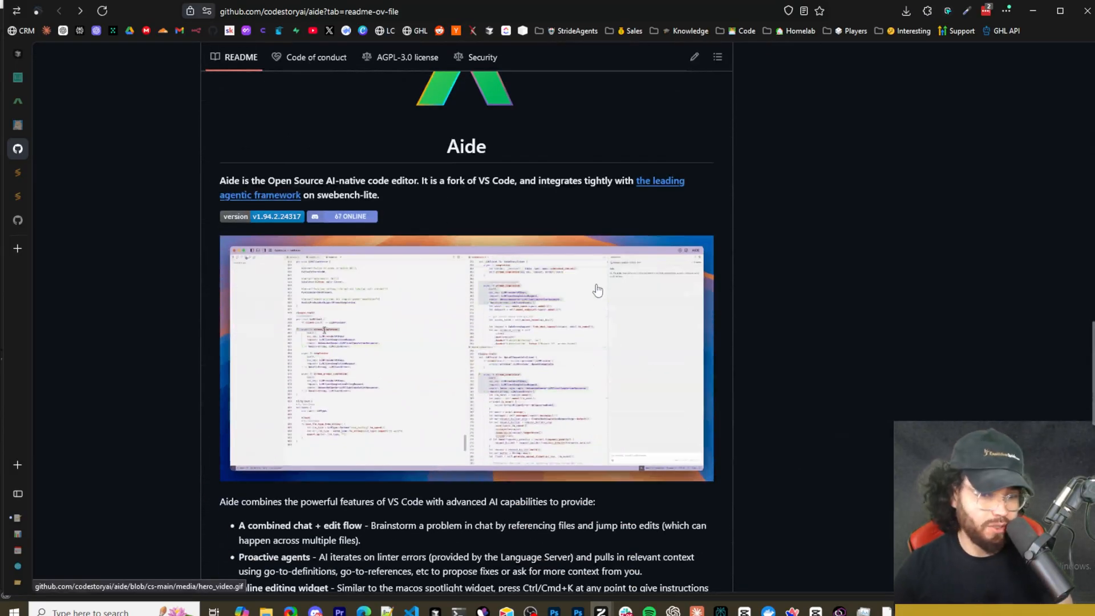
pyautogui.moveTo(607, 315)
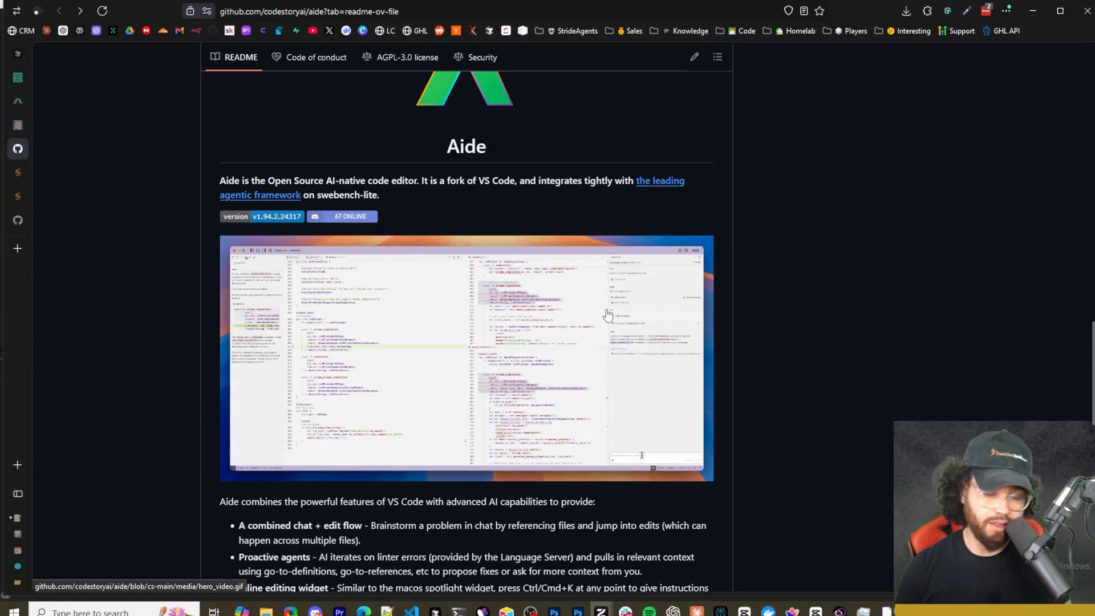
pyautogui.scroll(3)
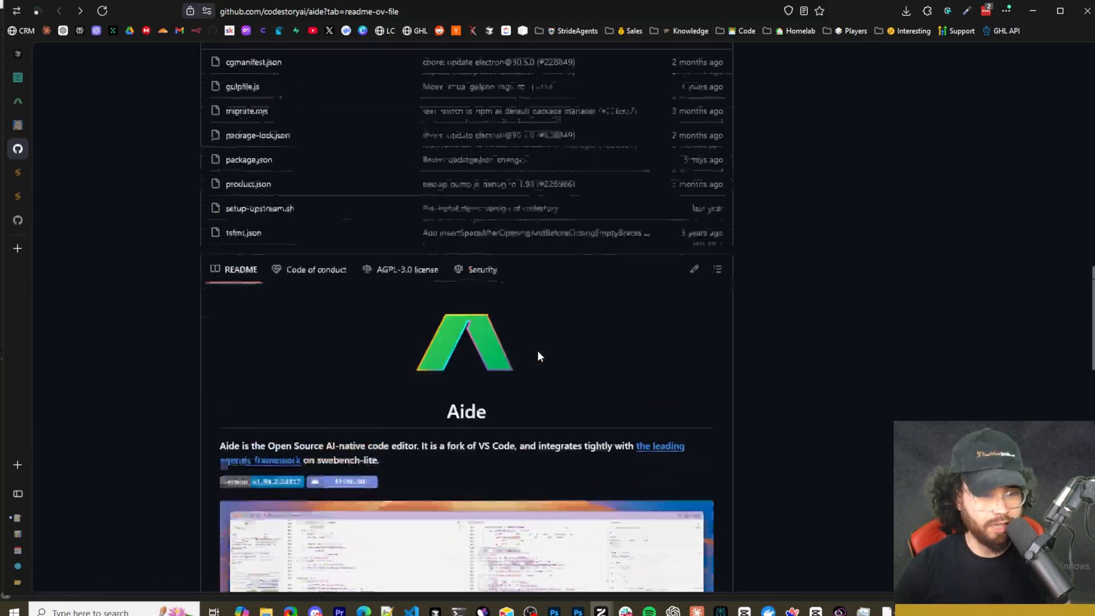
pyautogui.scroll(3)
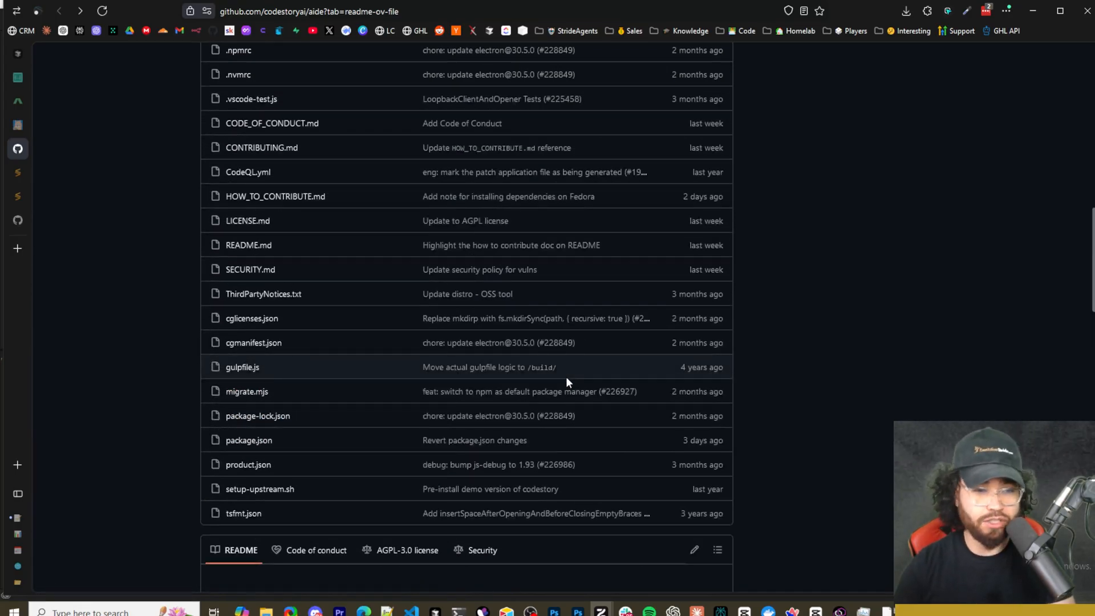
pyautogui.scroll(-3)
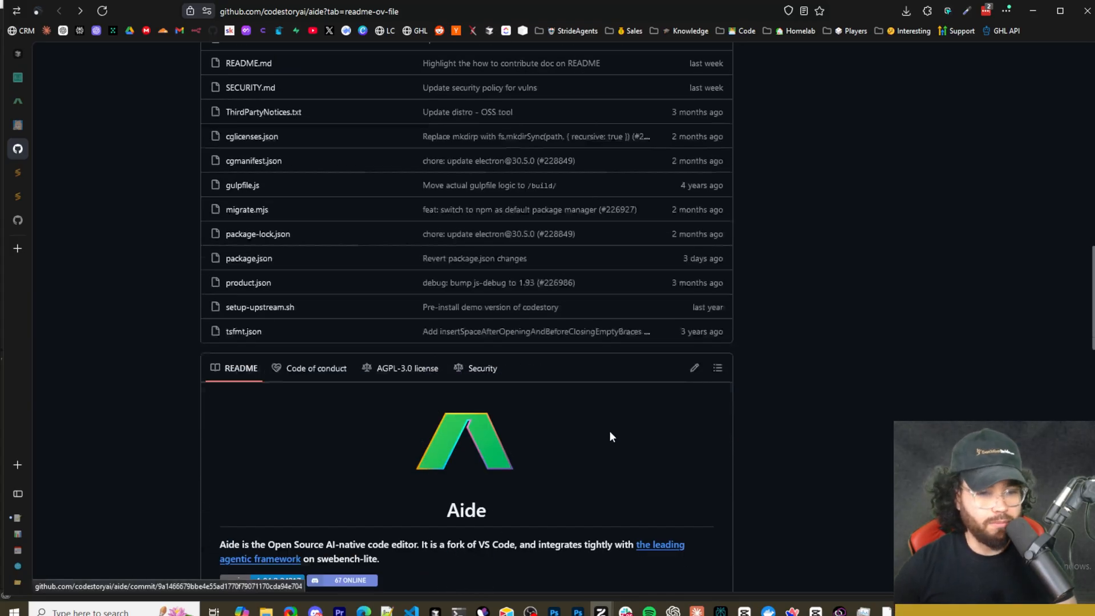
pyautogui.scroll(-3)
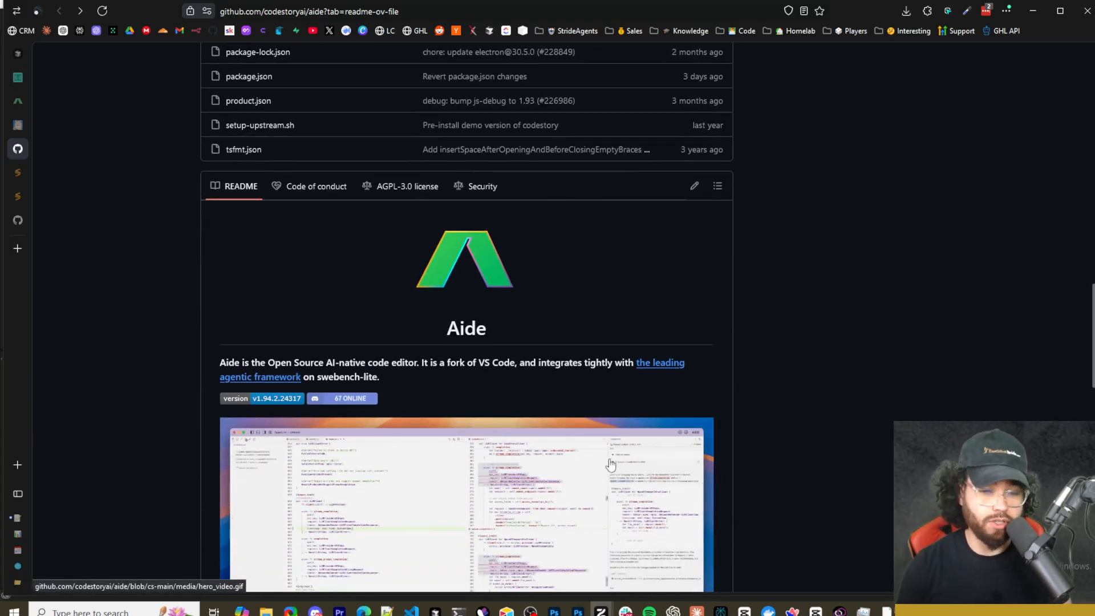
pyautogui.scroll(-3)
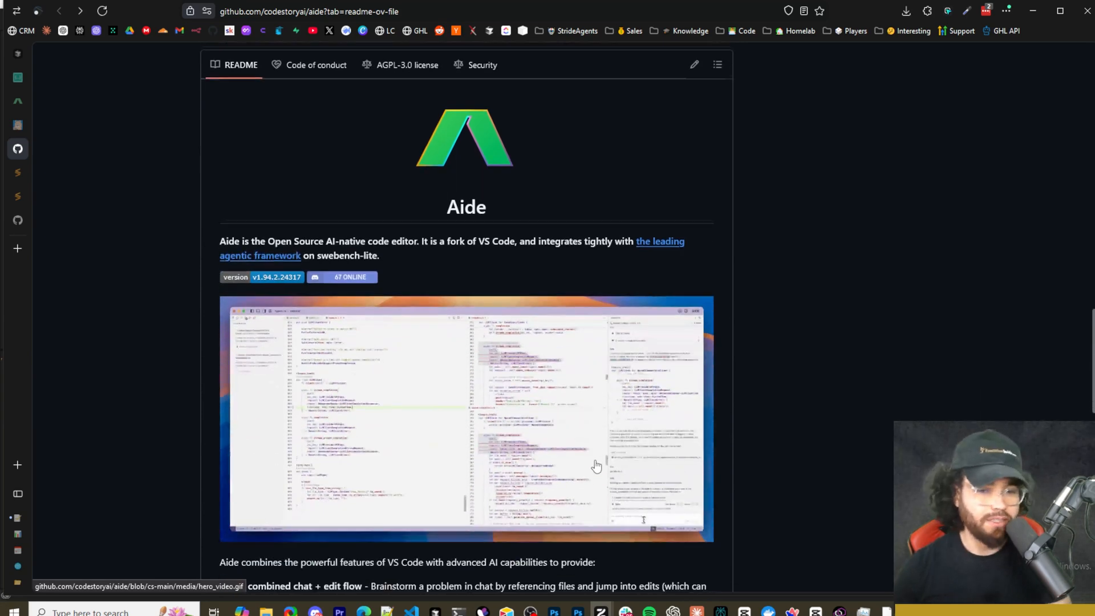
pyautogui.scroll(3)
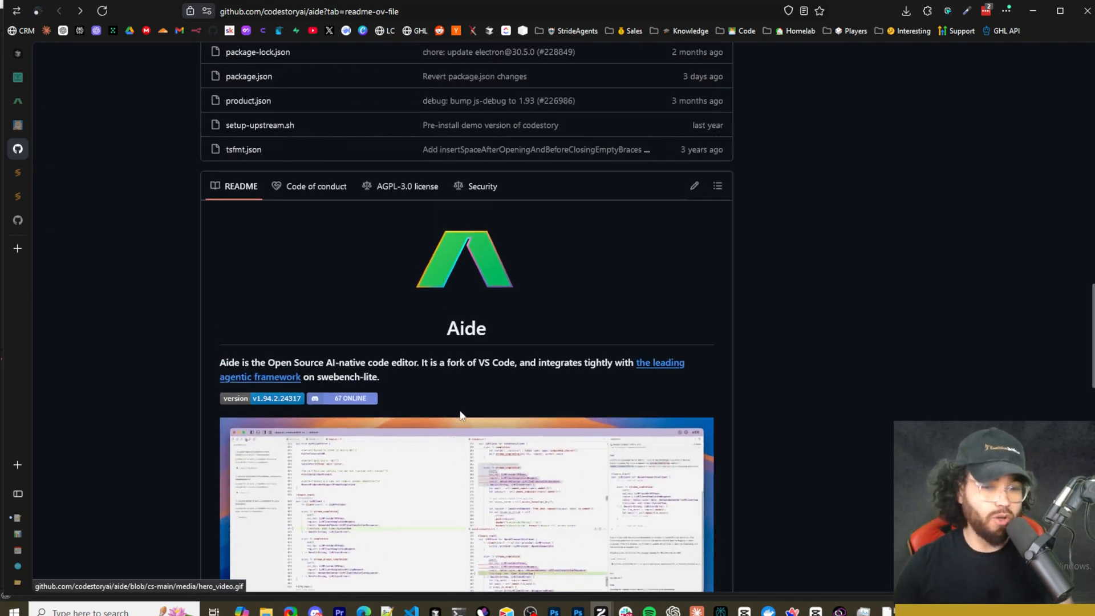
pyautogui.scroll(3)
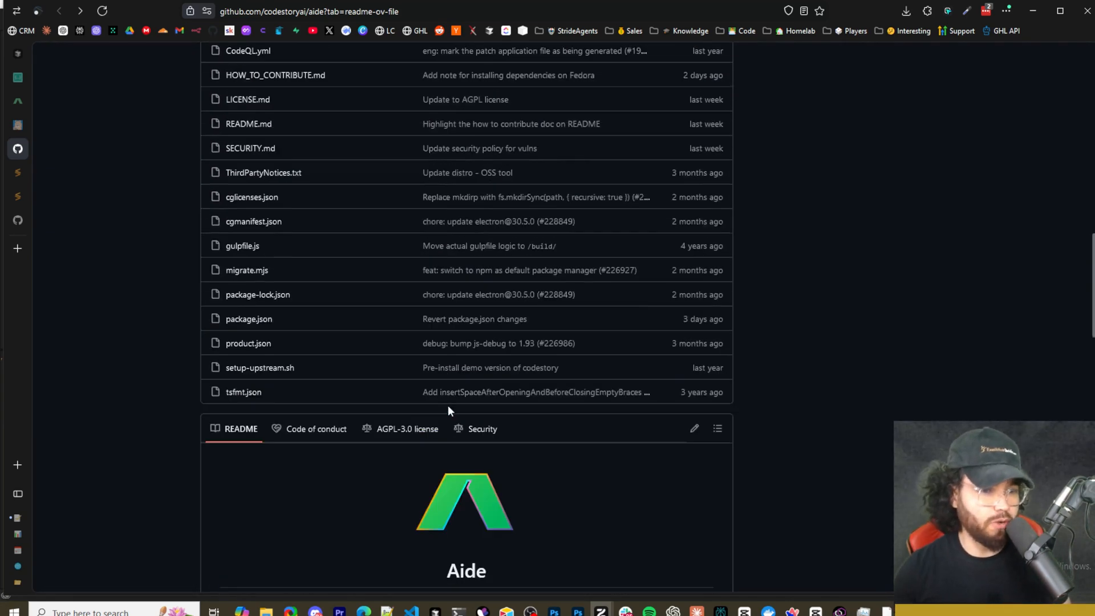
pyautogui.scroll(-3)
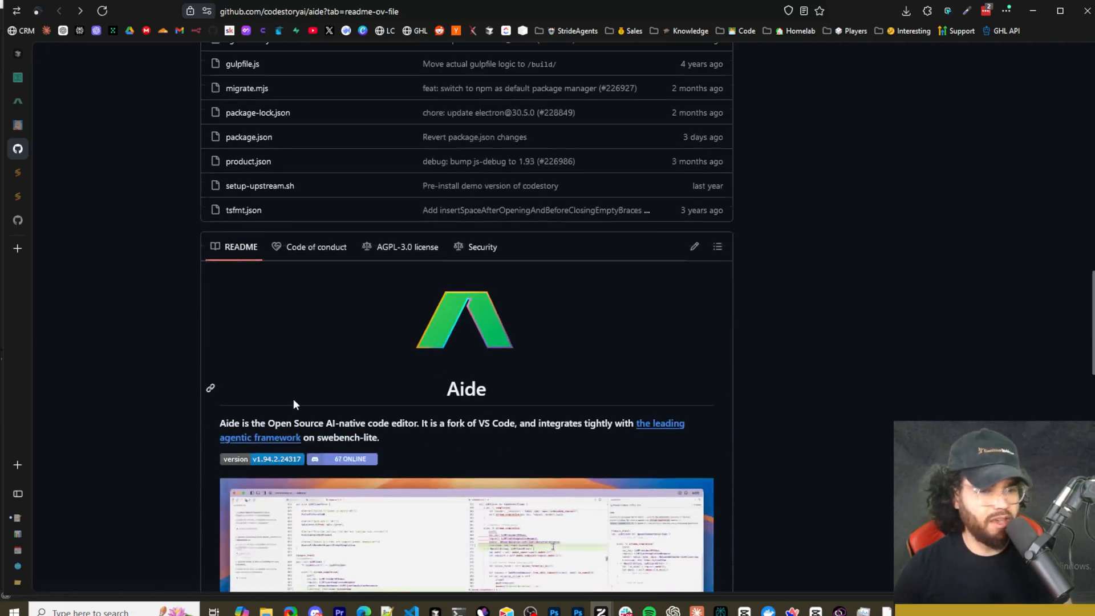
pyautogui.scroll(-3)
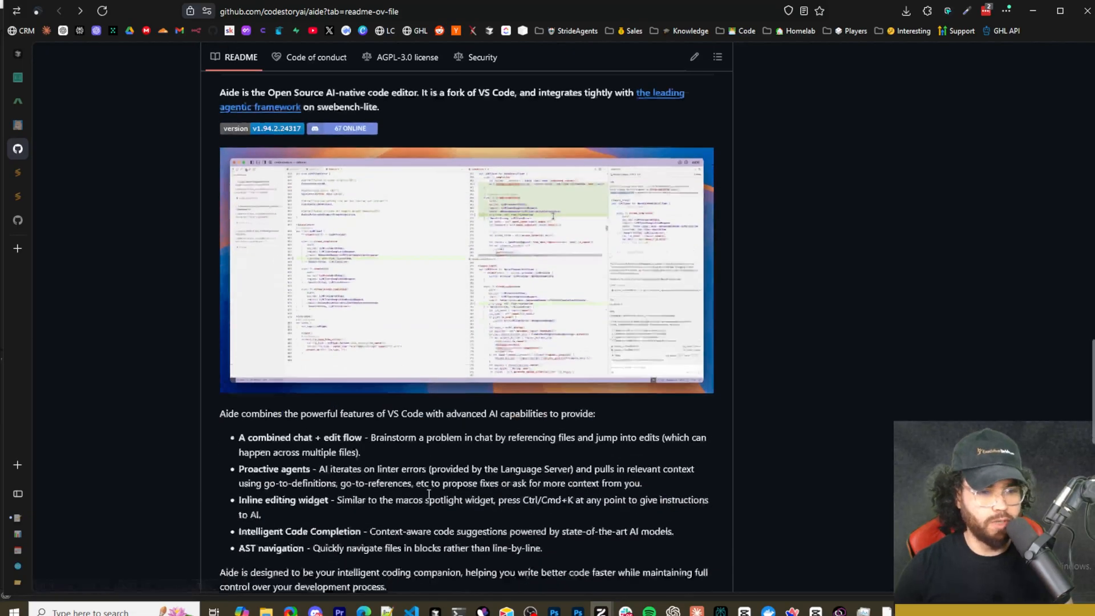
pyautogui.scroll(-3)
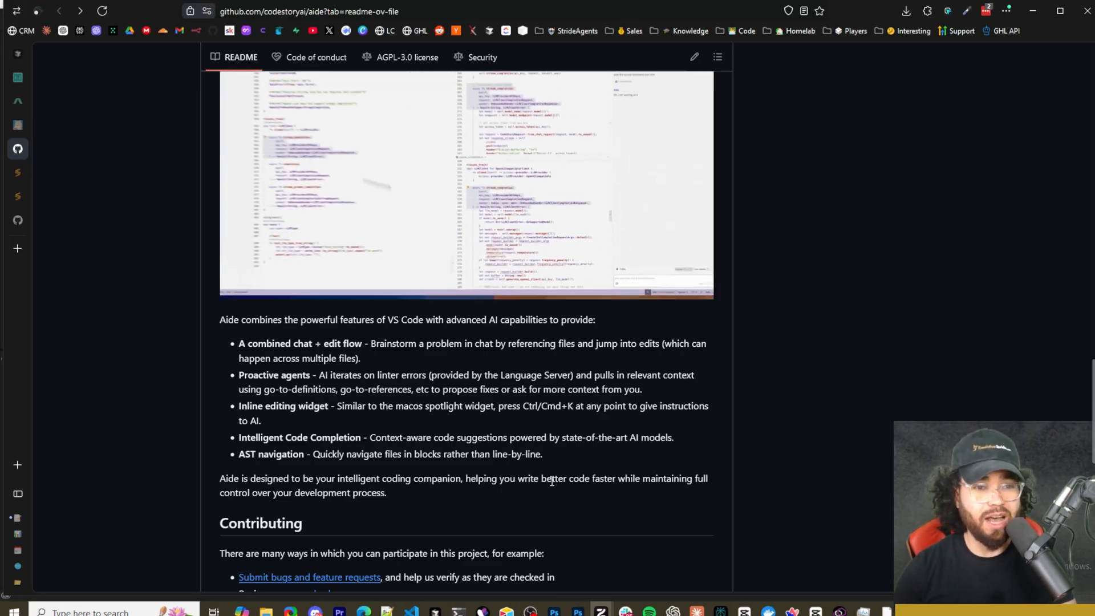
pyautogui.scroll(3)
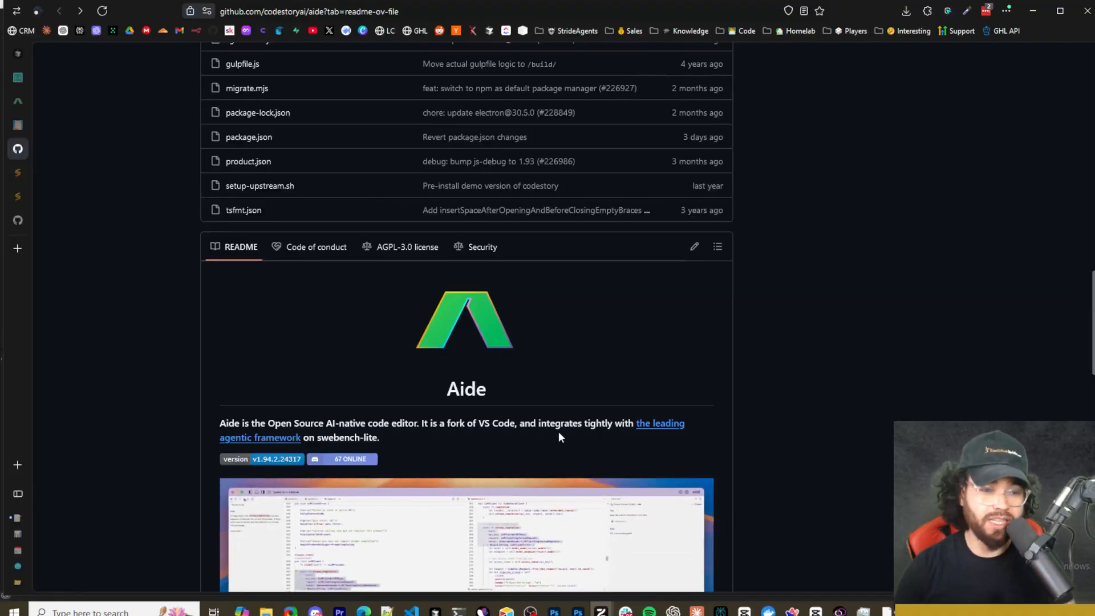
pyautogui.scroll(3)
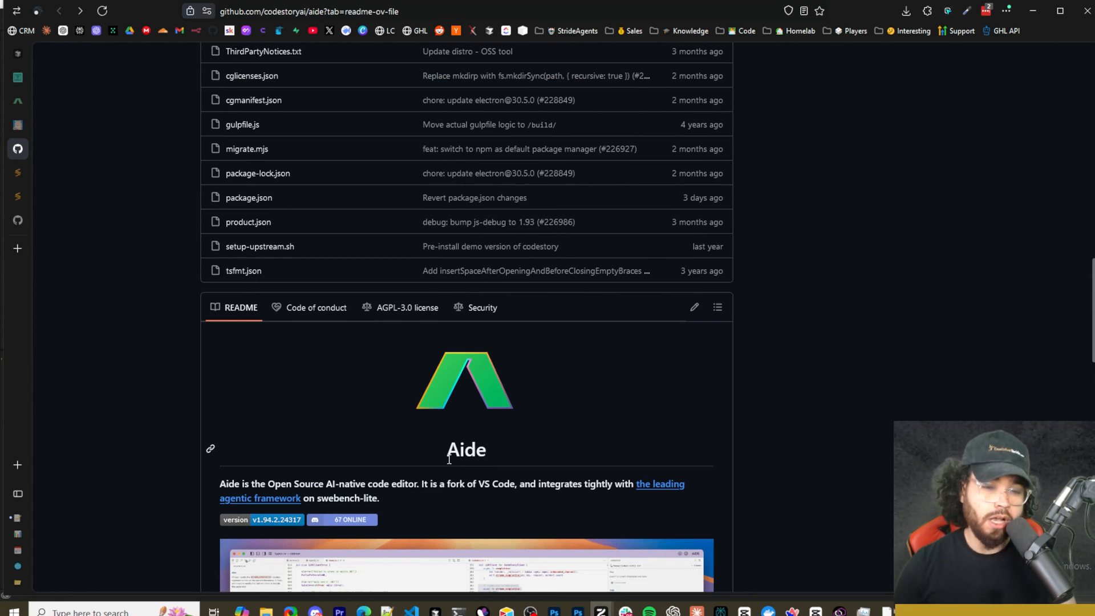
pyautogui.moveTo(450, 441)
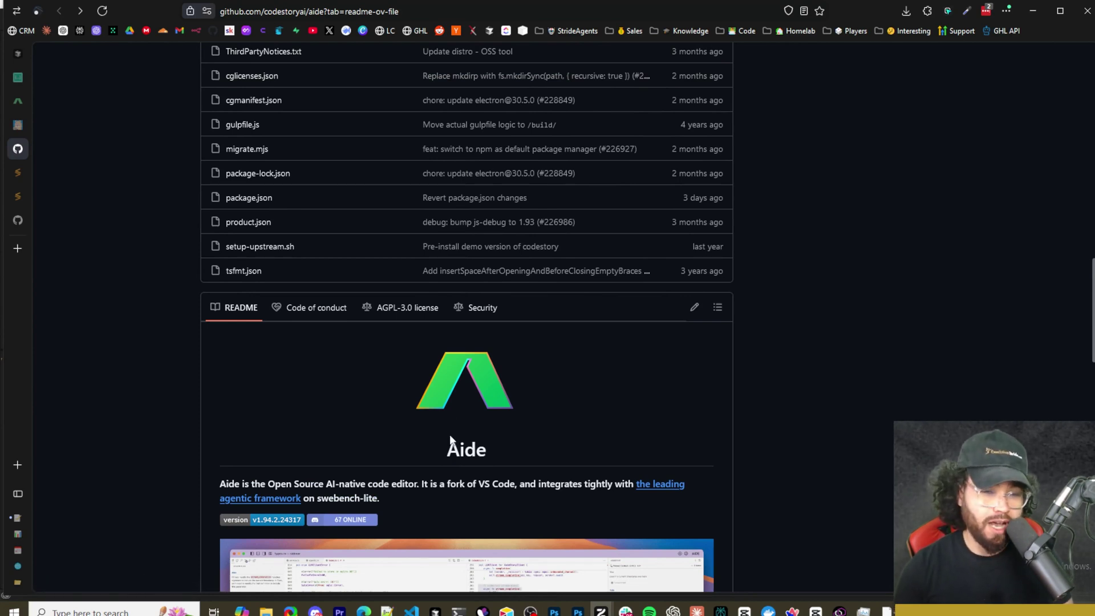